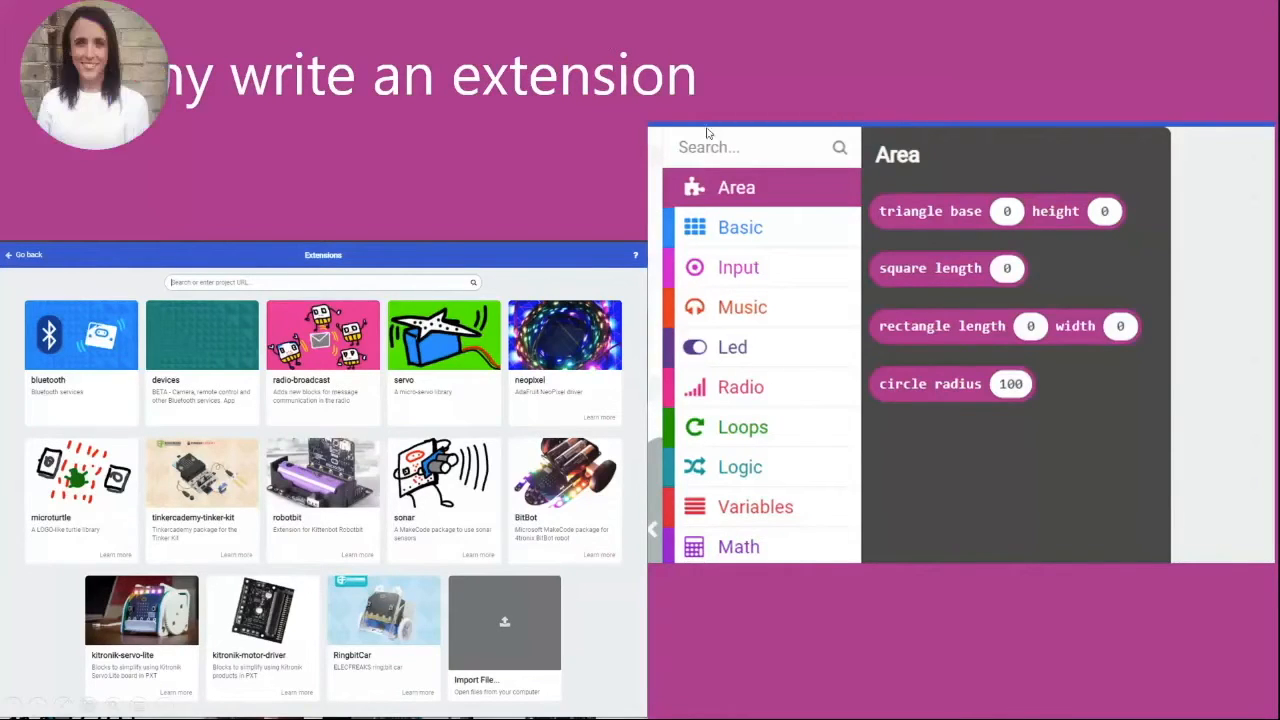
mouse_move(1170, 393)
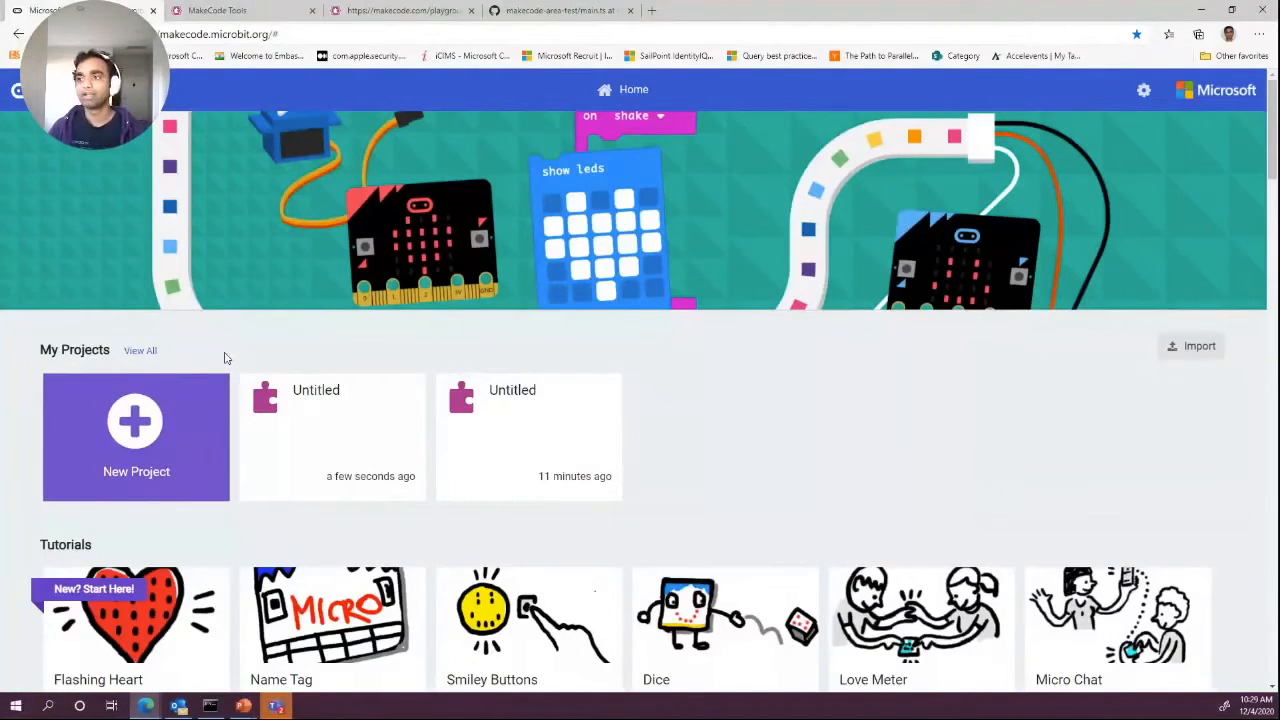
Create a new project named Area-extension
left_click(136, 436)
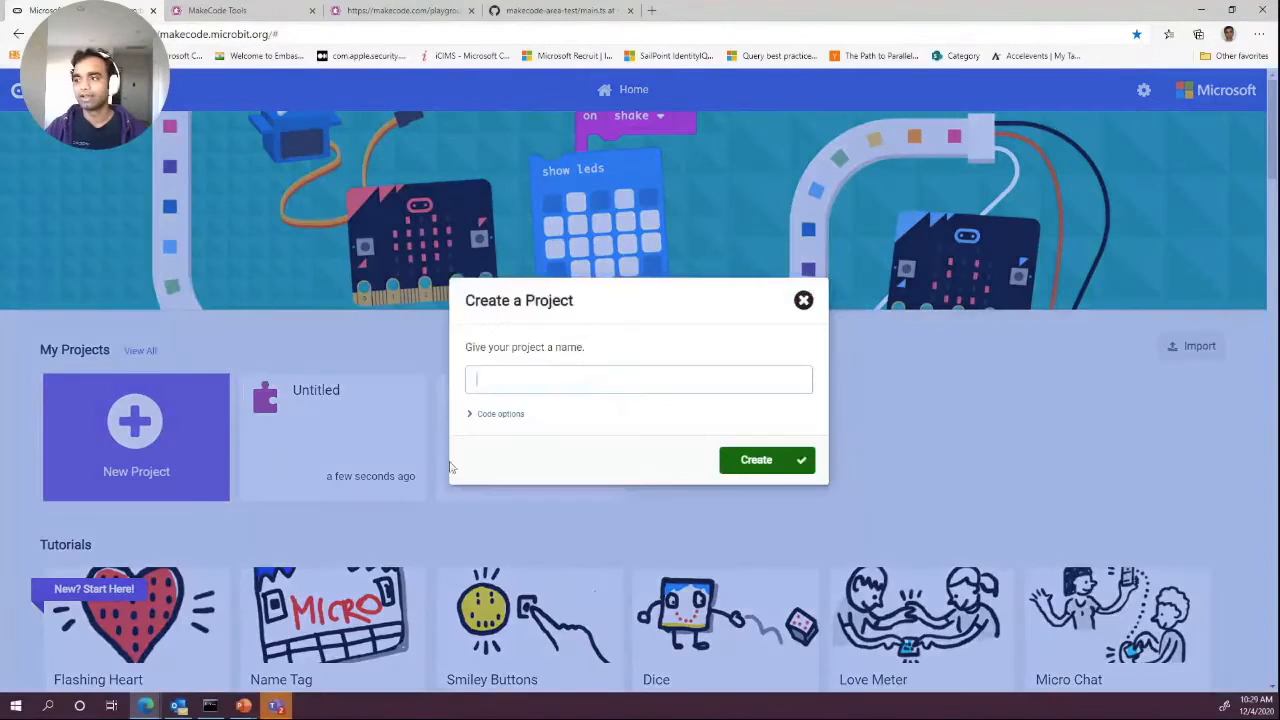
type("A")
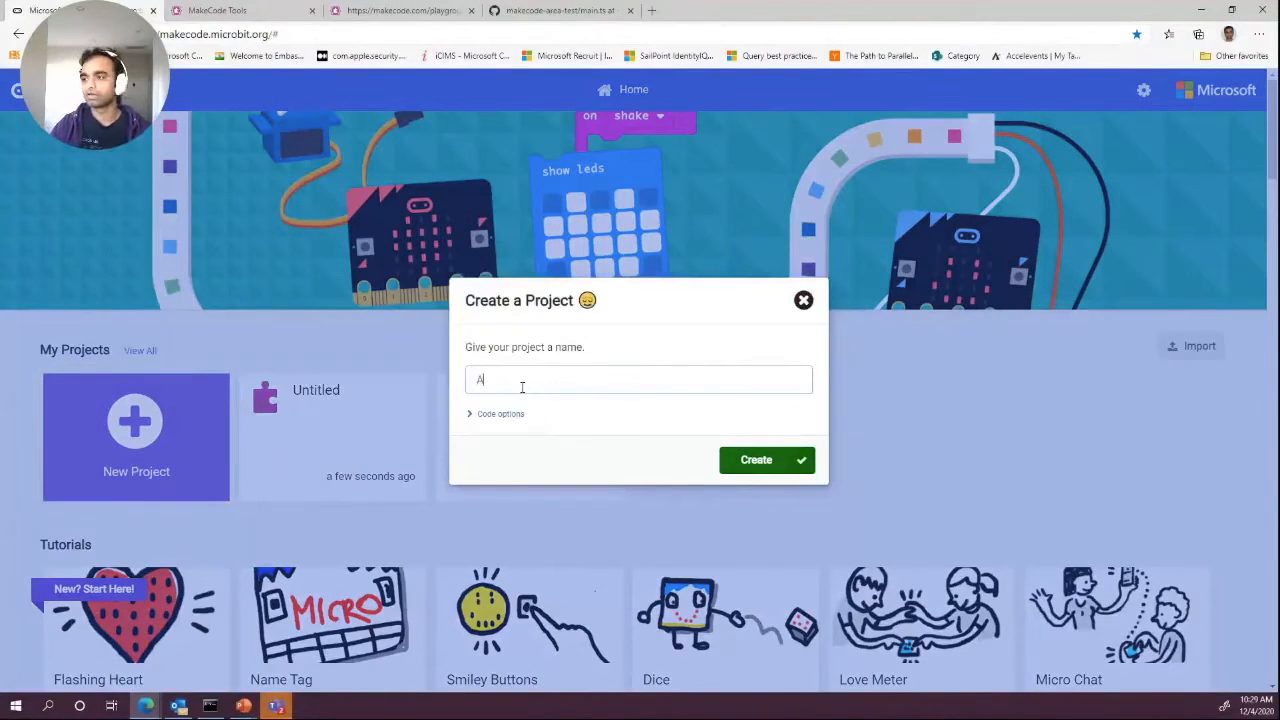
type("rea-")
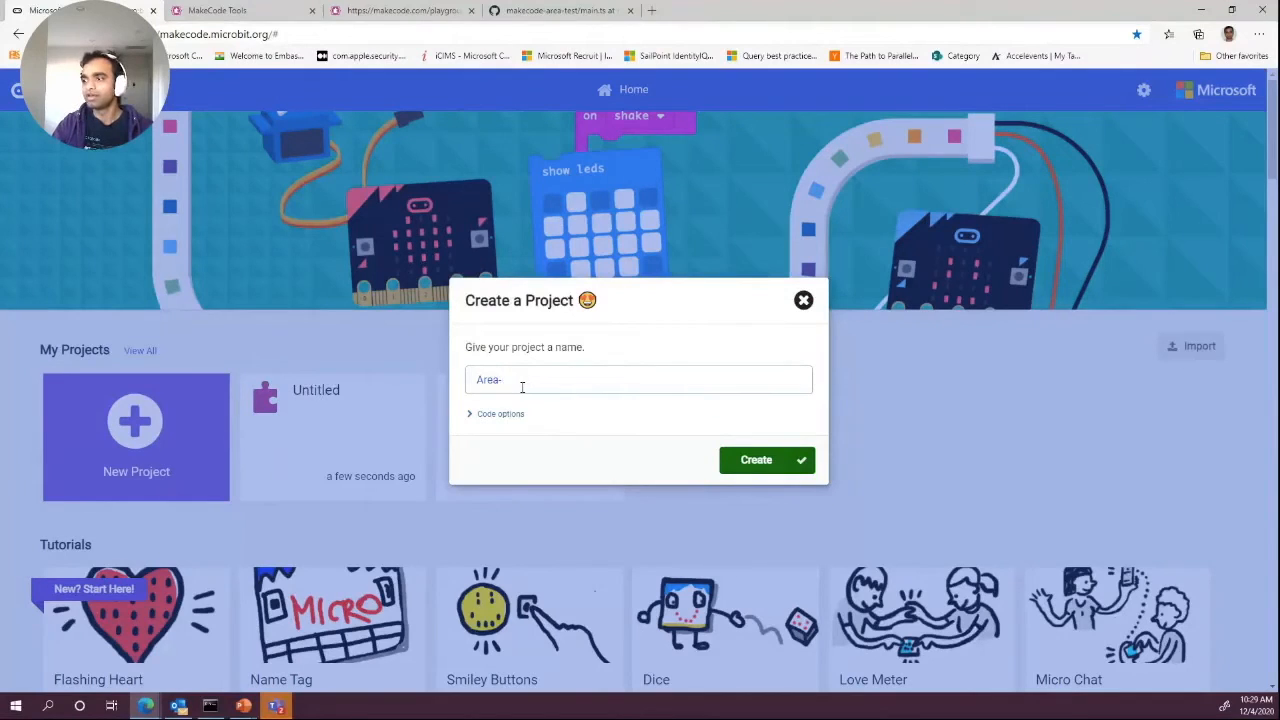
type("extension")
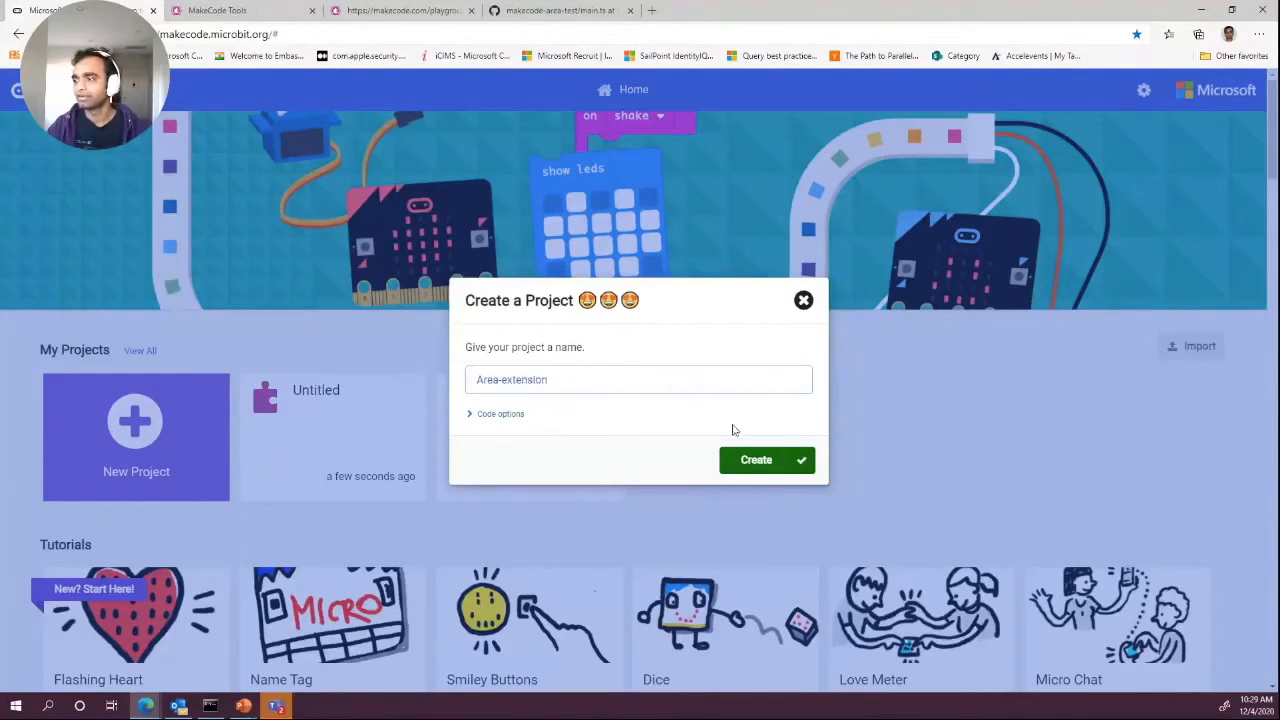
left_click(756, 459)
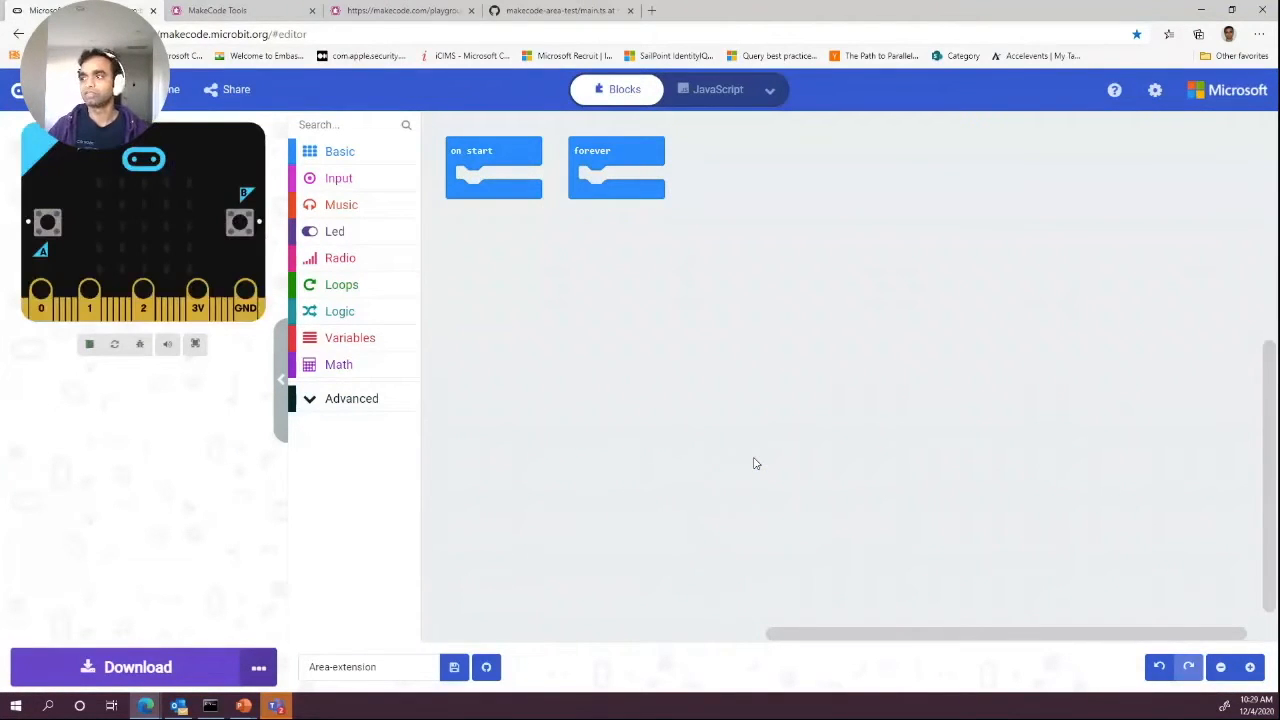
Add the servo extension to the project and dismiss its blocks preview
left_click(1155, 90)
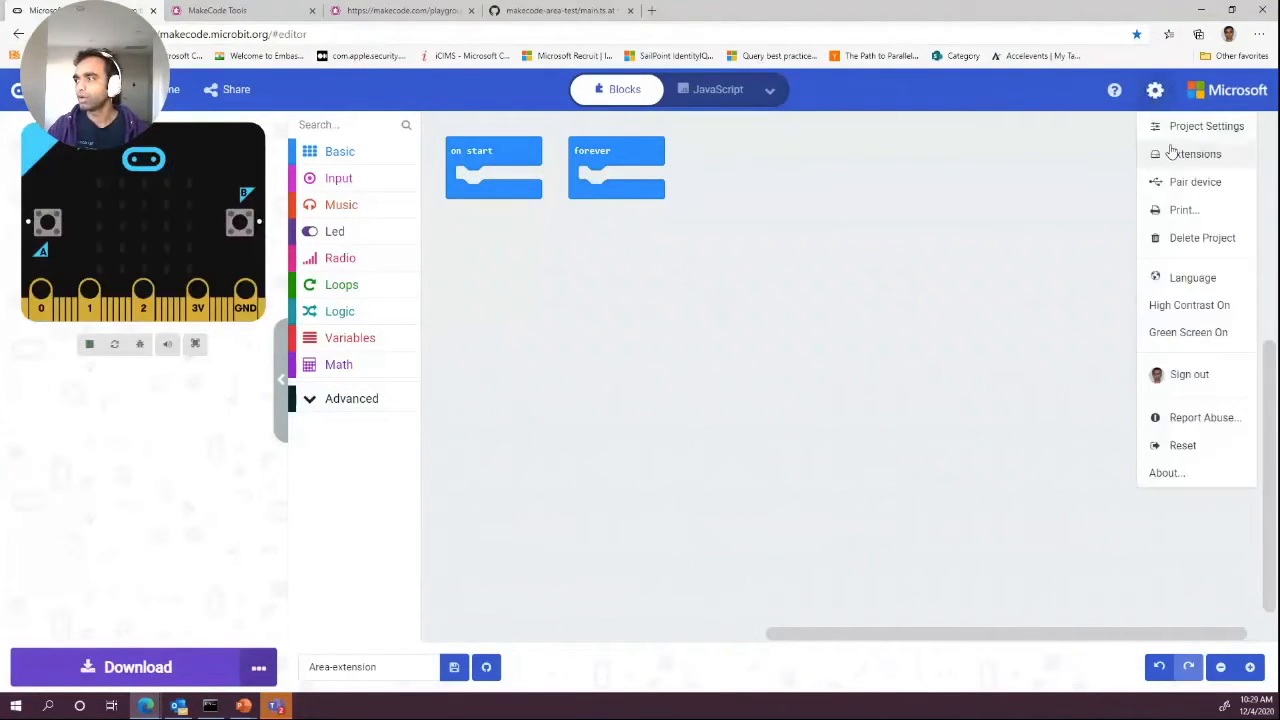
left_click(1198, 153)
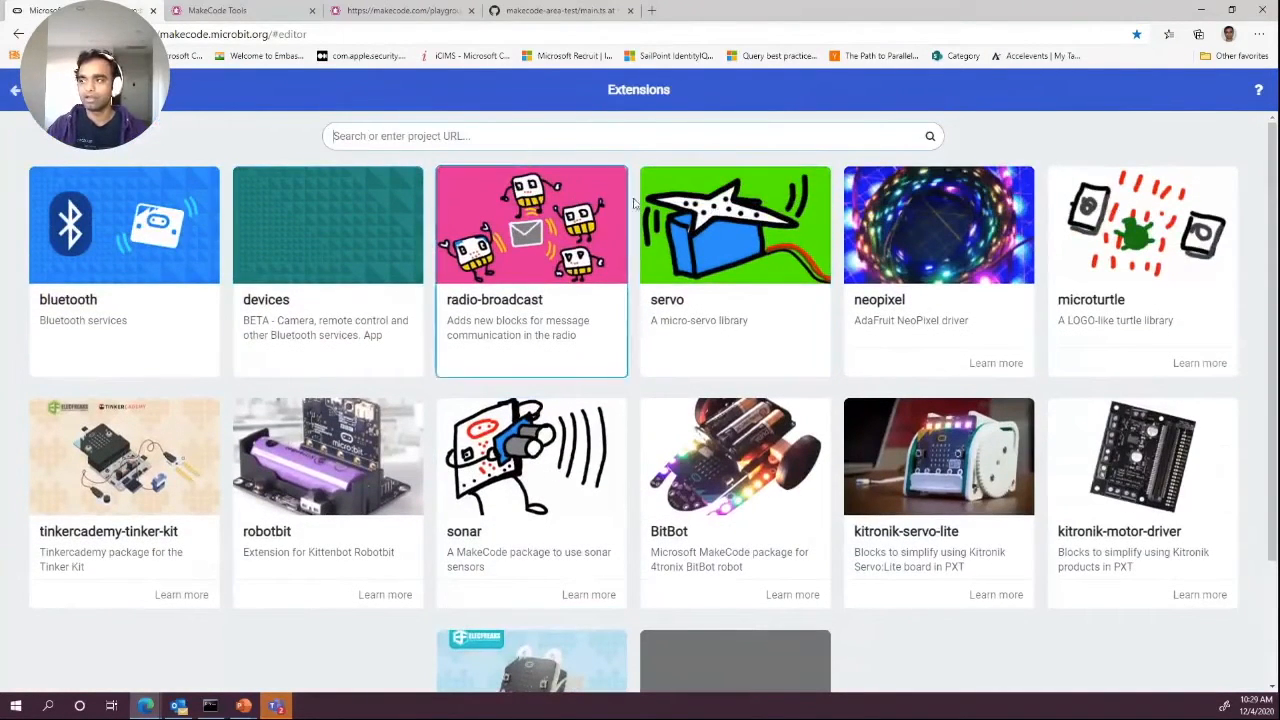
left_click(734, 224)
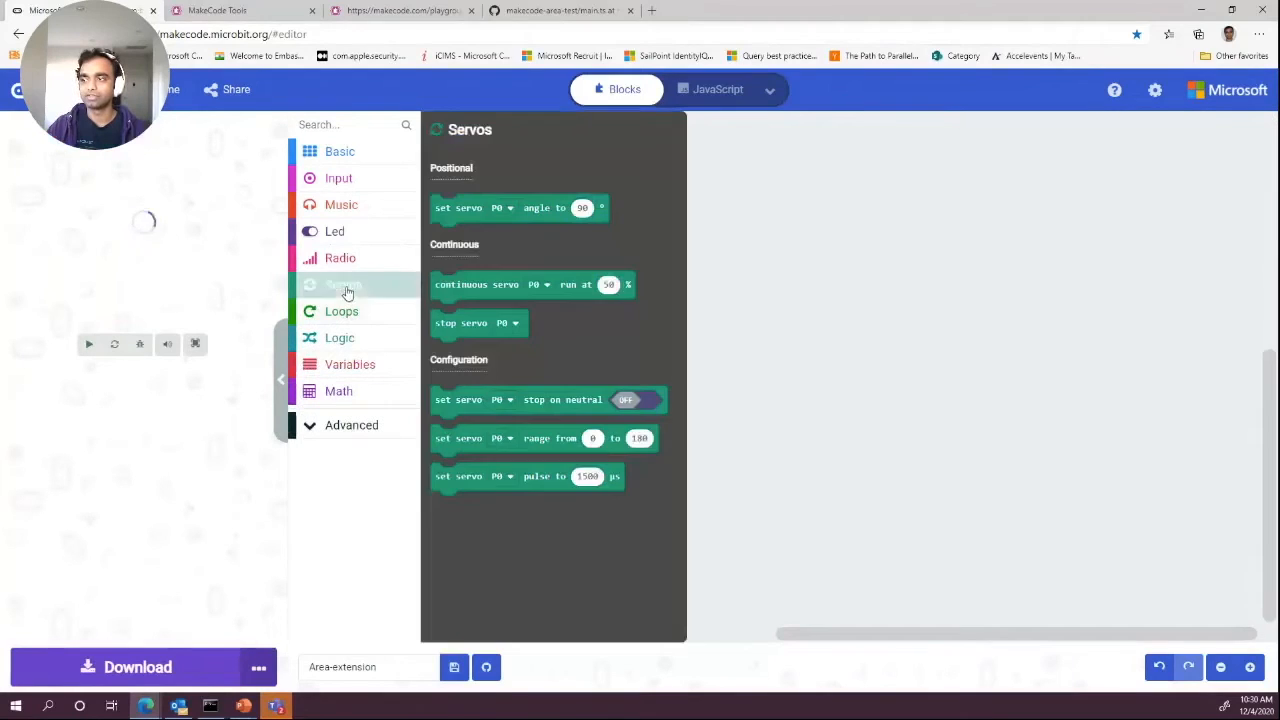
left_click(343, 284)
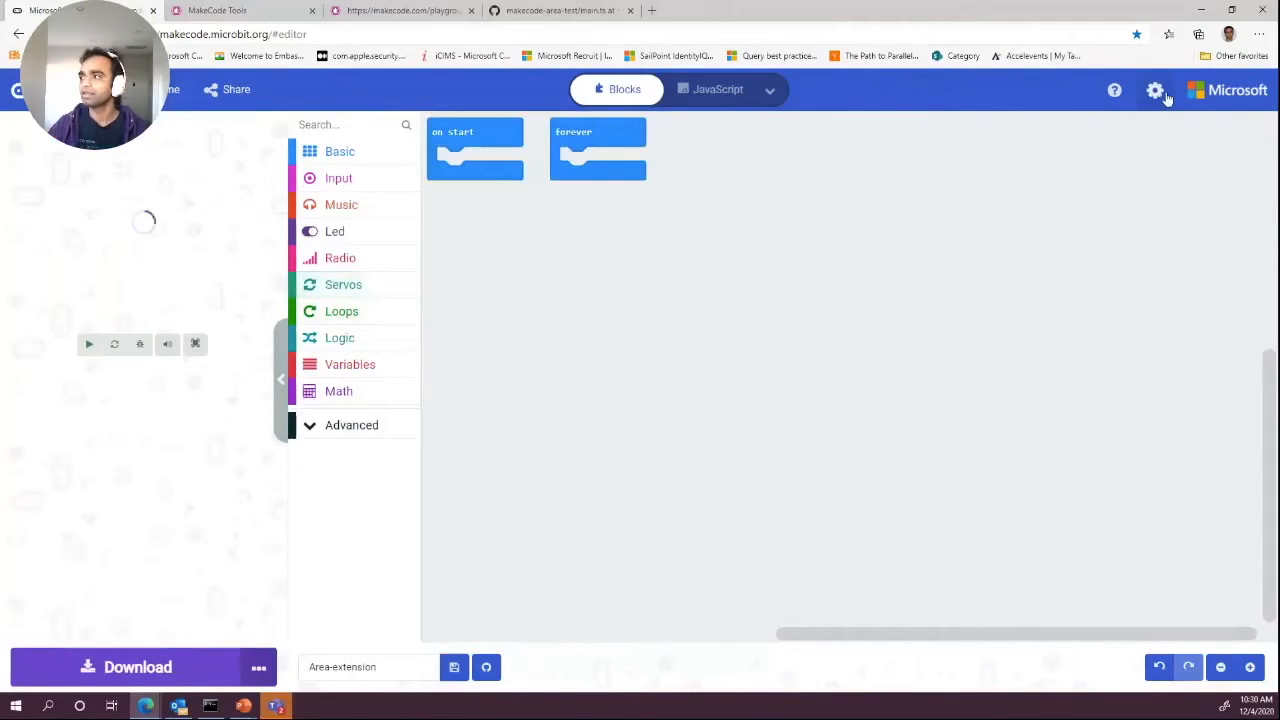
Search the extensions gallery for 'robot'
left_click(1155, 89)
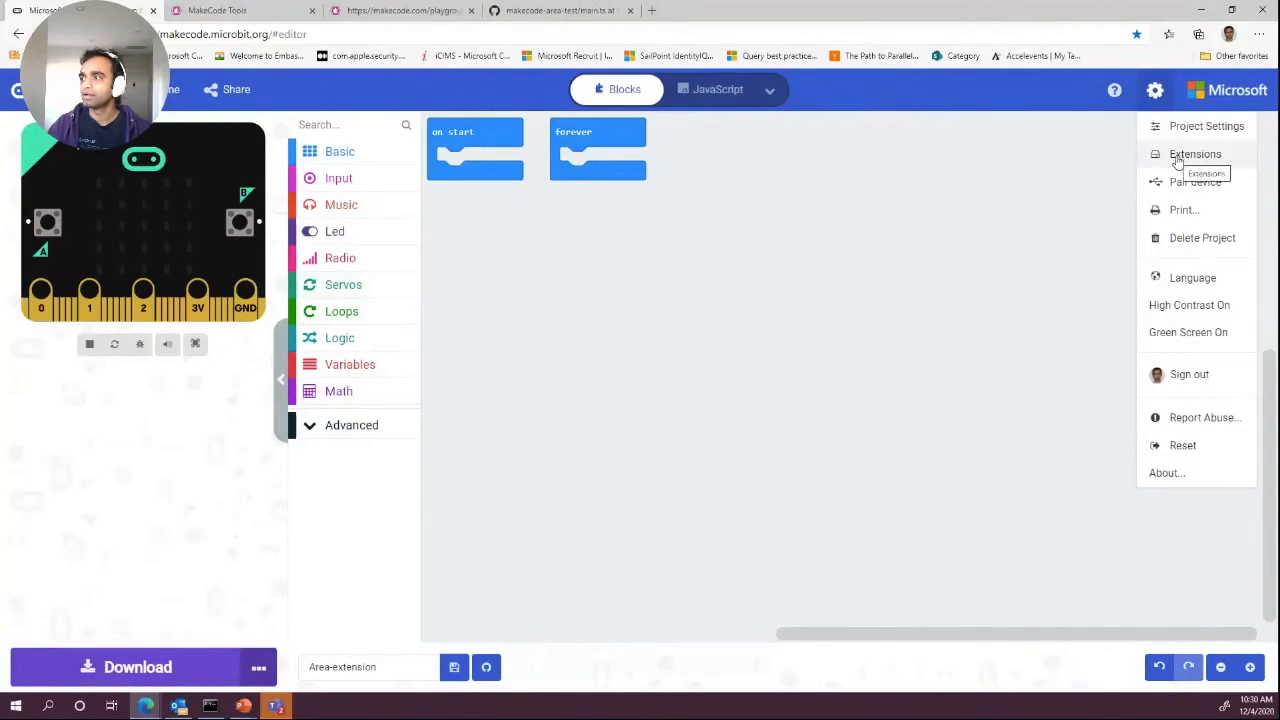
left_click(1195, 154)
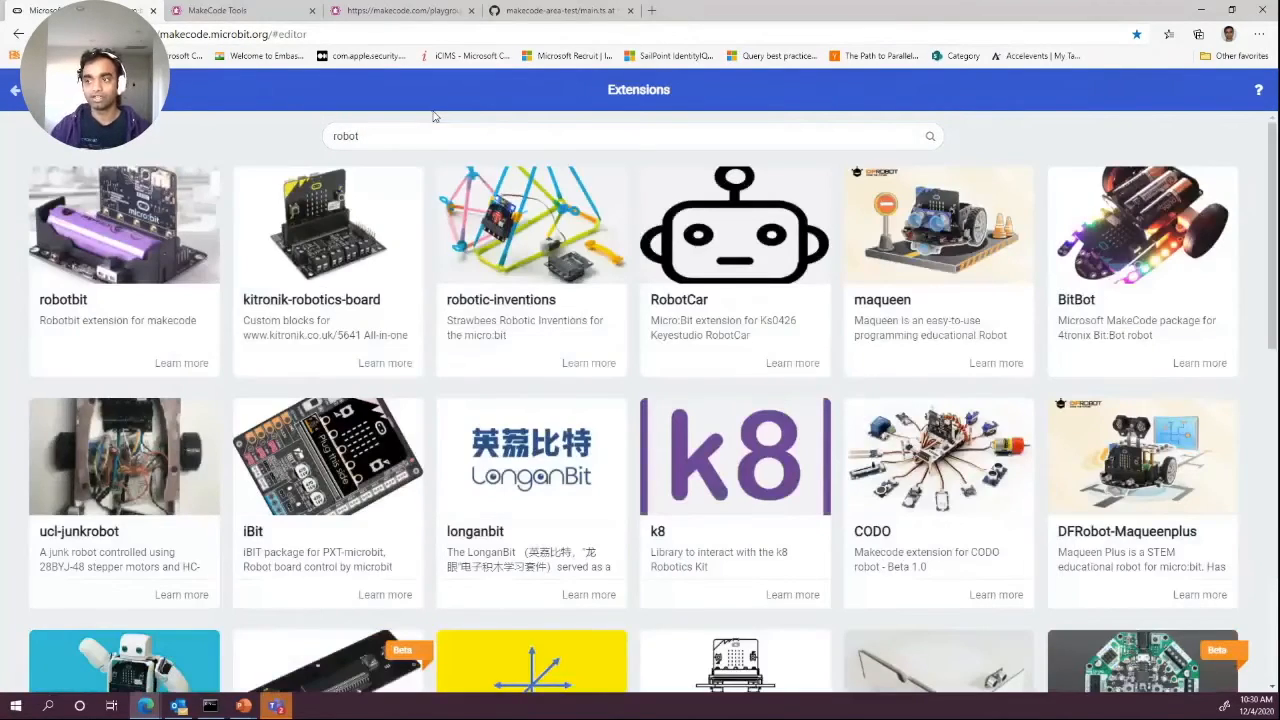
scroll("down", 3)
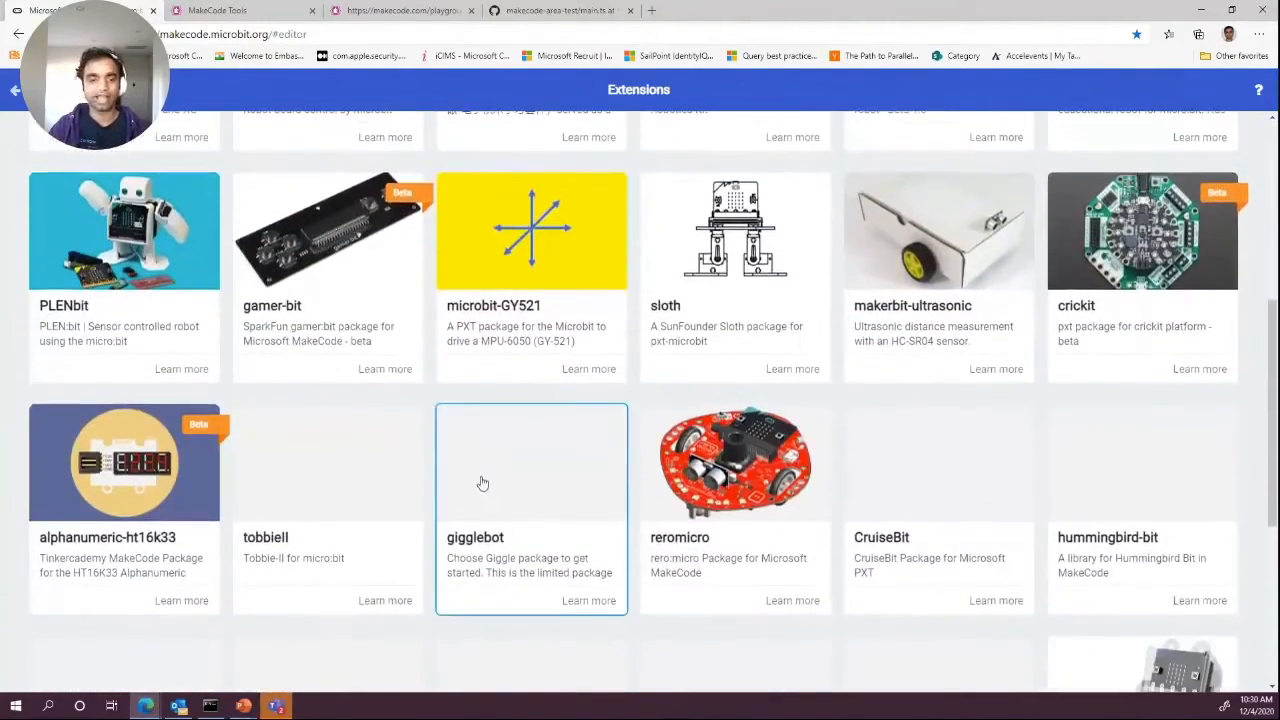
type("robot")
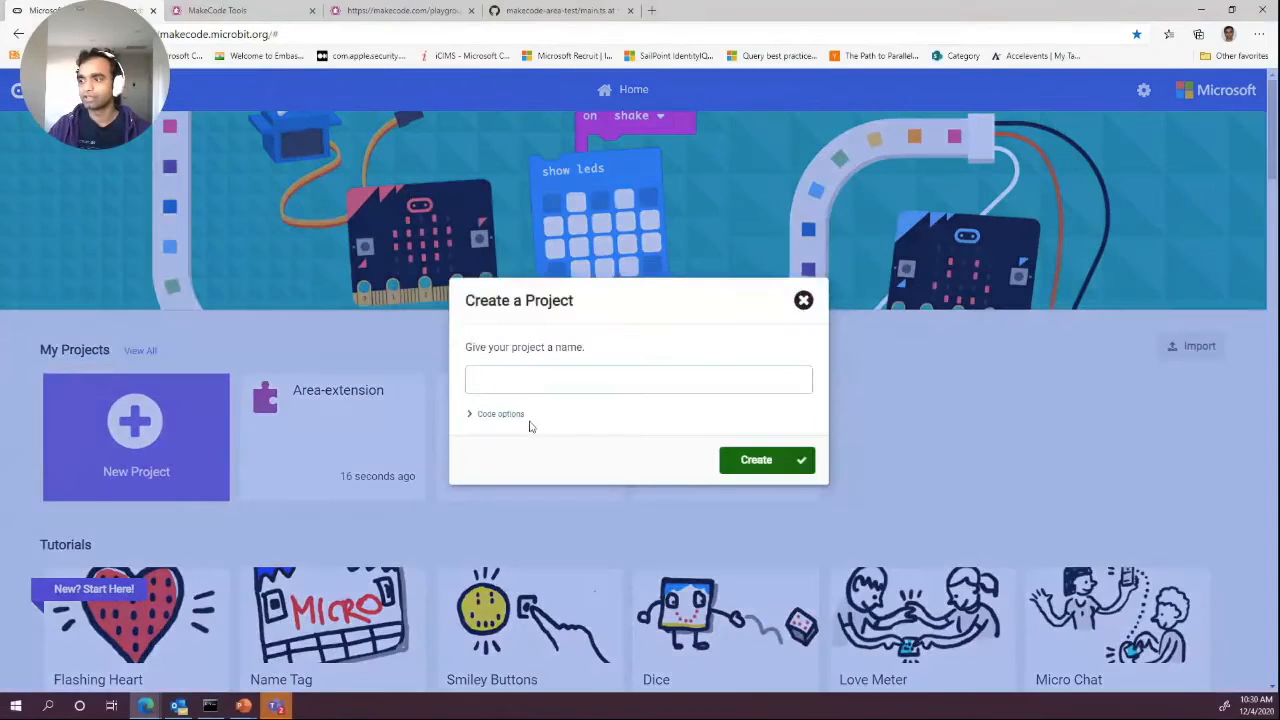
Create a project named Area and switch its code view to JavaScript
type("Atrs")
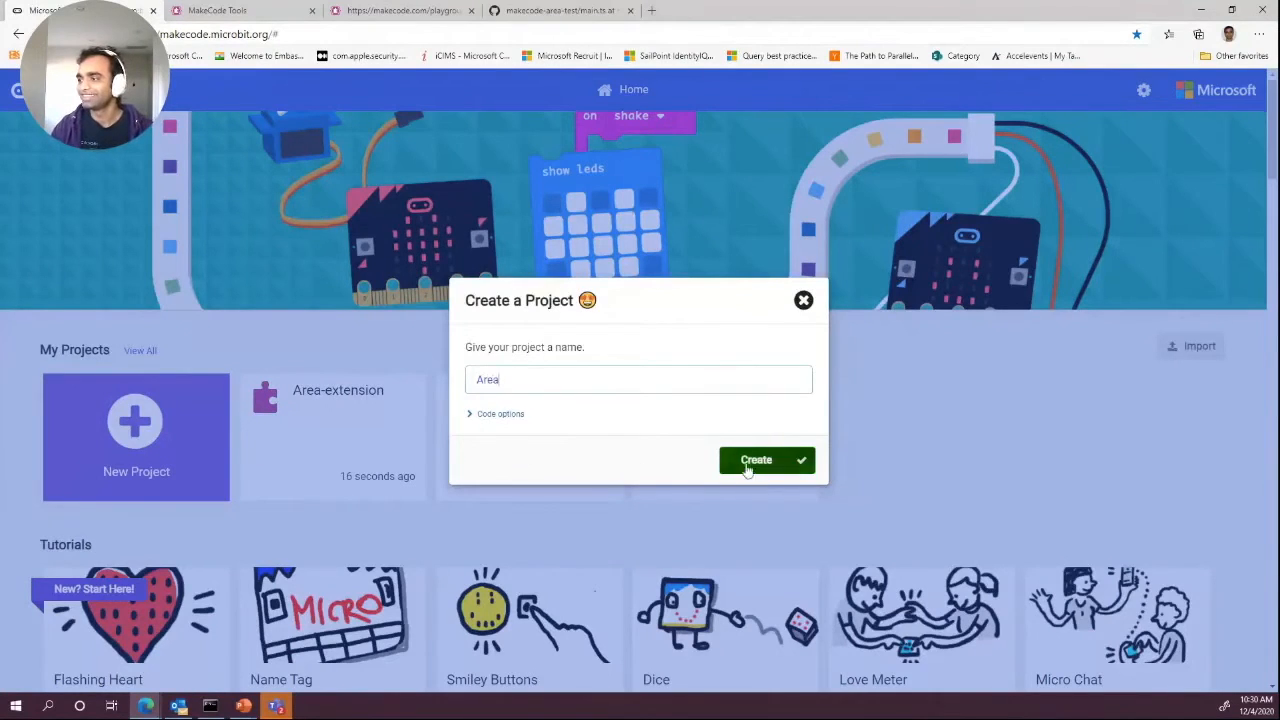
left_click(756, 460)
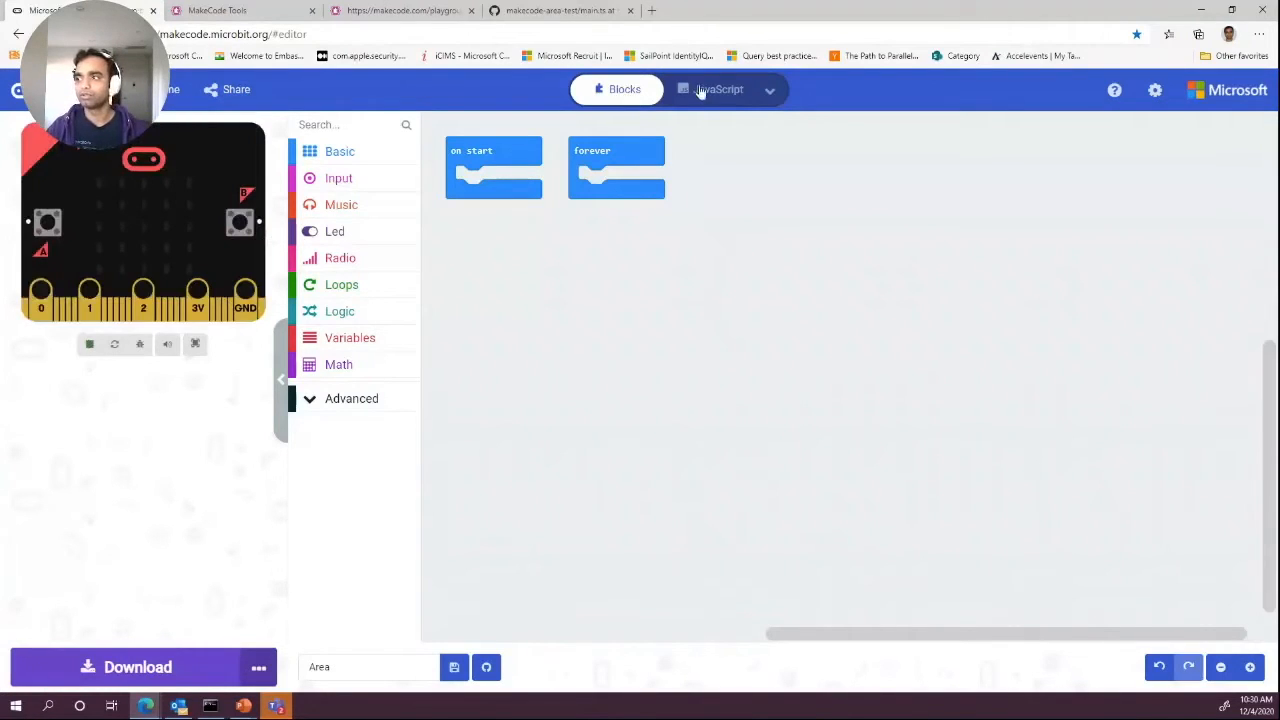
left_click(717, 89)
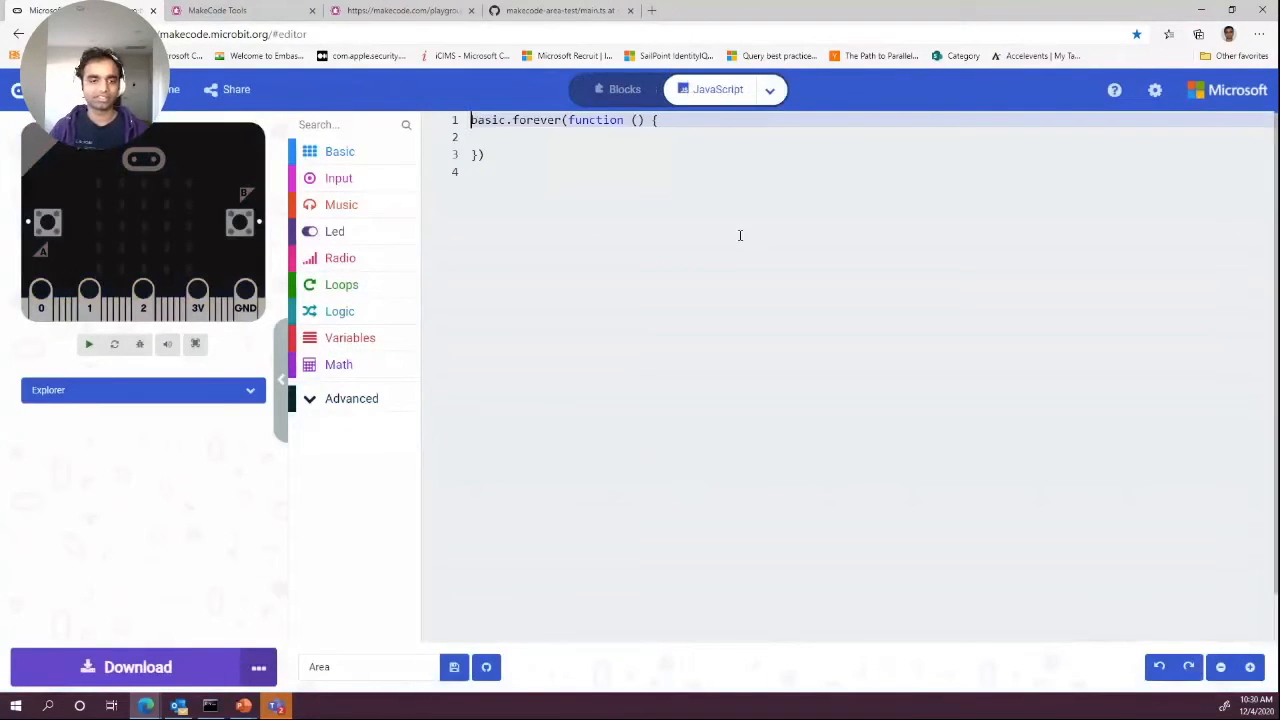
left_click(88, 344)
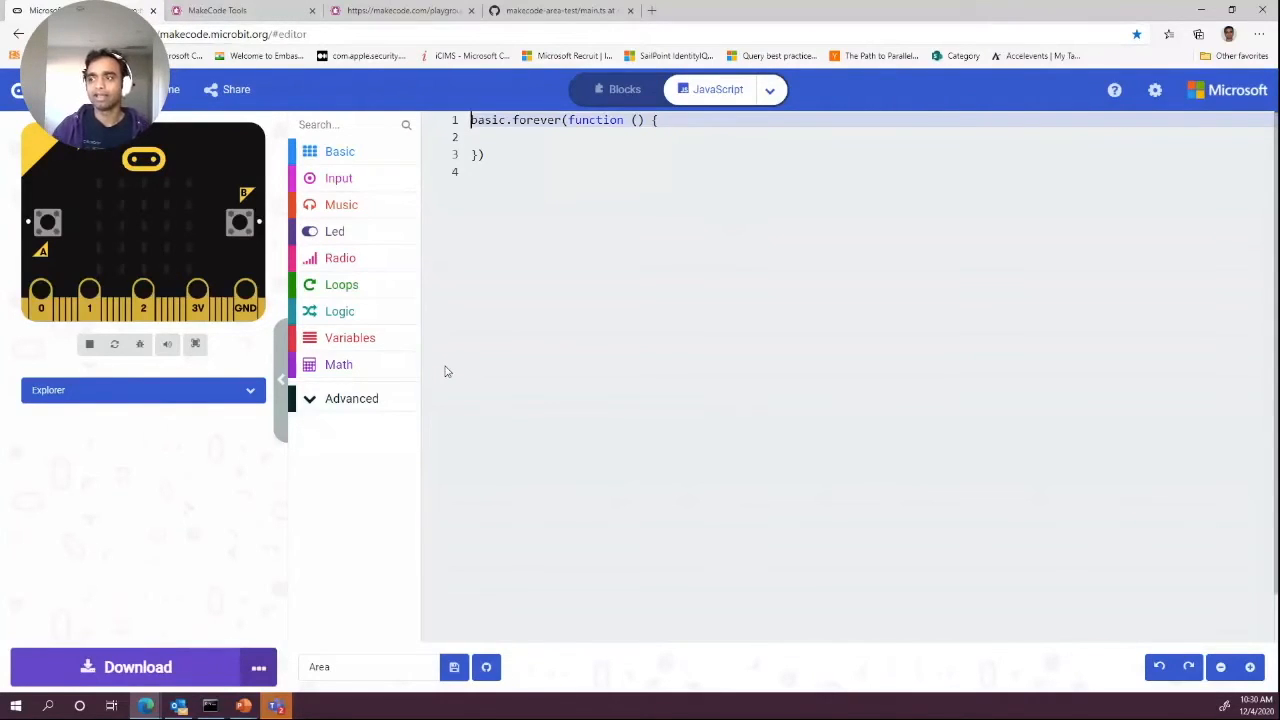
left_click(216, 10)
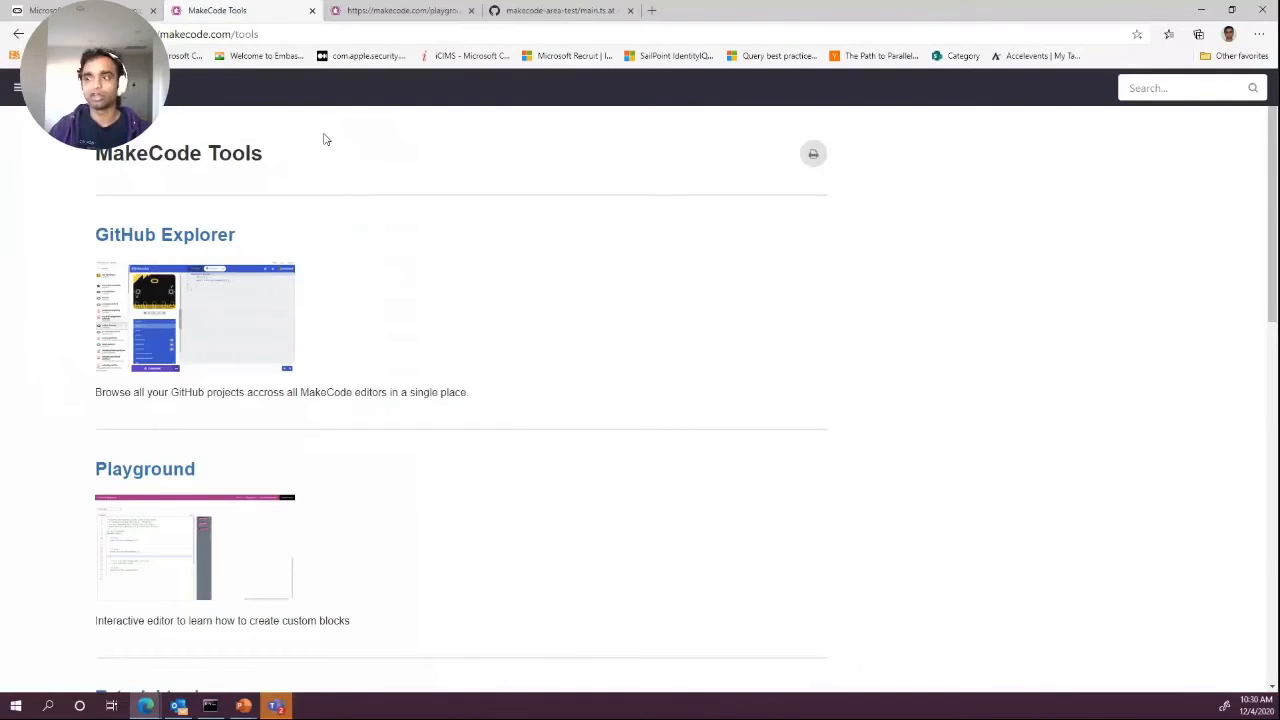
Scroll the MakeCode Tools page through GitHub Explorer, Playground and the Tutorial tool
scroll("down", 3)
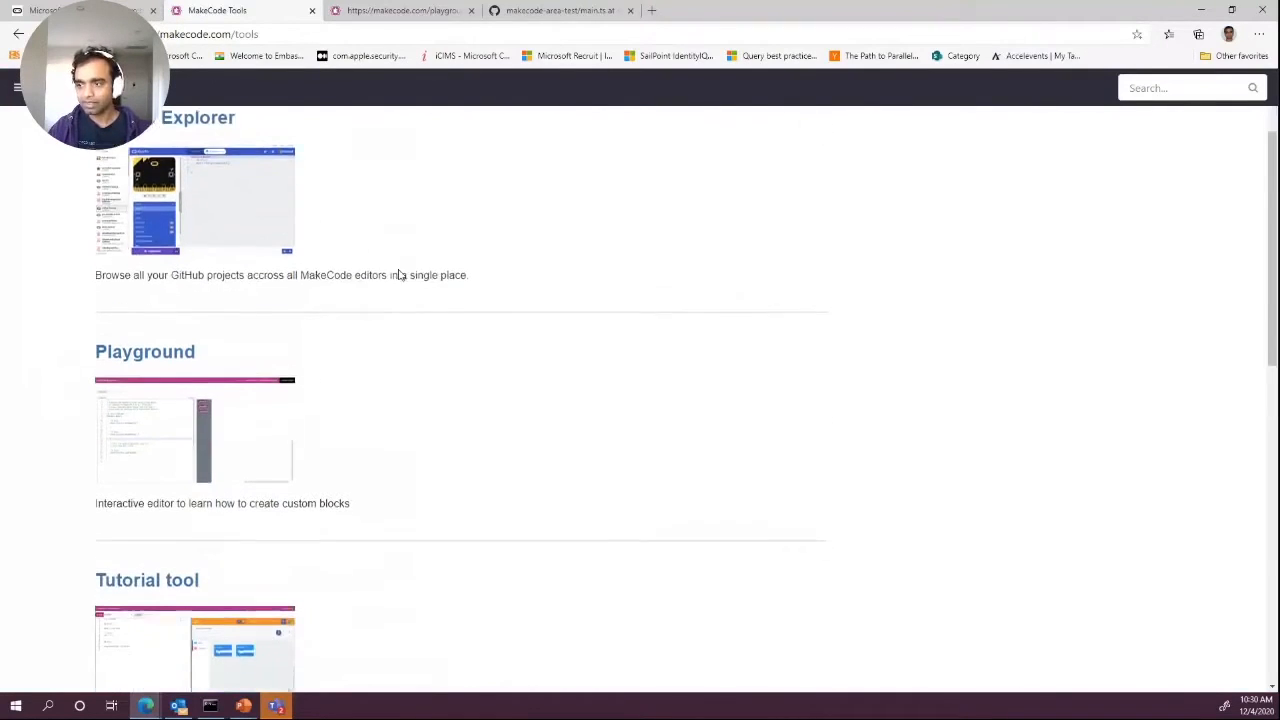
scroll("down", 3)
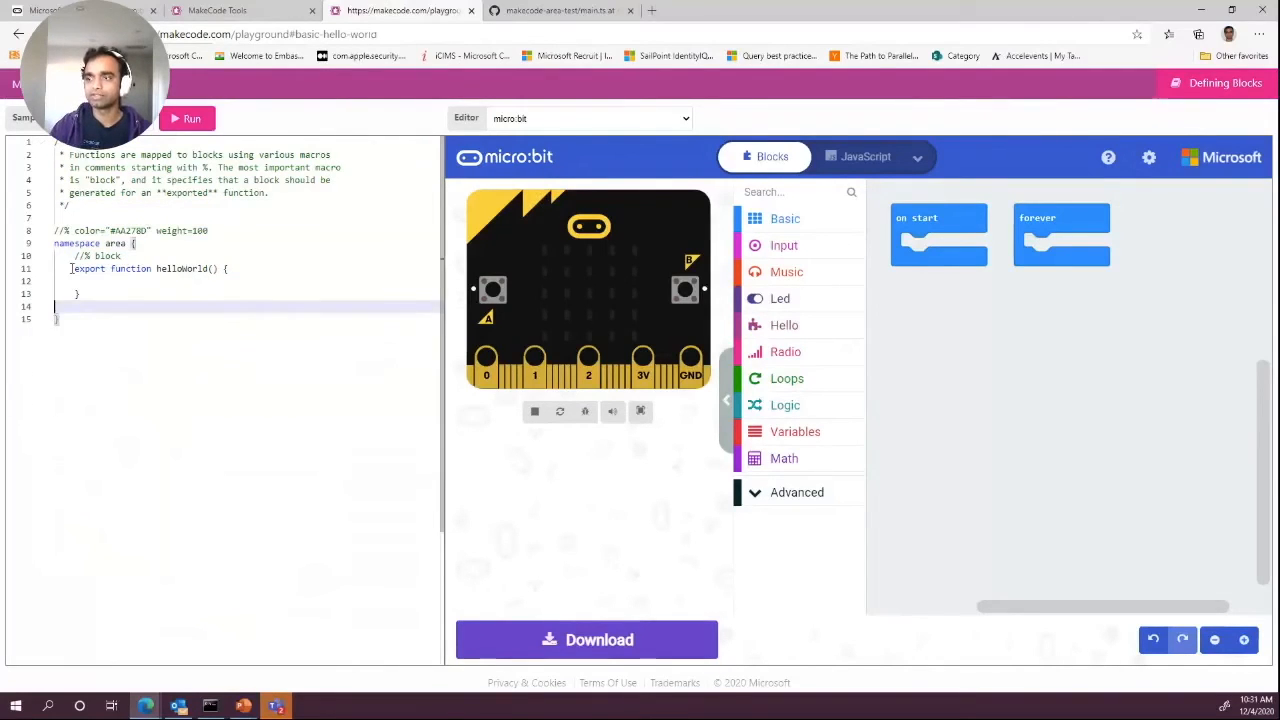
Rename helloWorld to circle(radius: number), returning Math.PI * radius * radius
double_click(180, 268)
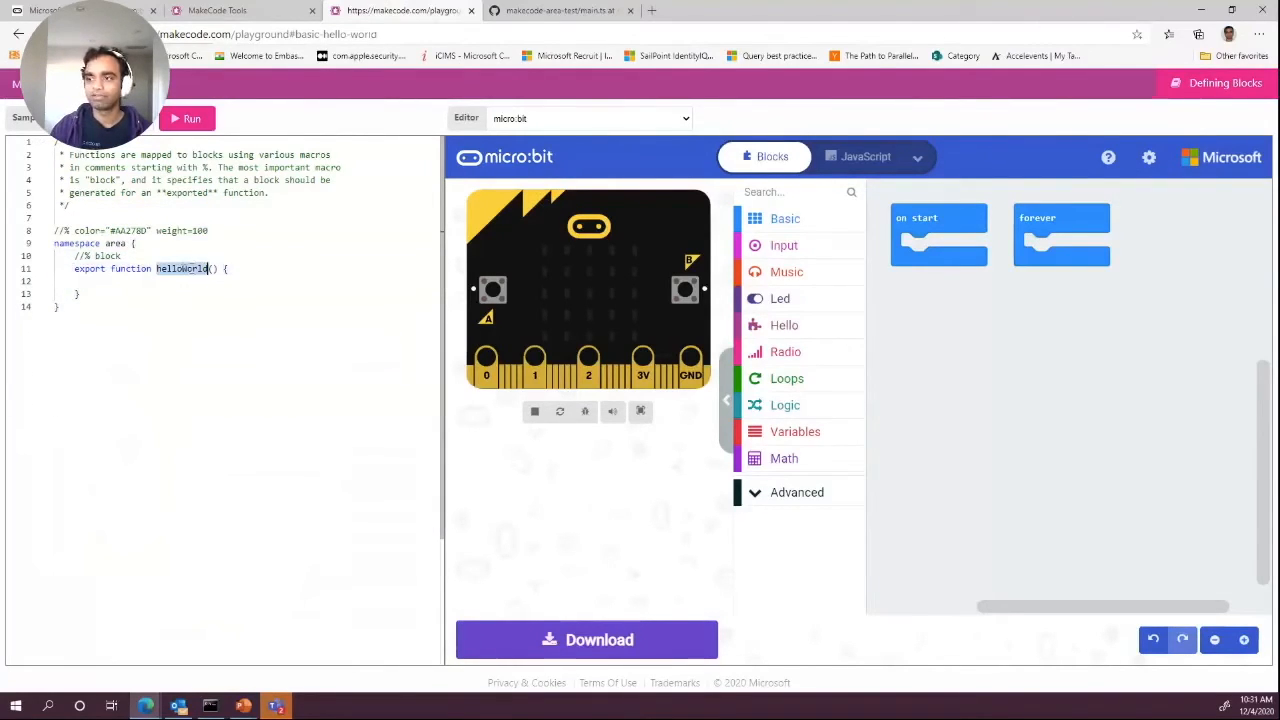
type("circle(radius:")
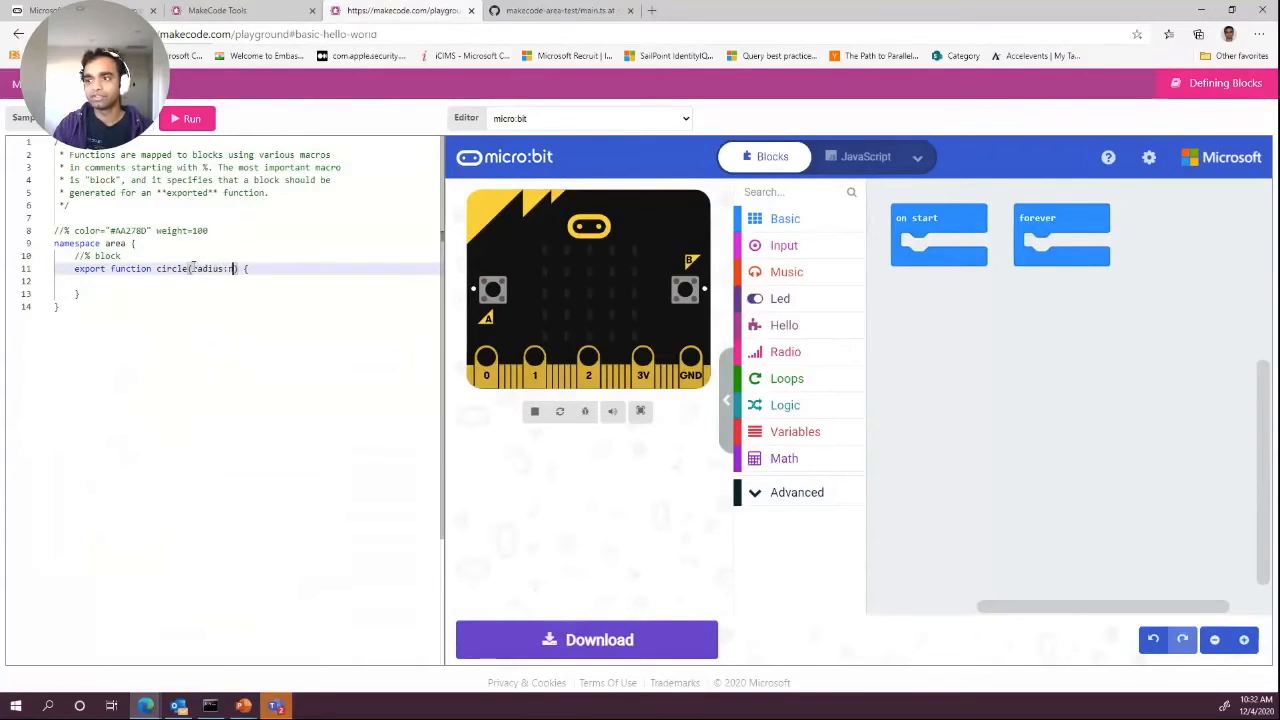
type("number")
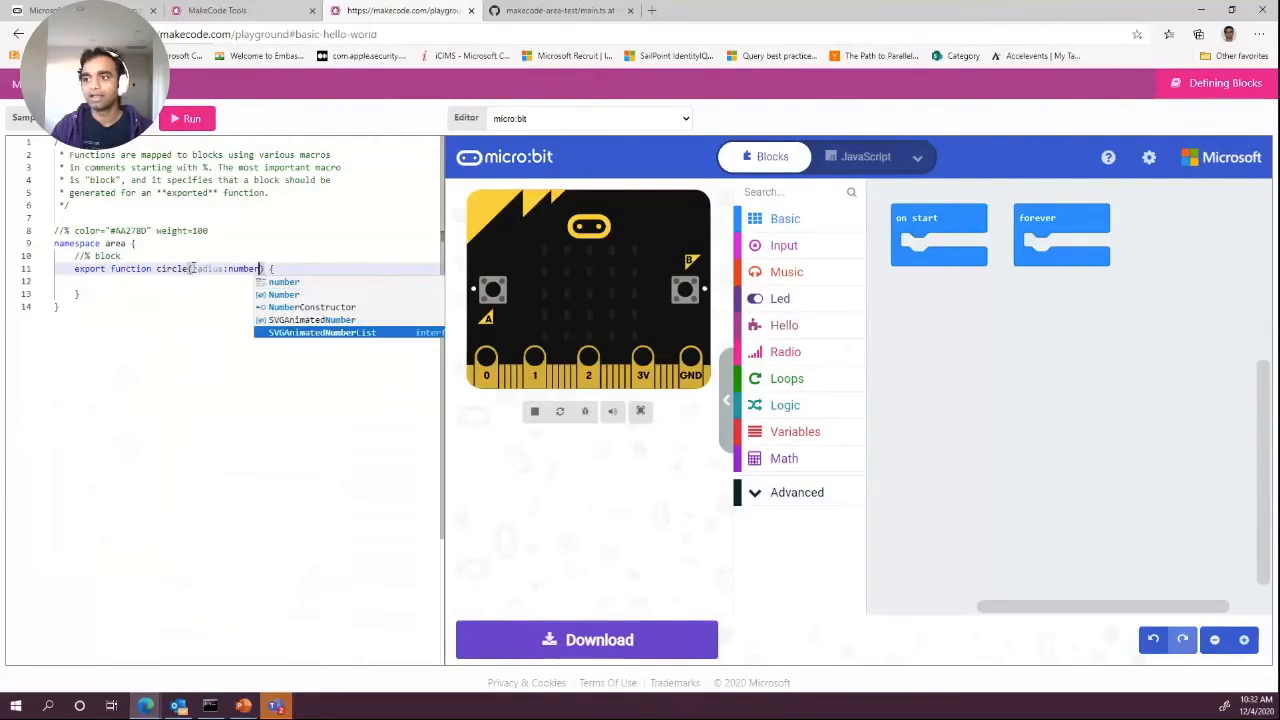
type("return Math.PI")
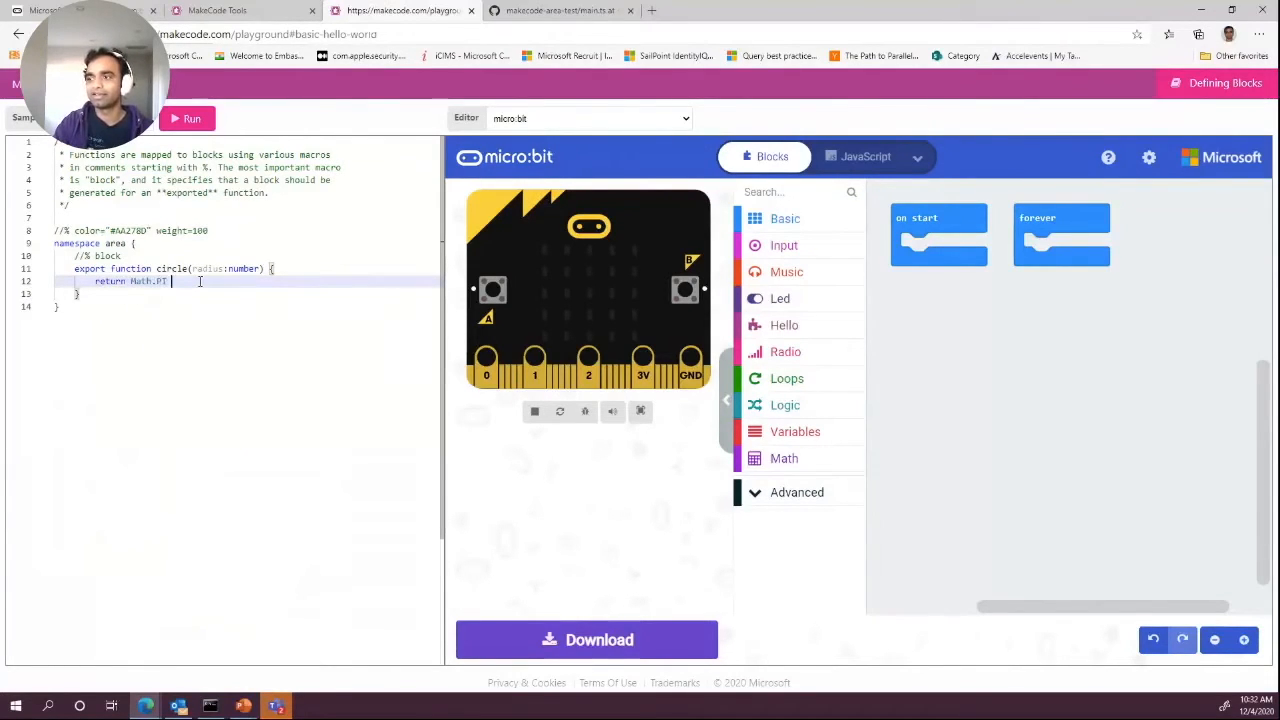
type("* rad")
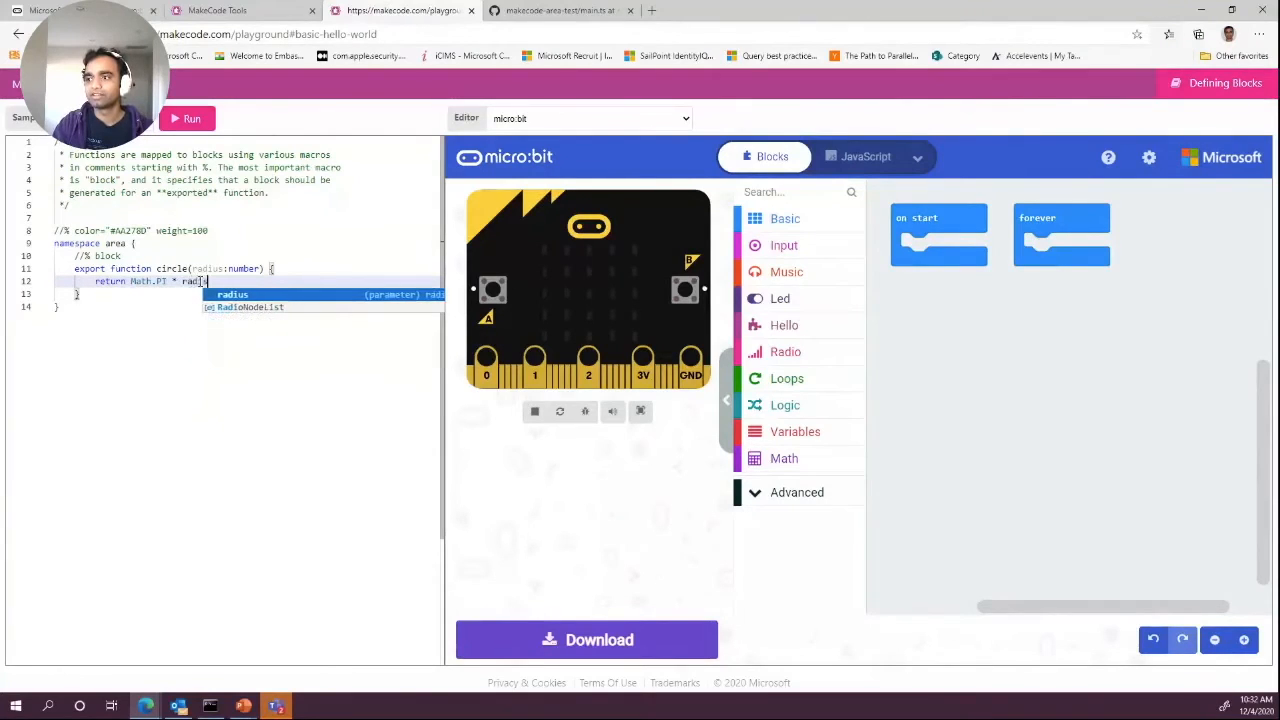
type("radius;")
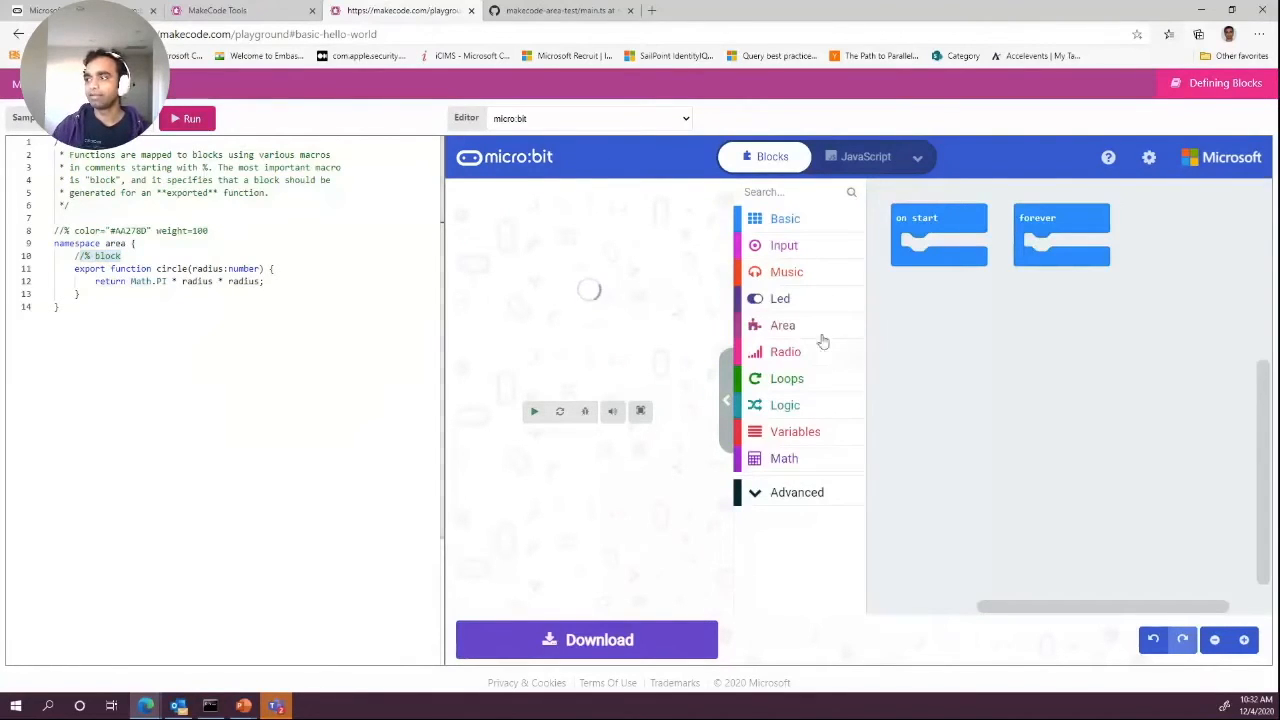
Place the Area category's circle block into show number inside on start
left_click(782, 325)
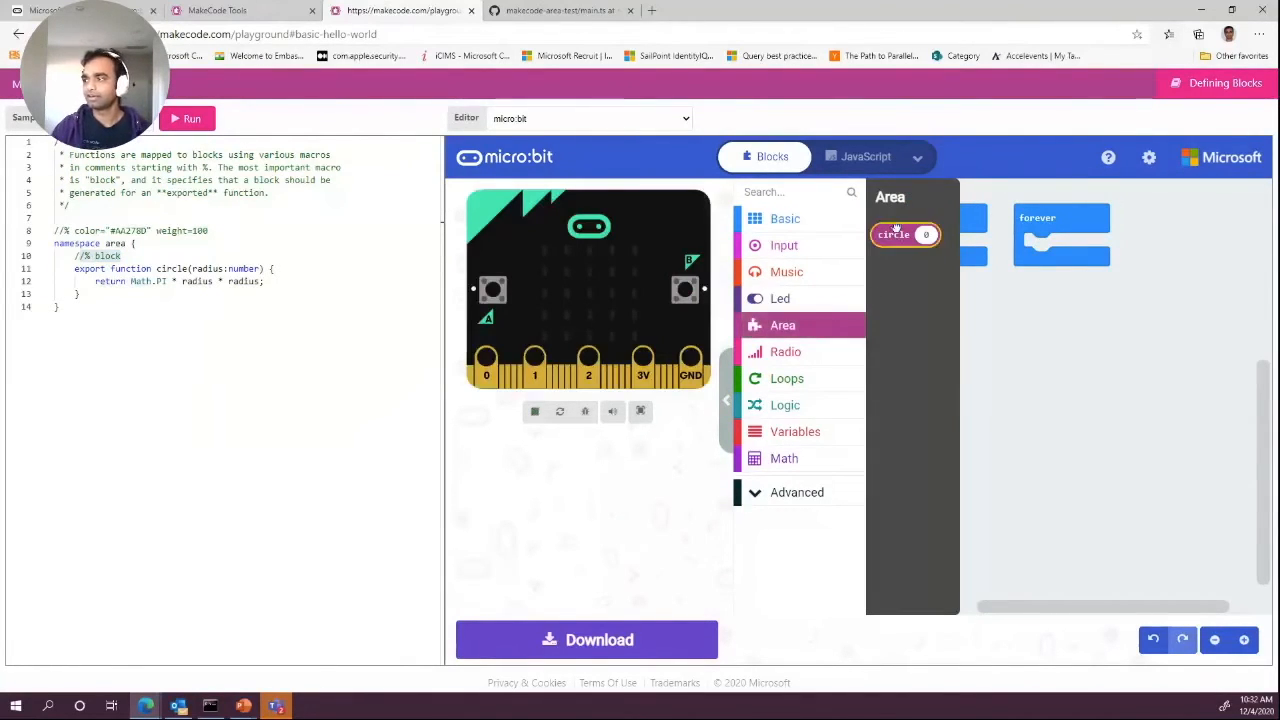
left_click(785, 218)
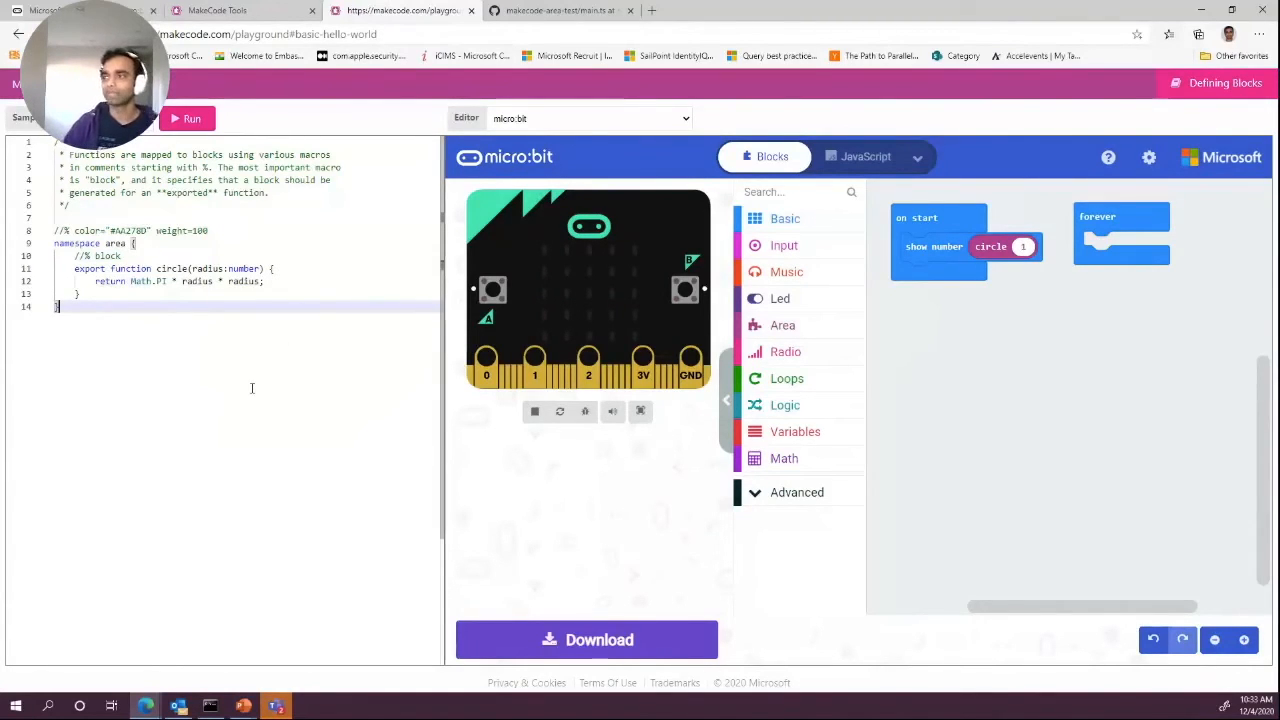
left_click(558, 11)
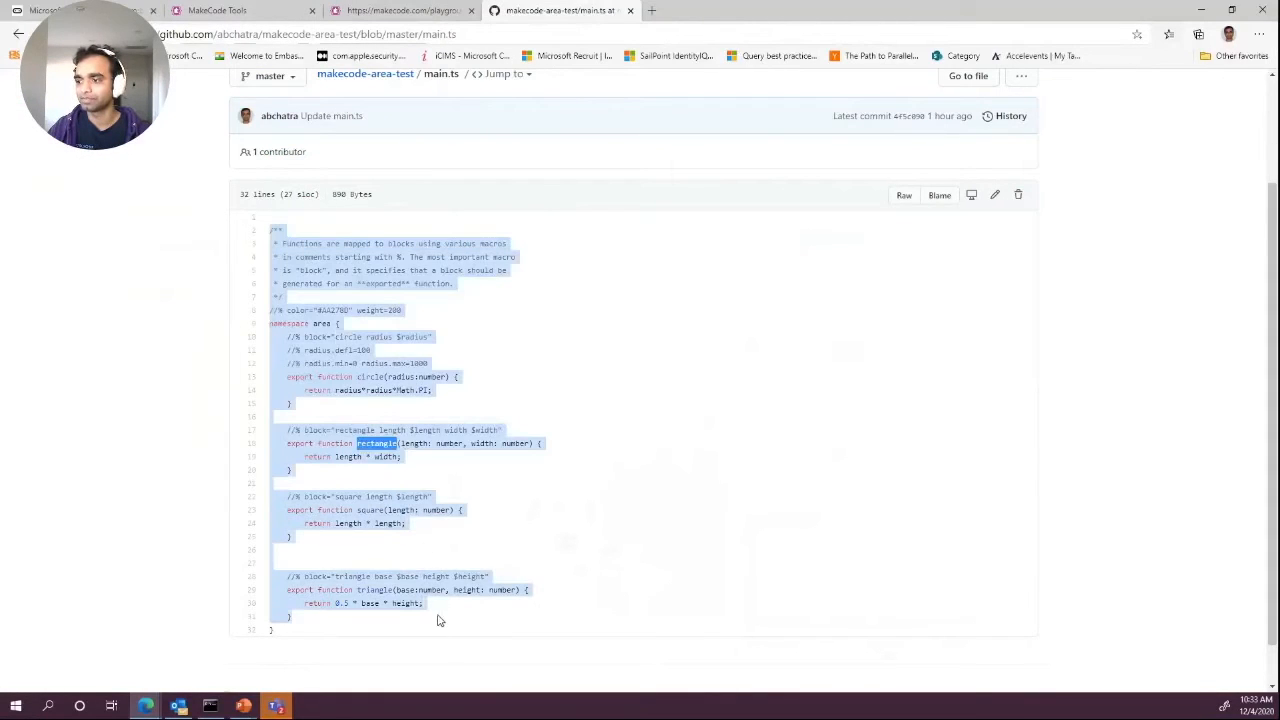
Paste the area code into the Playground and reload circle, rectangle, square and triangle blocks
left_click(401, 10)
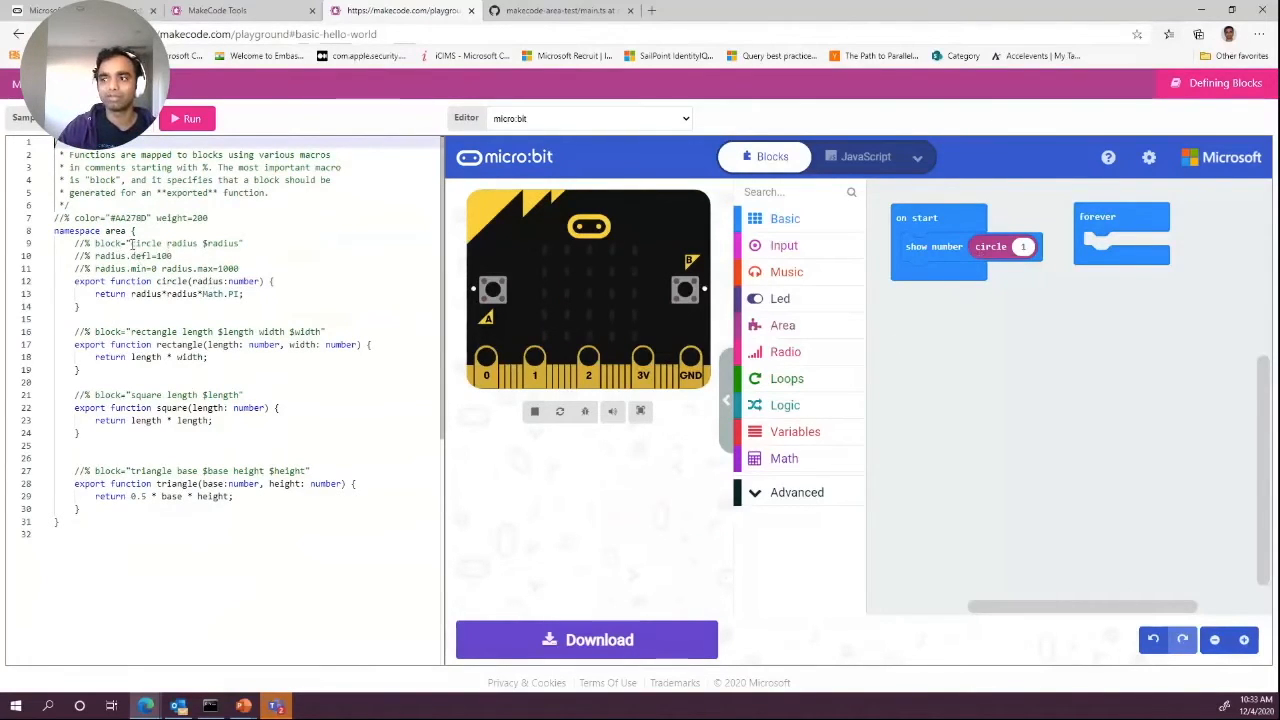
double_click(162, 243)
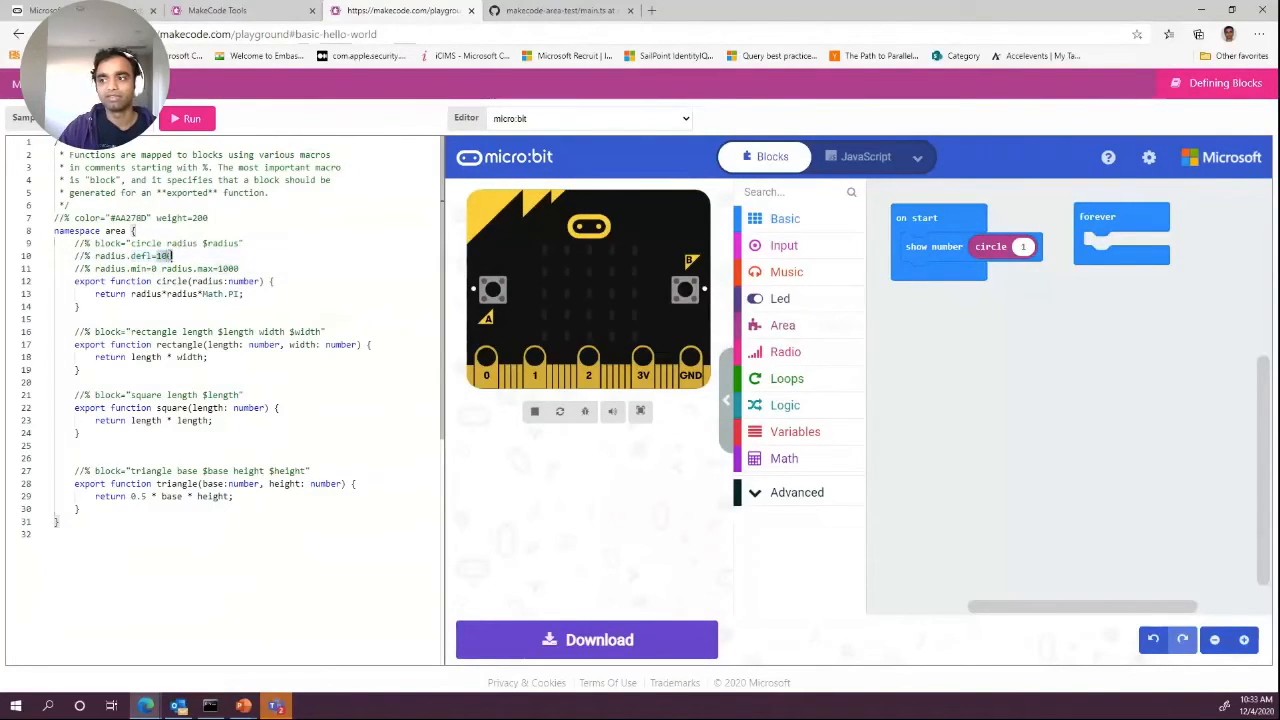
left_click(185, 118)
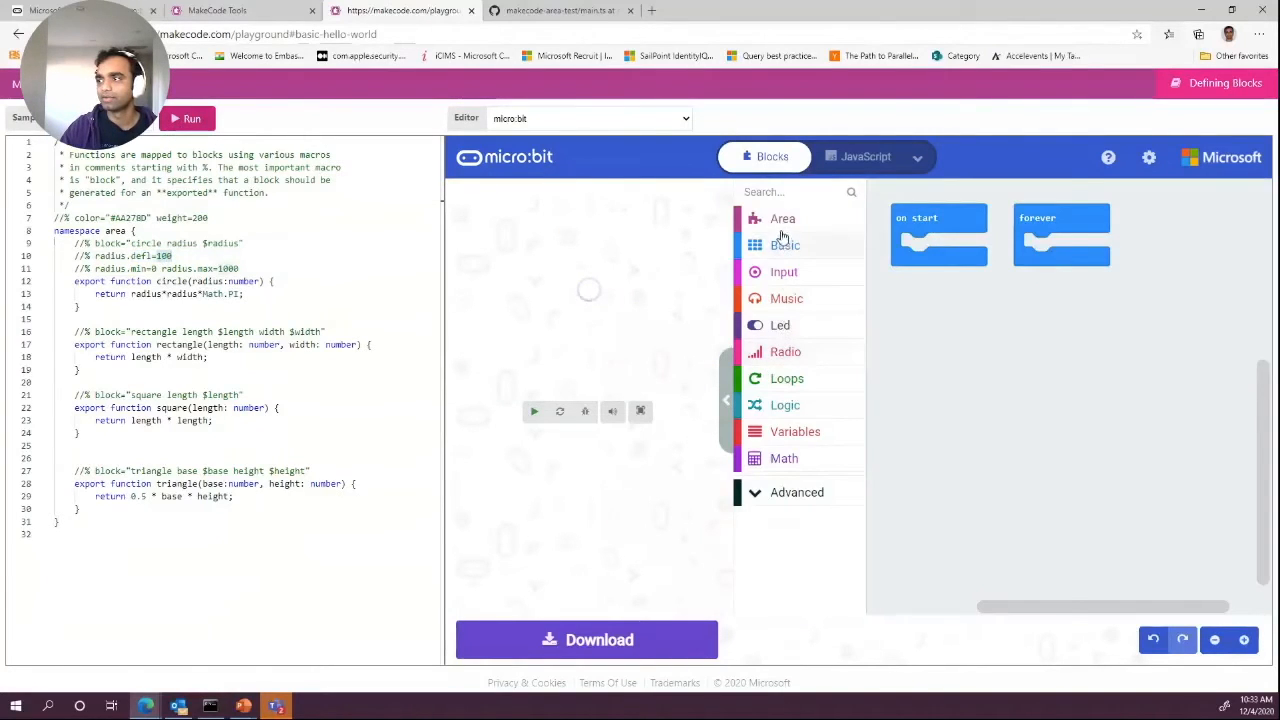
Add the circle radius block to the workspace and slide its radius to 1000
left_click(782, 218)
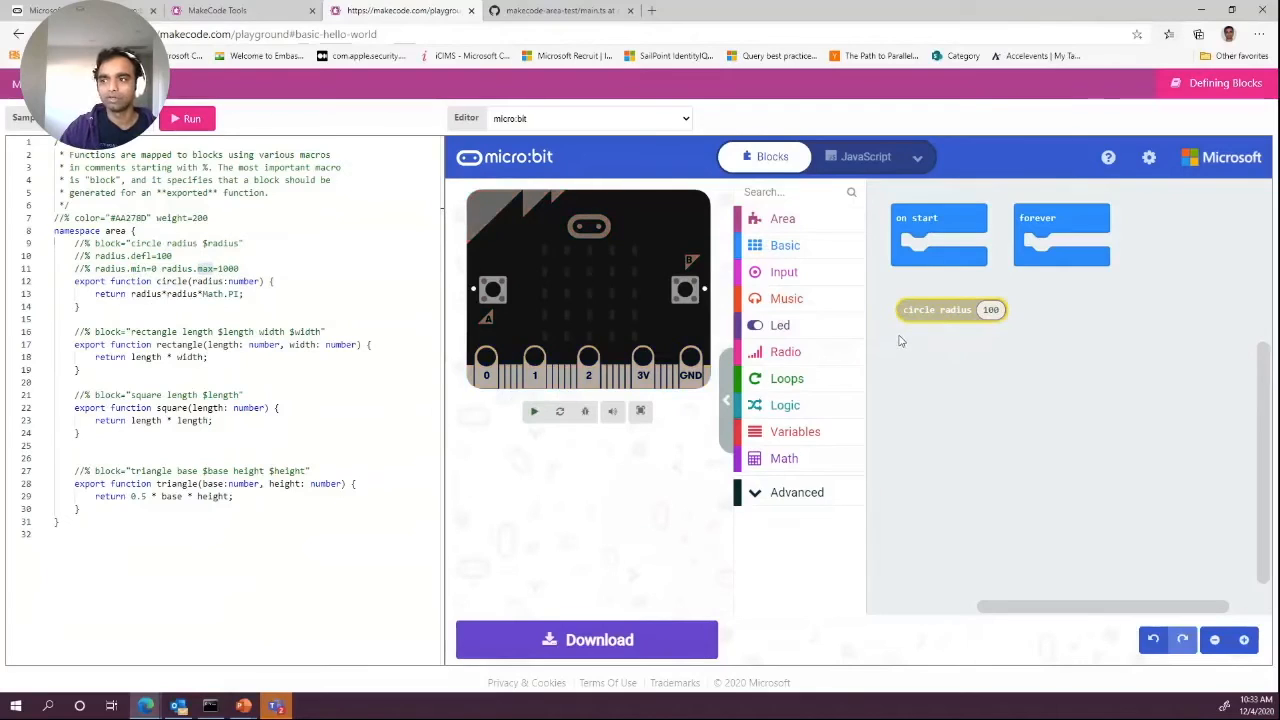
left_click(990, 309)
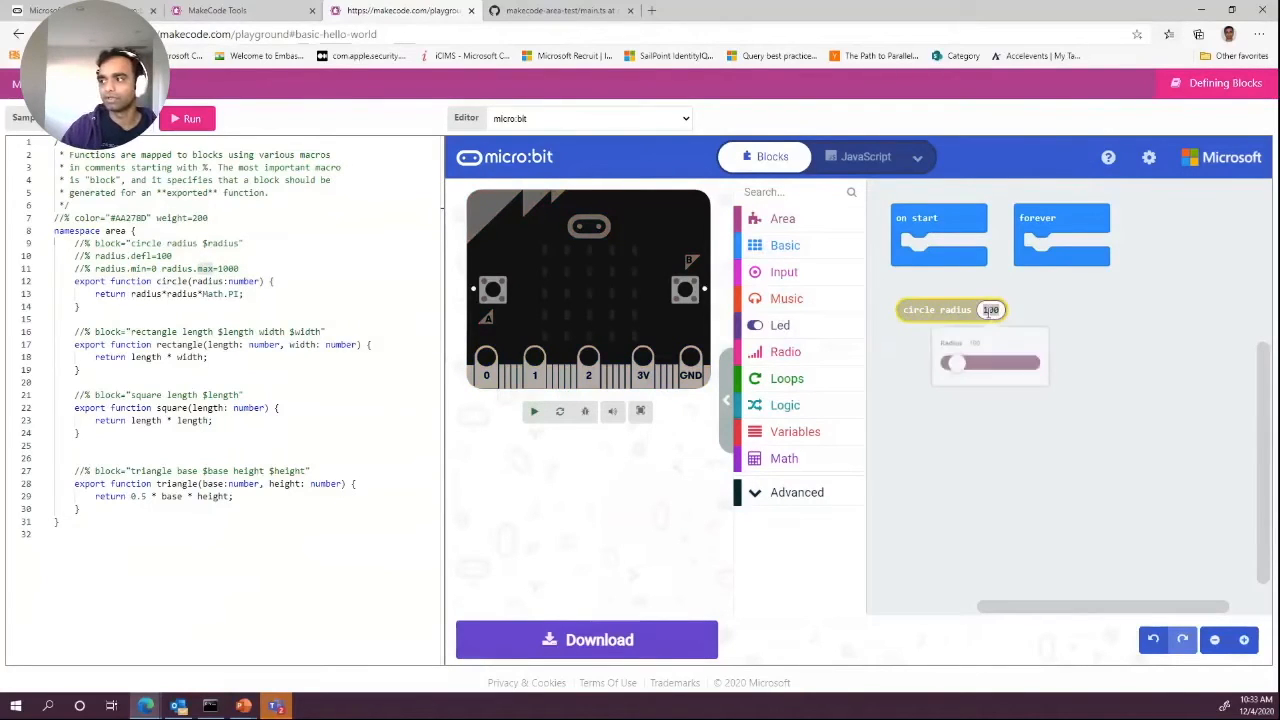
left_click_drag(950, 364, 1025, 366)
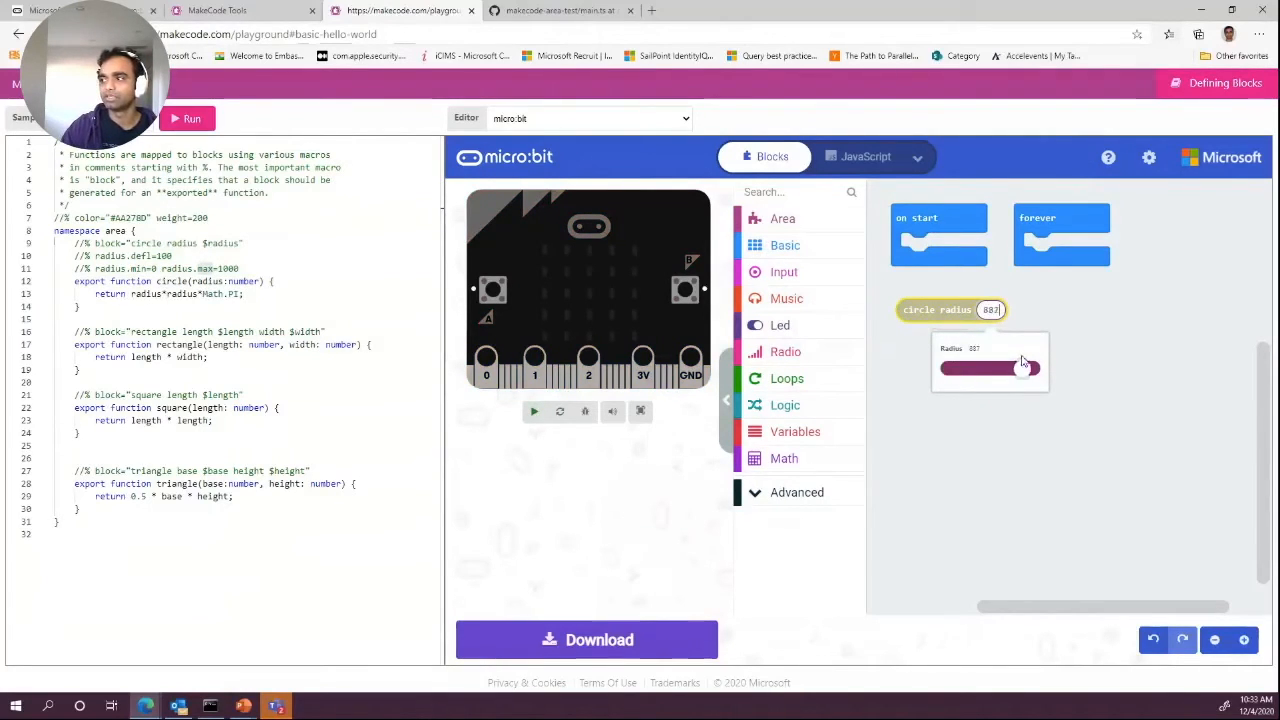
left_click_drag(1020, 368, 1040, 368)
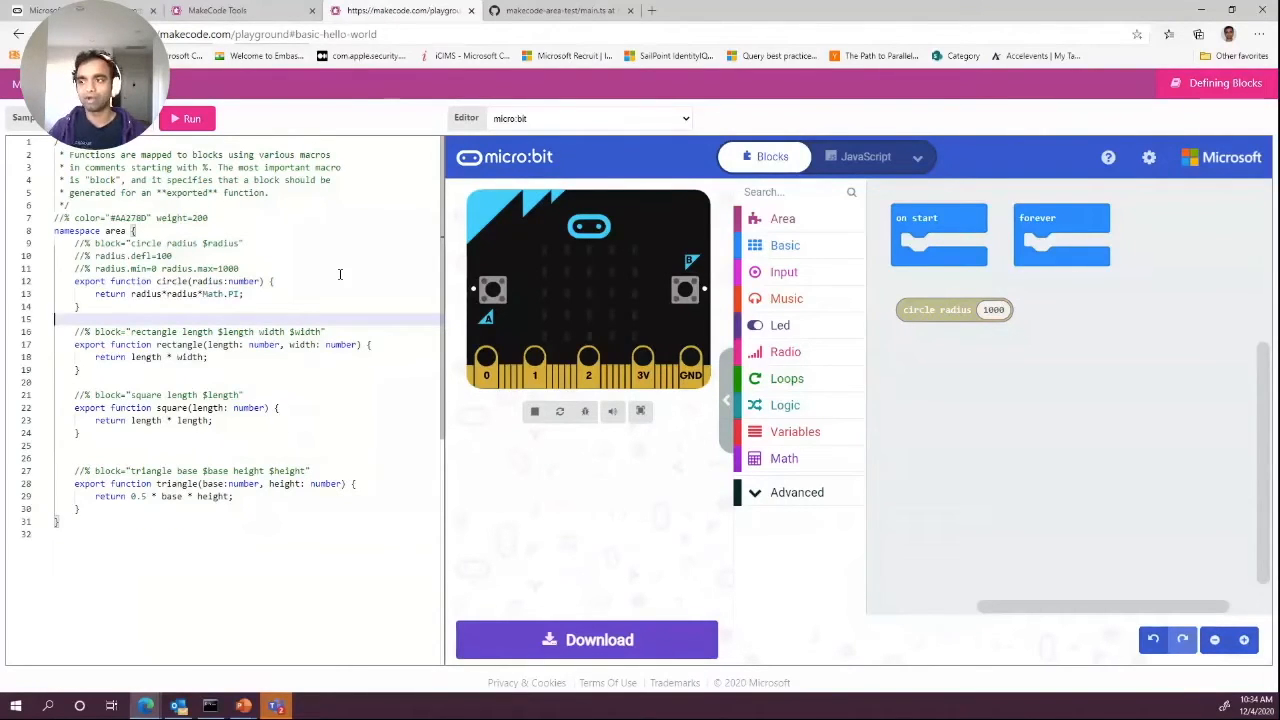
key("ctrl+a")
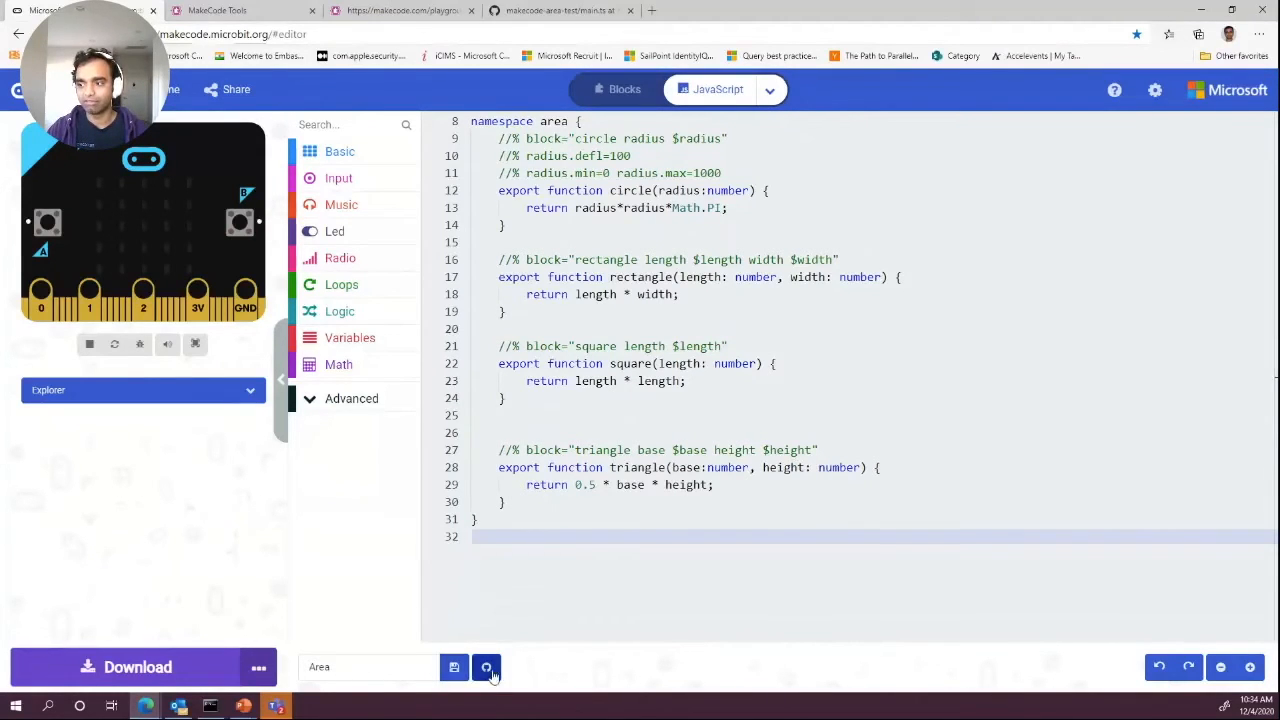
mouse_move(486, 667)
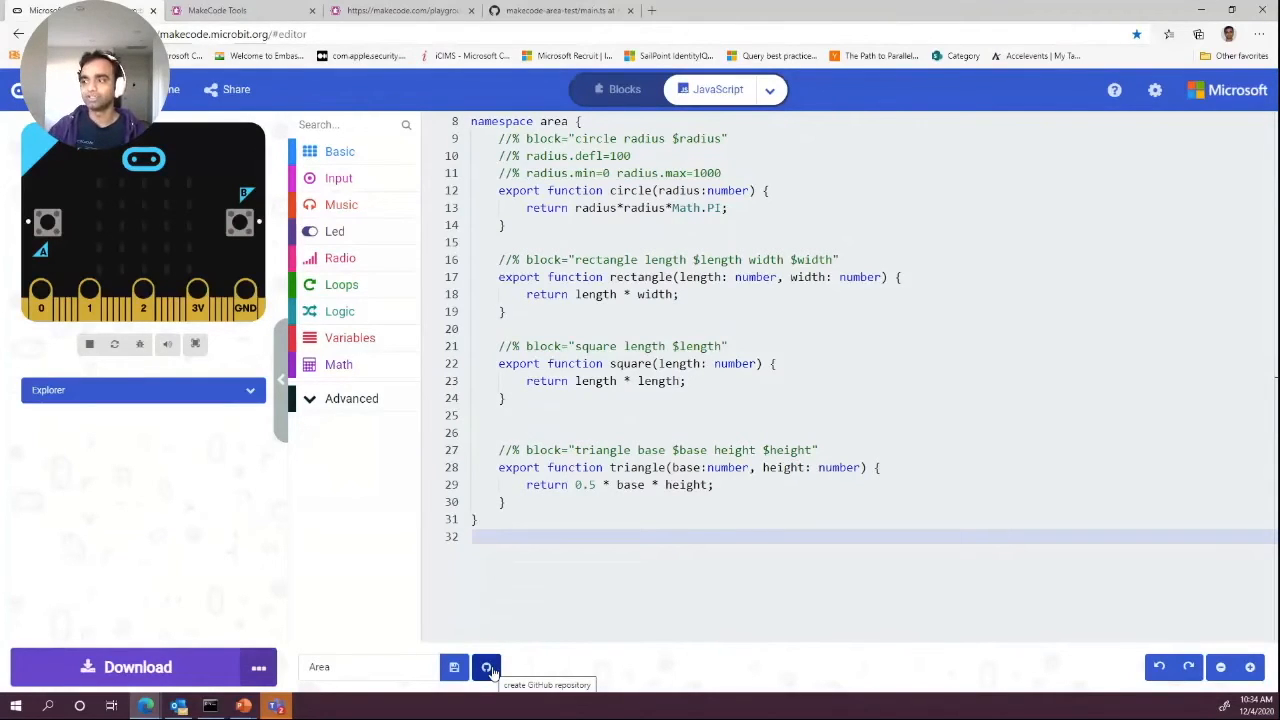
Open the Create GitHub repository form for the Area project
left_click(487, 667)
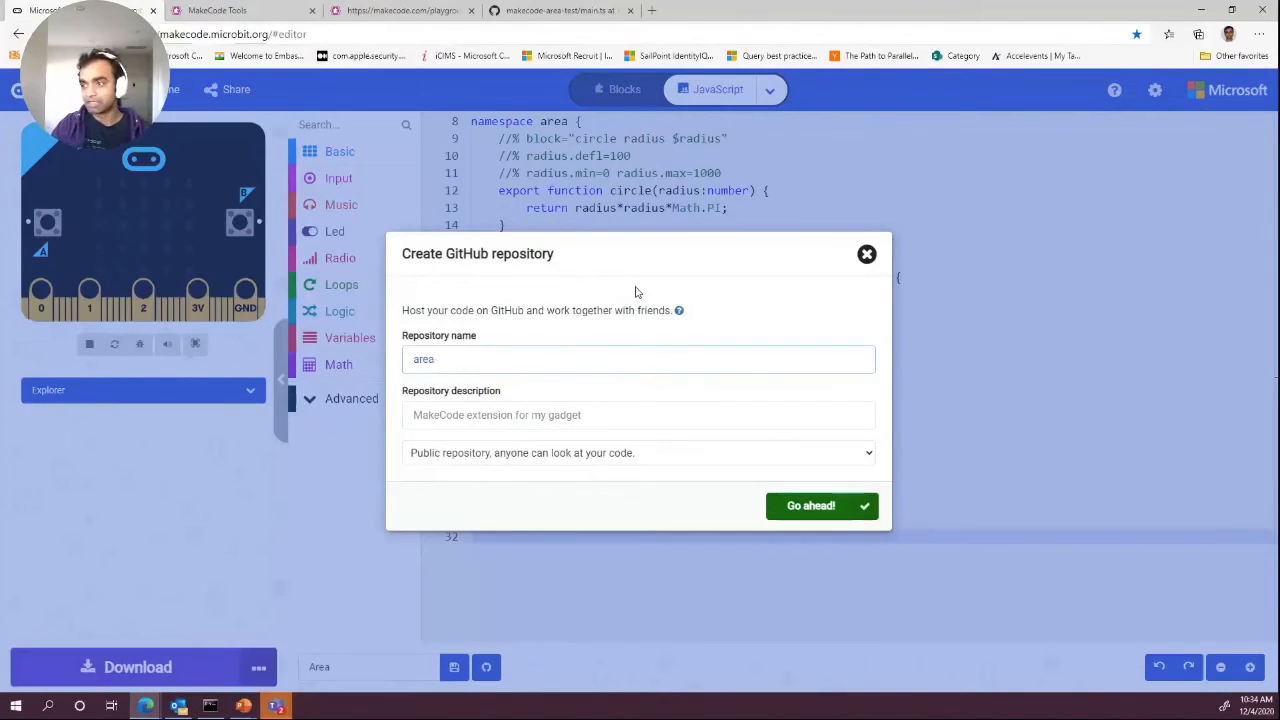
Name the repository pxt-area, keep it public, and create it
type("pxt-")
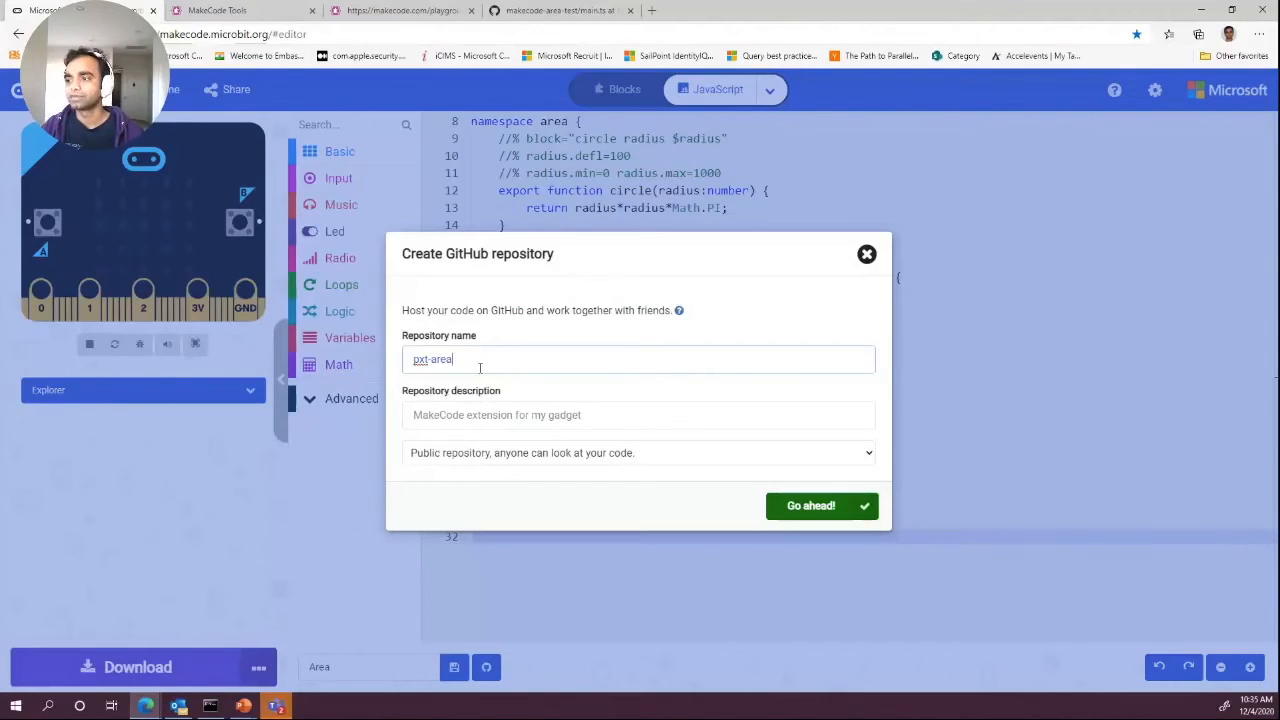
mouse_move(567, 466)
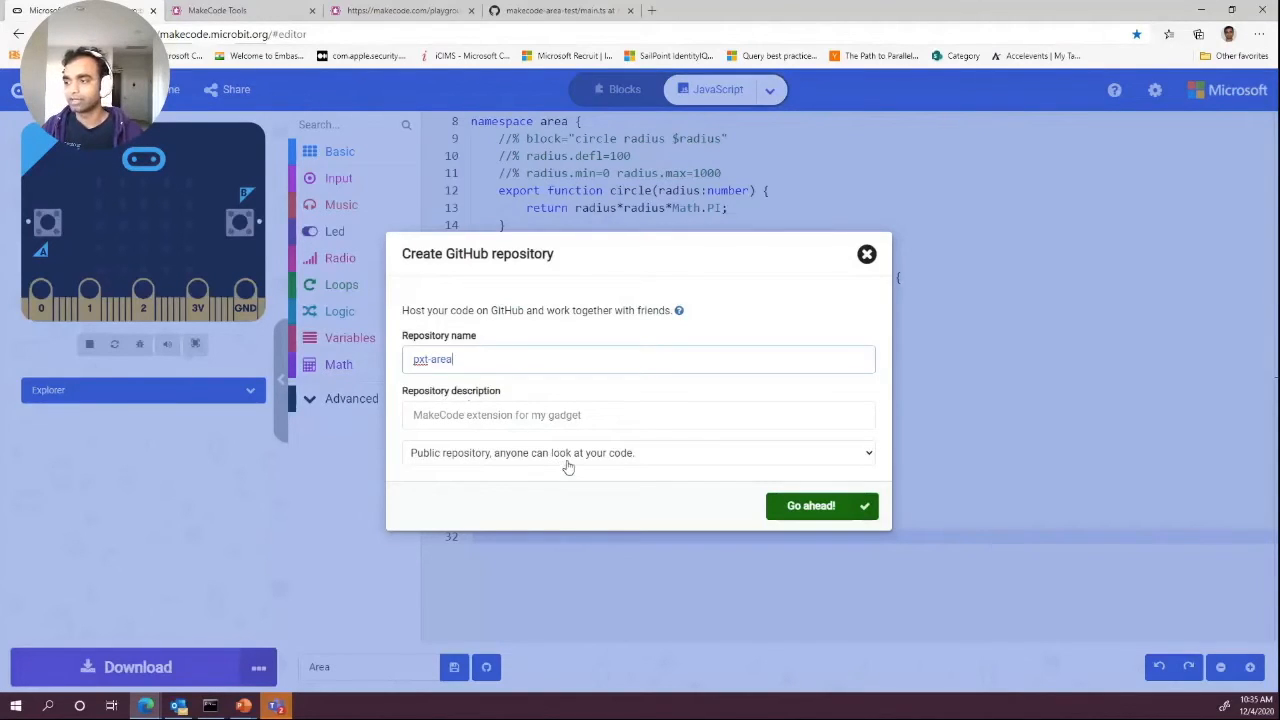
left_click(810, 505)
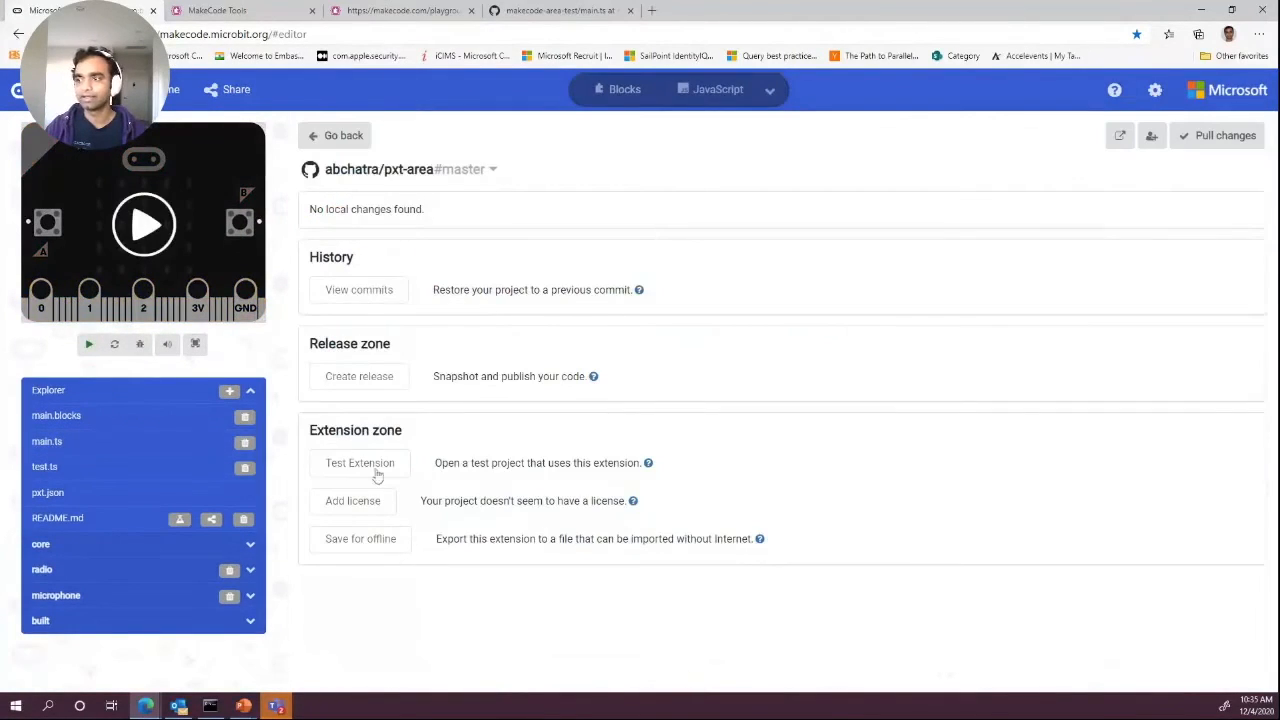
left_click(143, 224)
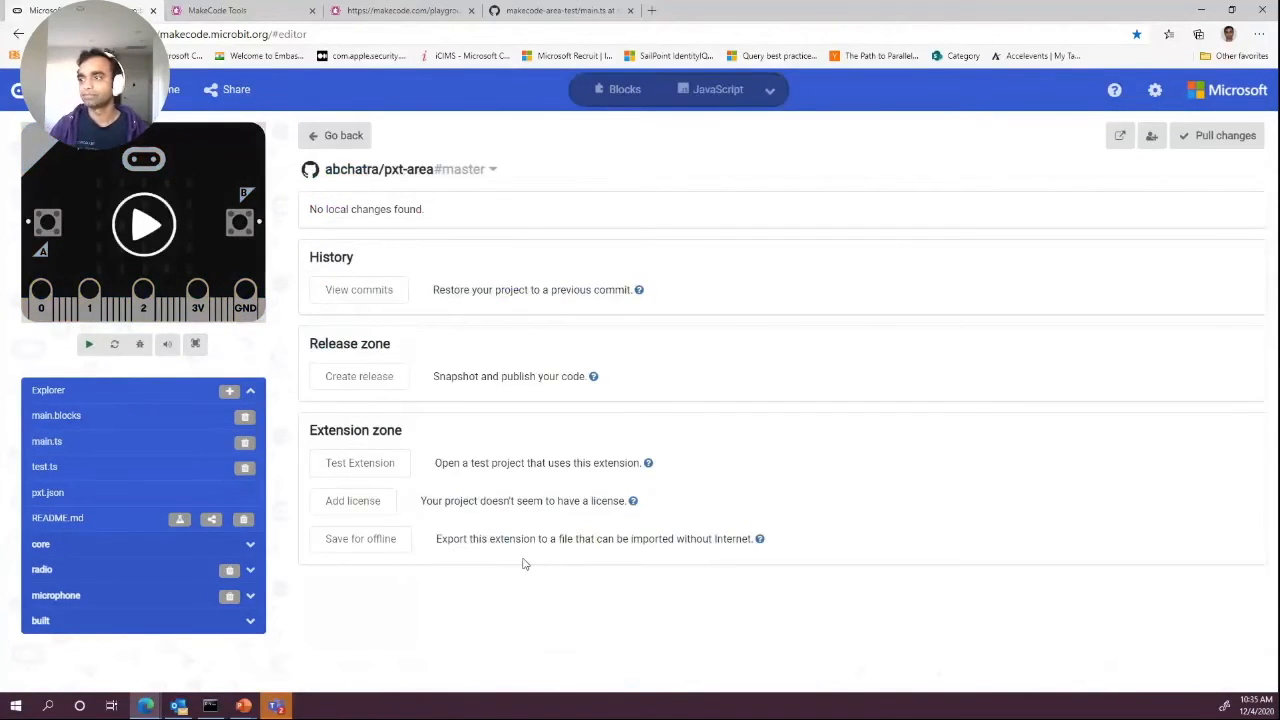
Open the pxt-area repository on GitHub from the GitHub pane
left_click(88, 343)
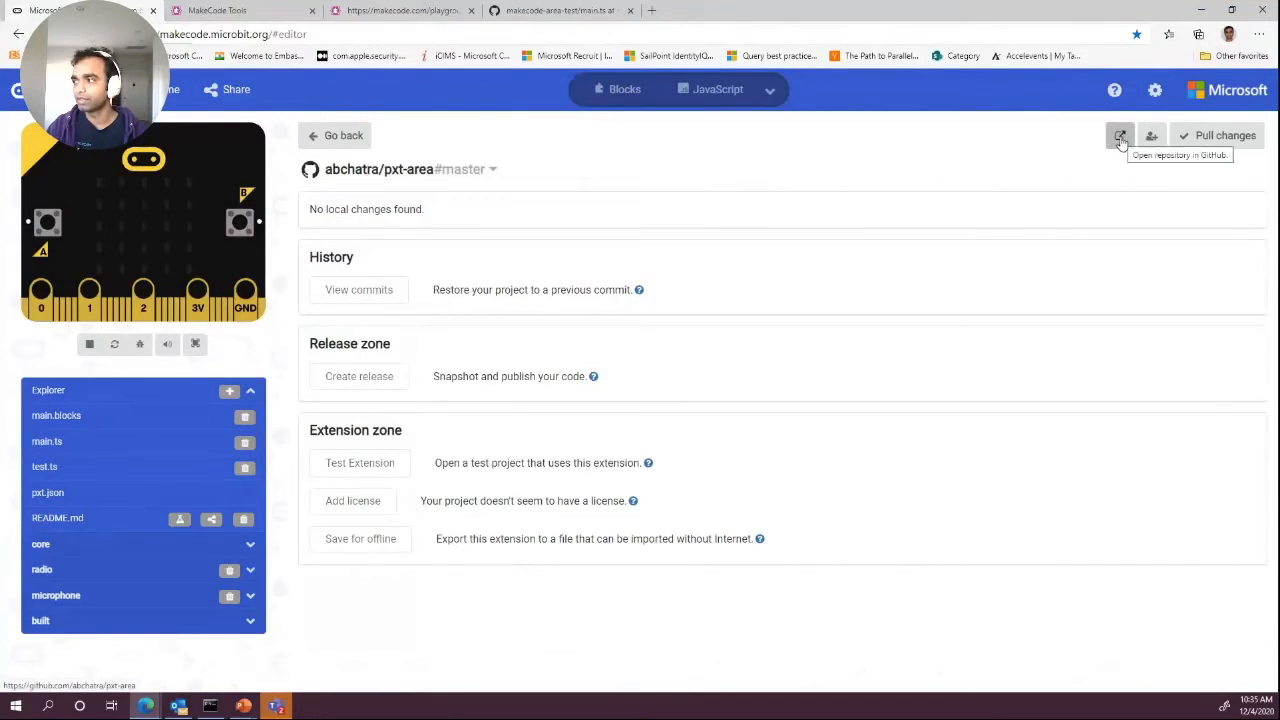
left_click(1120, 135)
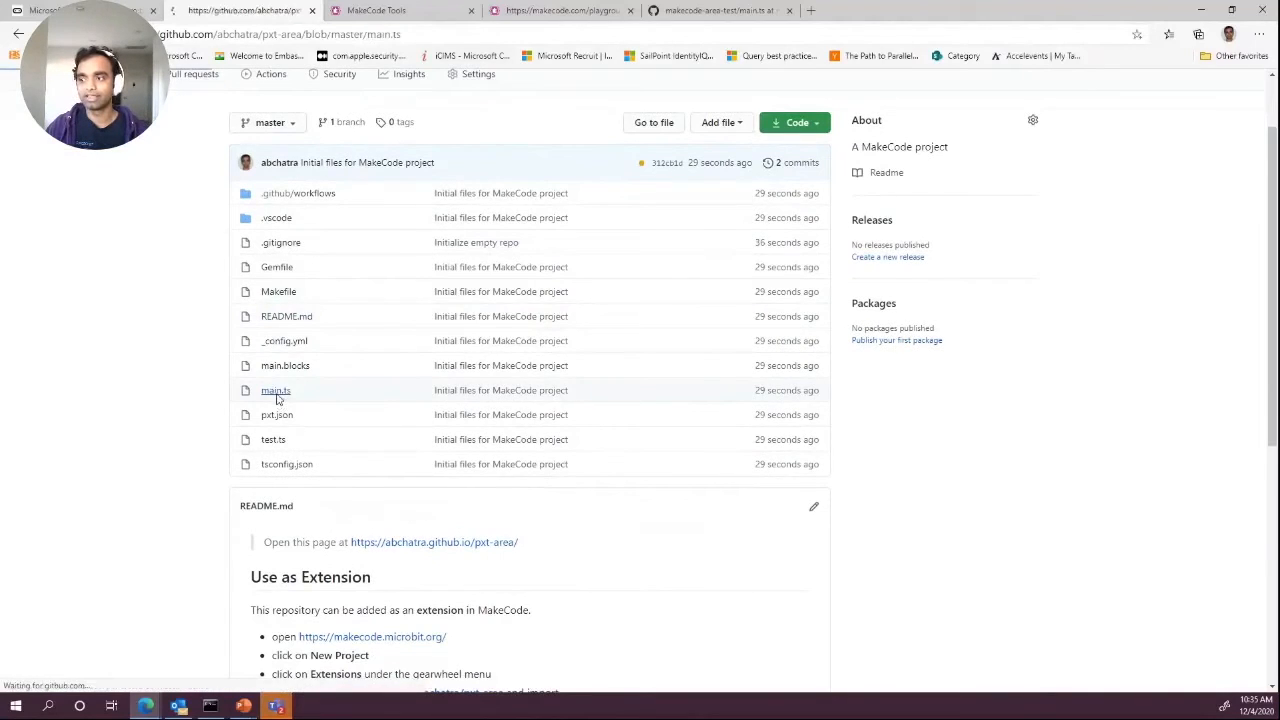
Inspect the namespace code in pxt-area's main.ts, then scroll through the repository README
left_click(275, 390)
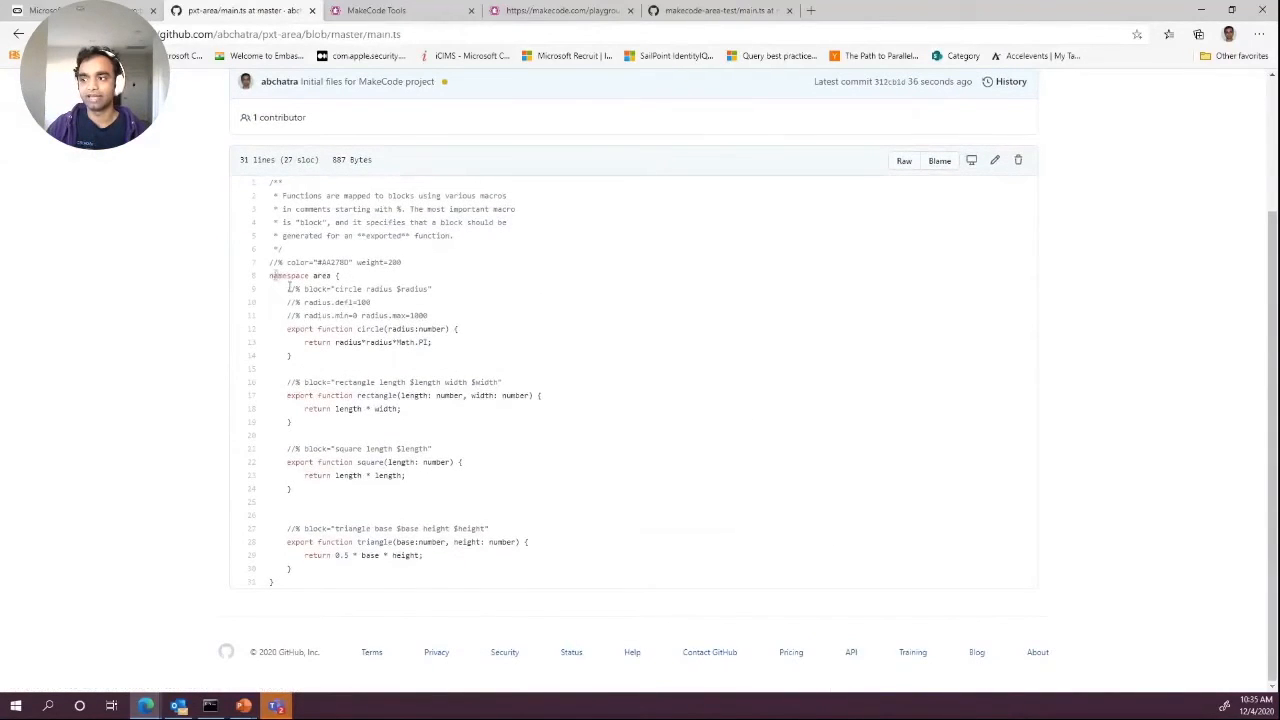
double_click(369, 328)
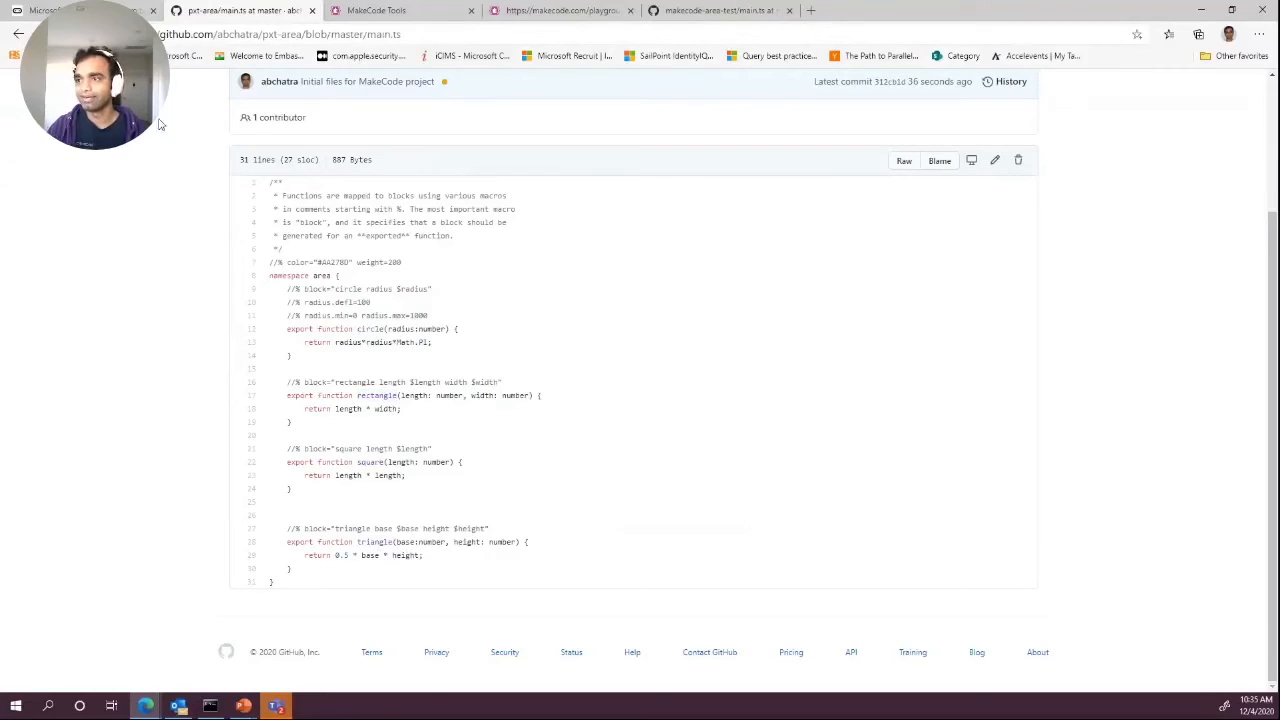
left_click(240, 10)
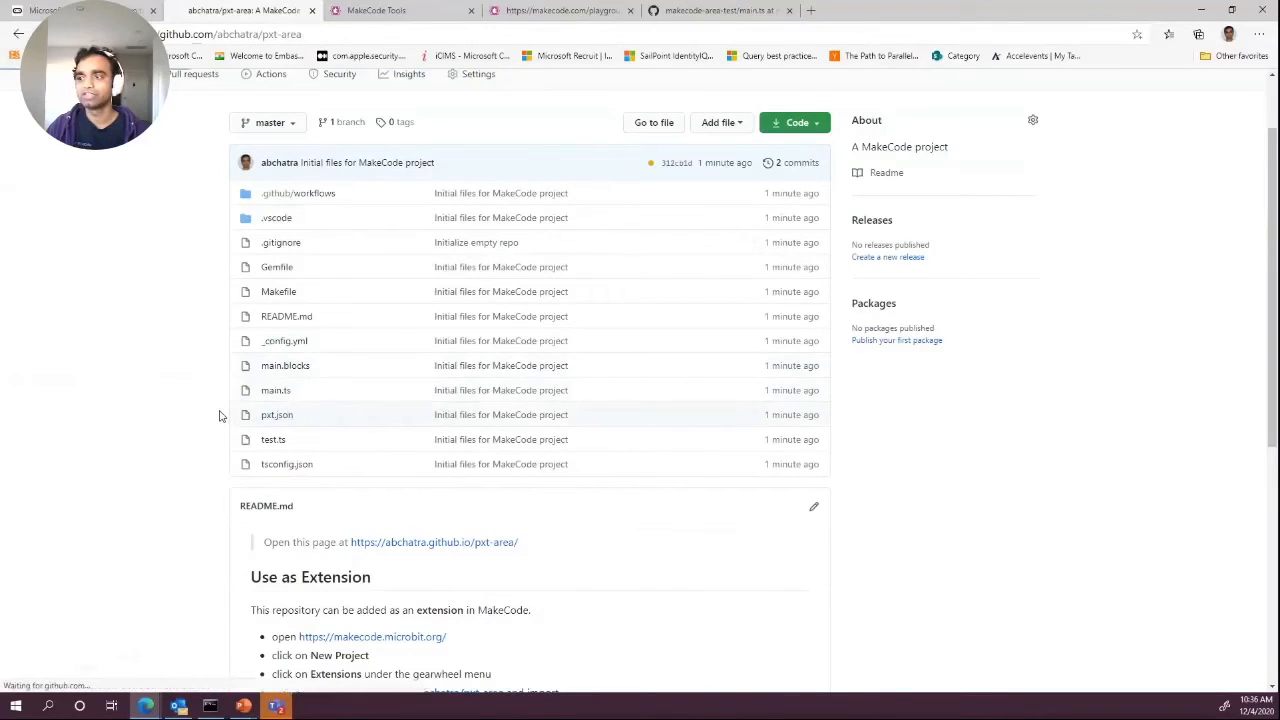
left_click(277, 414)
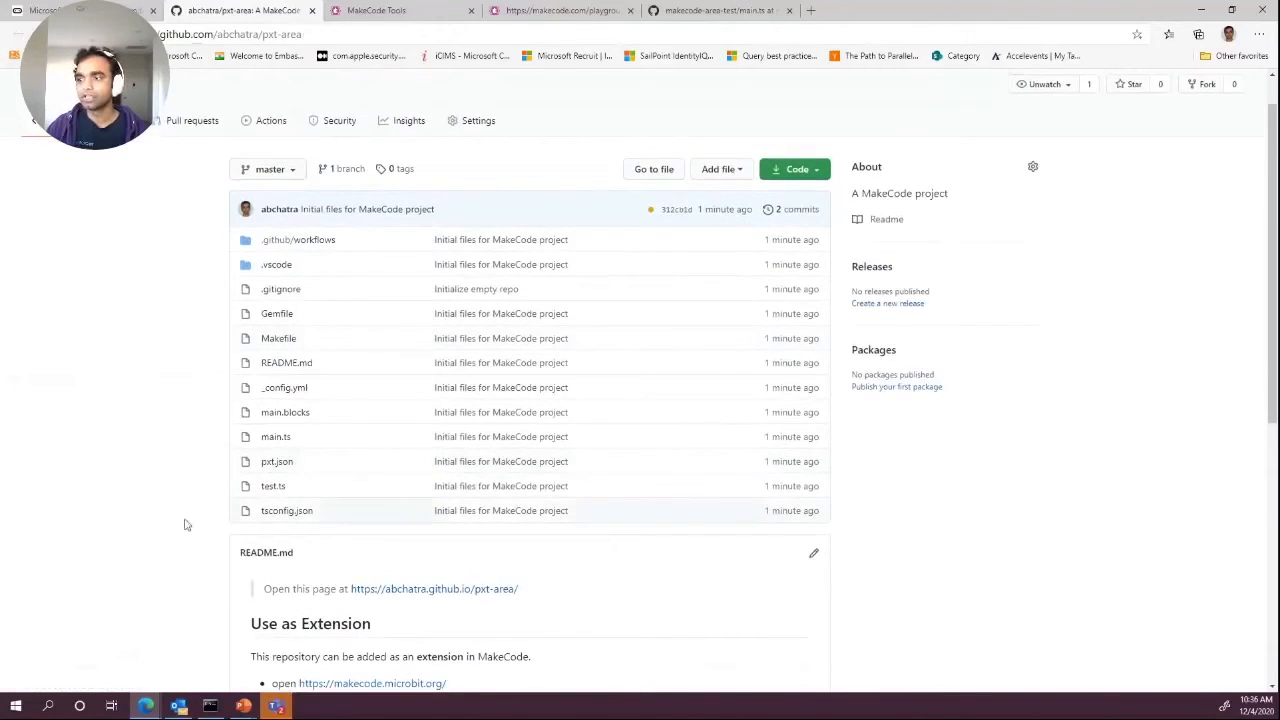
scroll("down", 3)
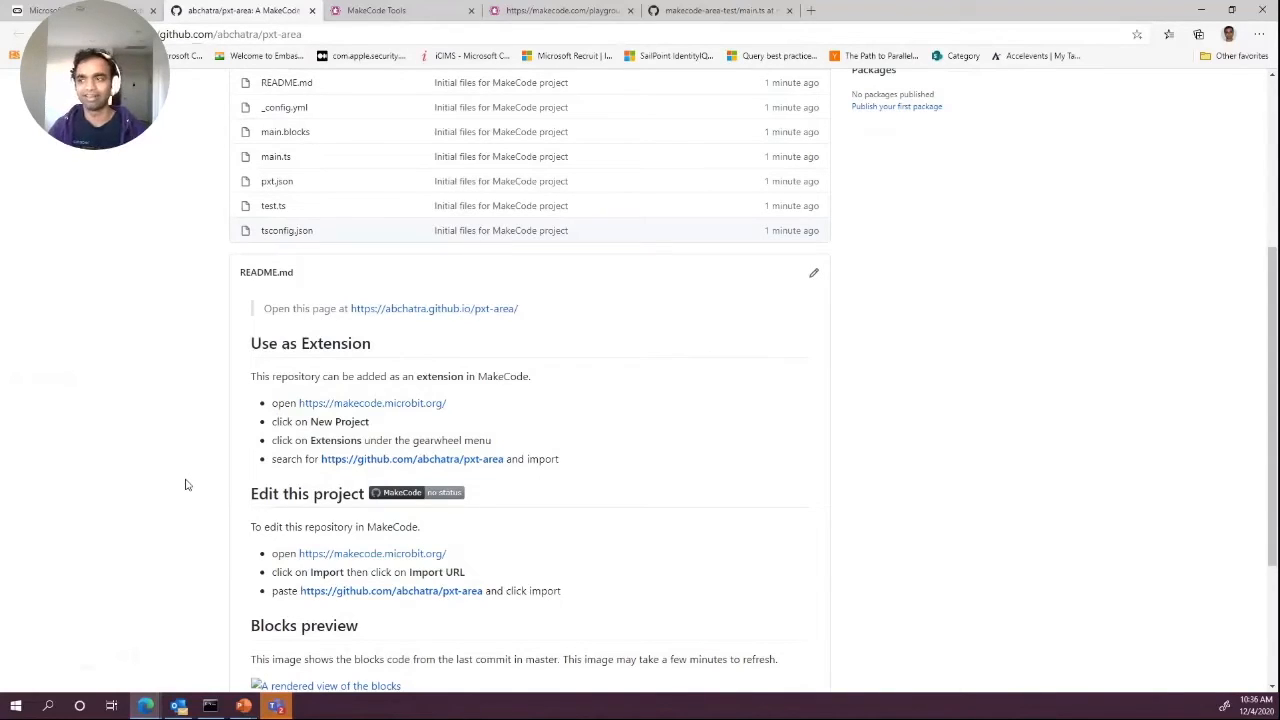
mouse_move(351, 397)
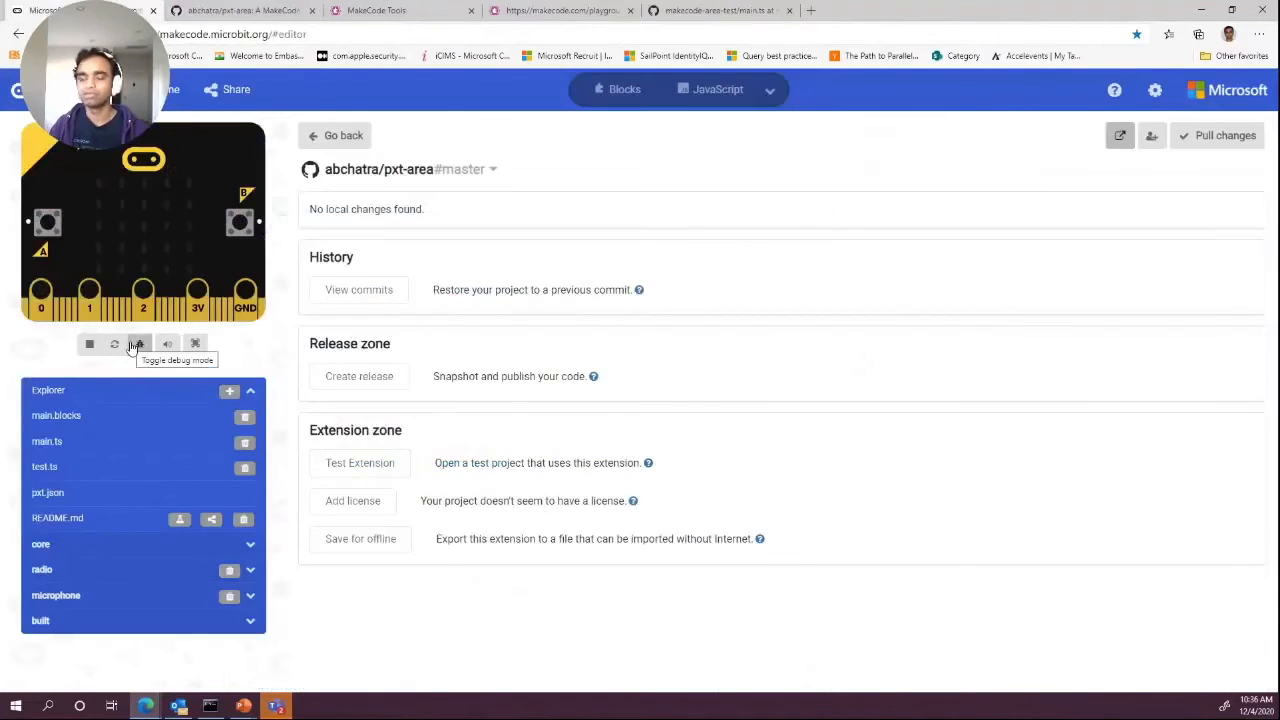
mouse_move(398, 622)
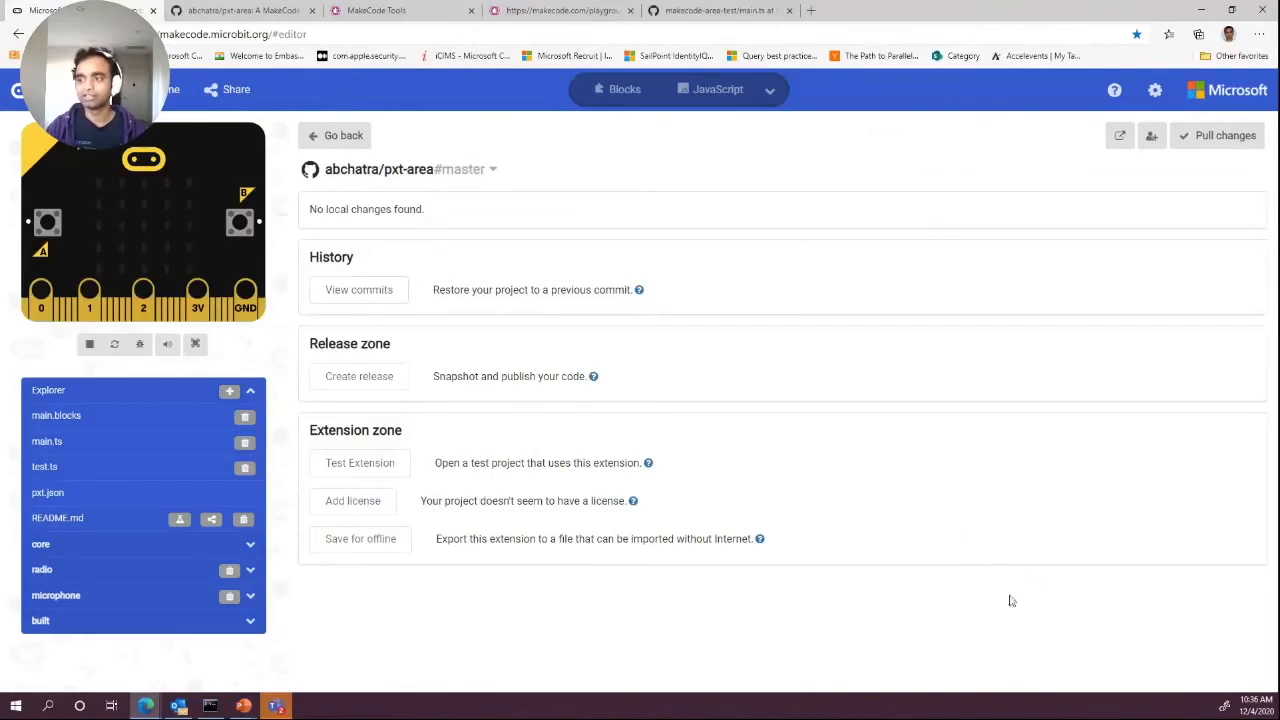
Launch the 'test area' test project from the repository pane's Test Extension button
left_click(360, 462)
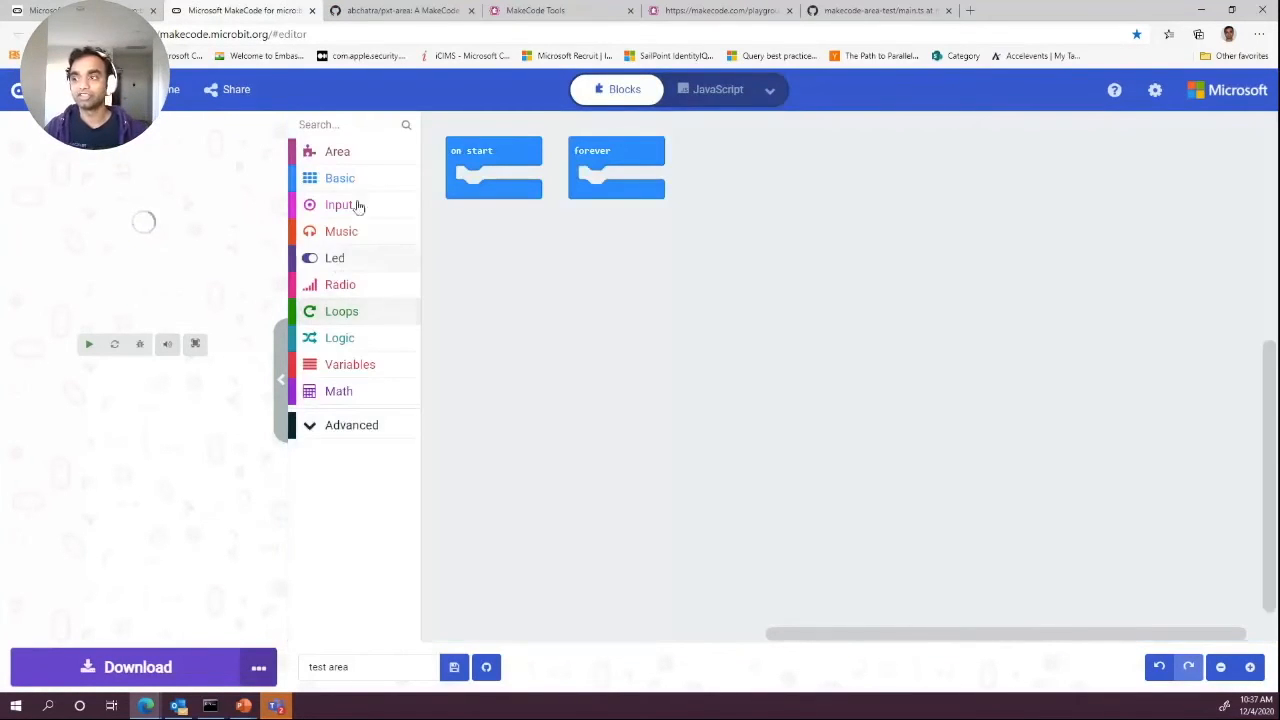
Put a square length 4 block into on start's show number and run the simulator
left_click(337, 151)
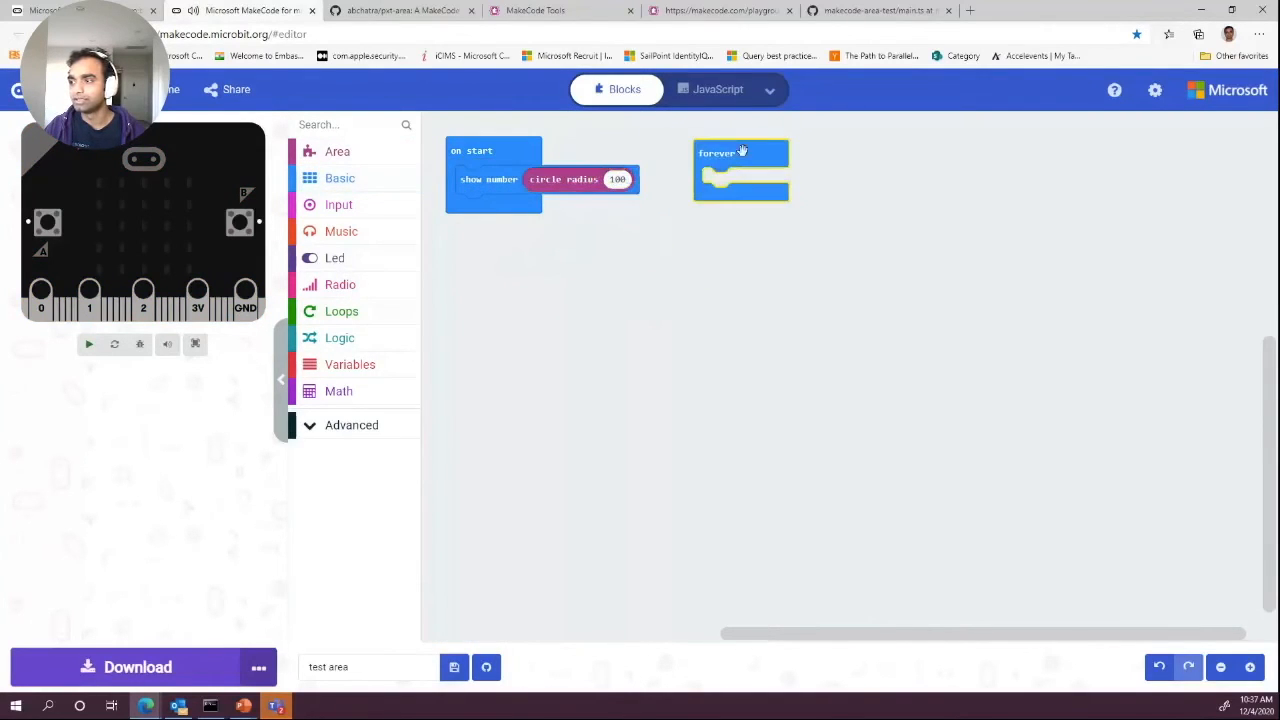
left_click(337, 151)
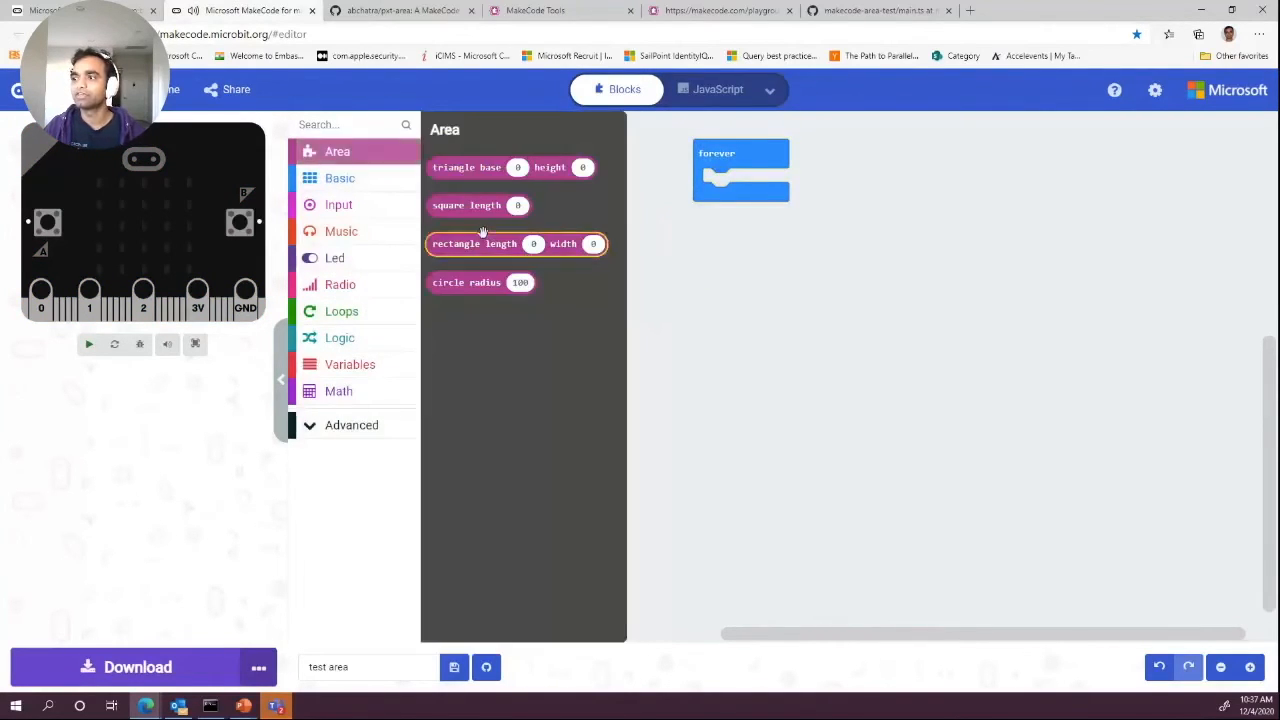
left_click_drag(466, 205, 575, 179)
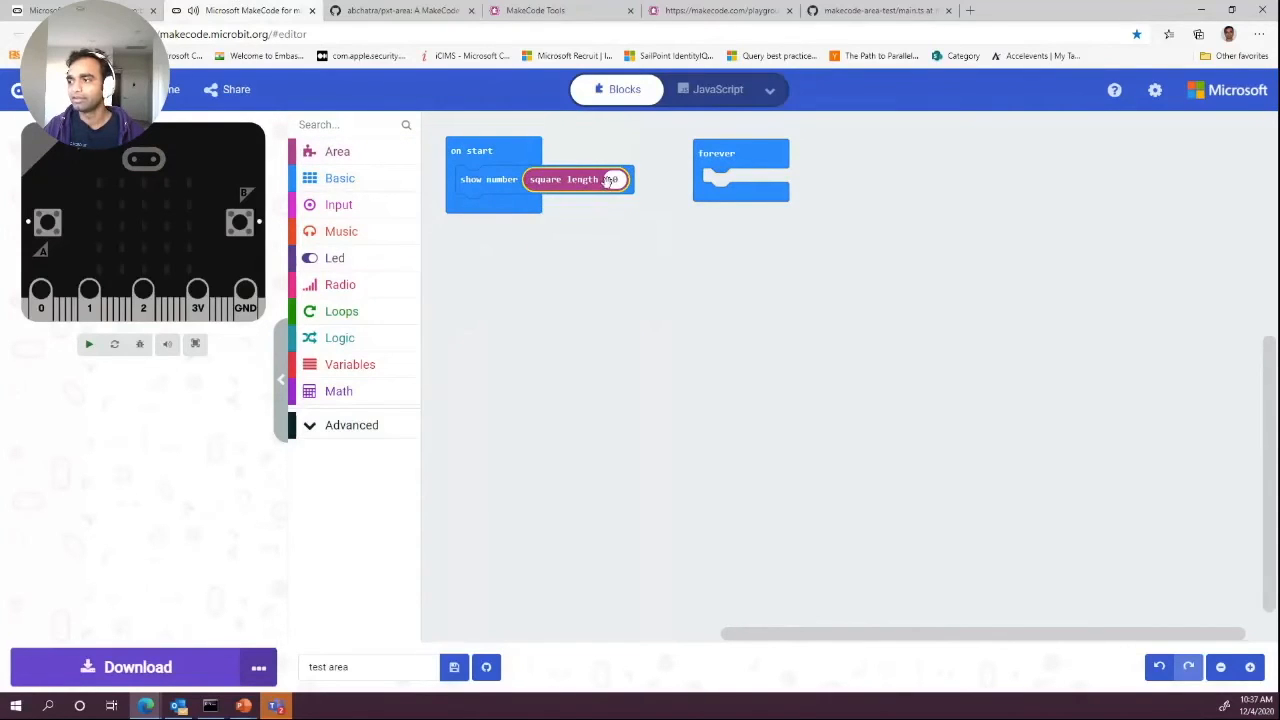
left_click(577, 179)
type("4")
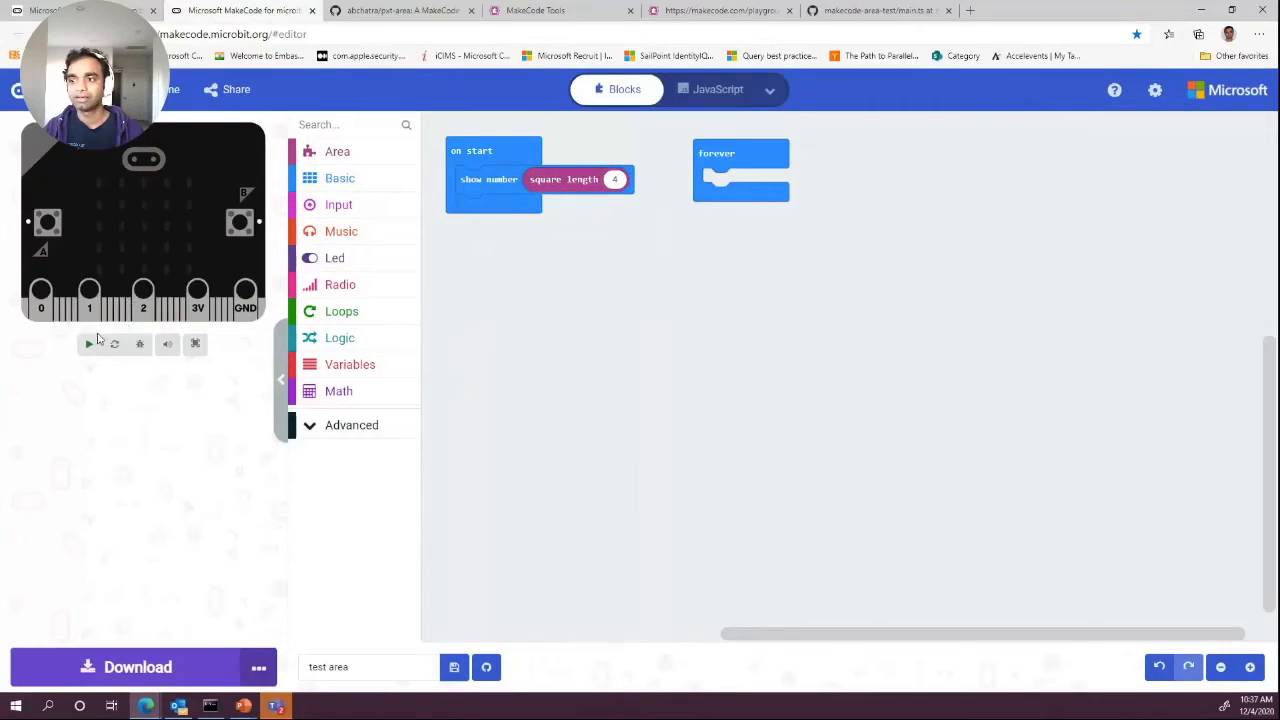
left_click(88, 343)
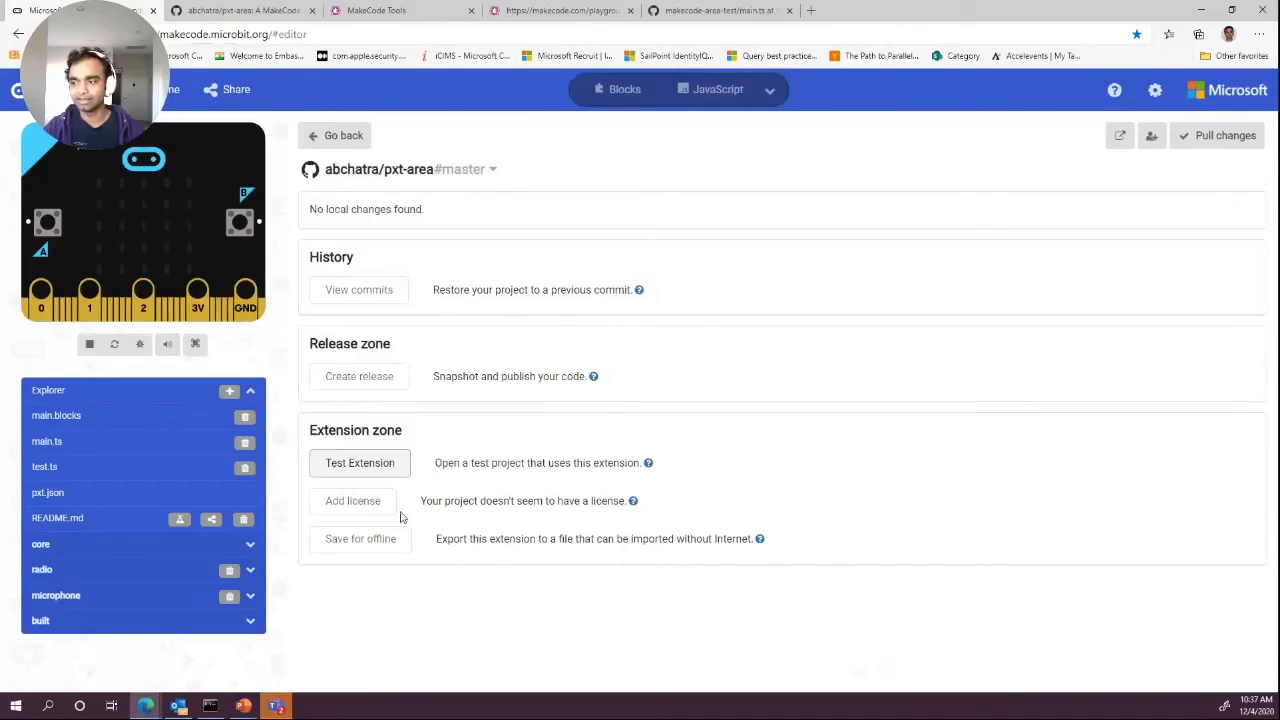
Select the MIT License template for pxt-area, review its text, and submit it
left_click(352, 501)
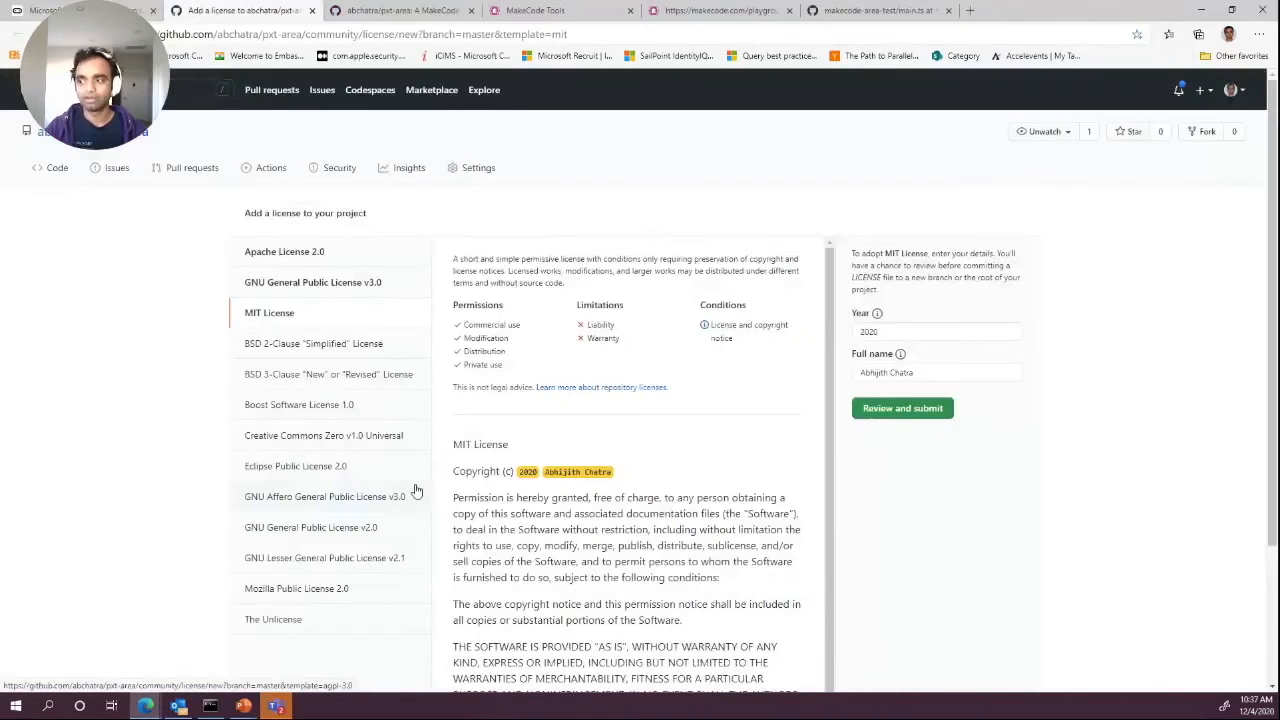
scroll("down", 3)
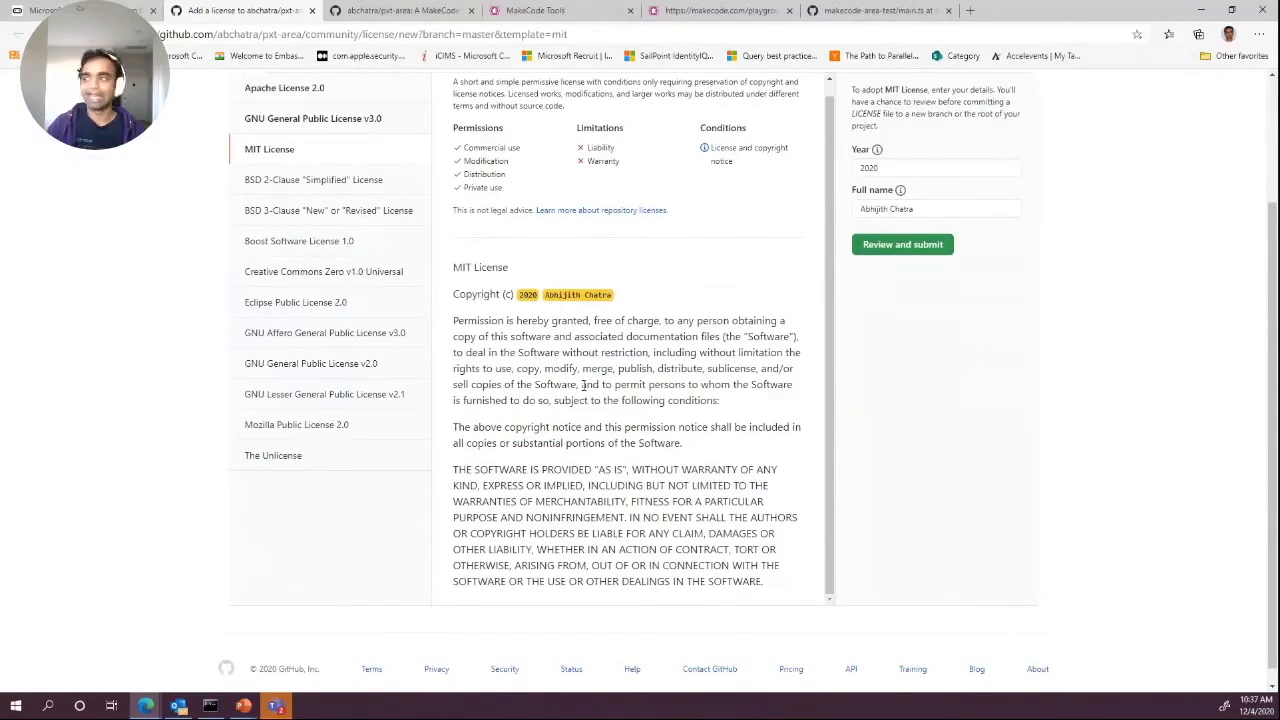
left_click(901, 244)
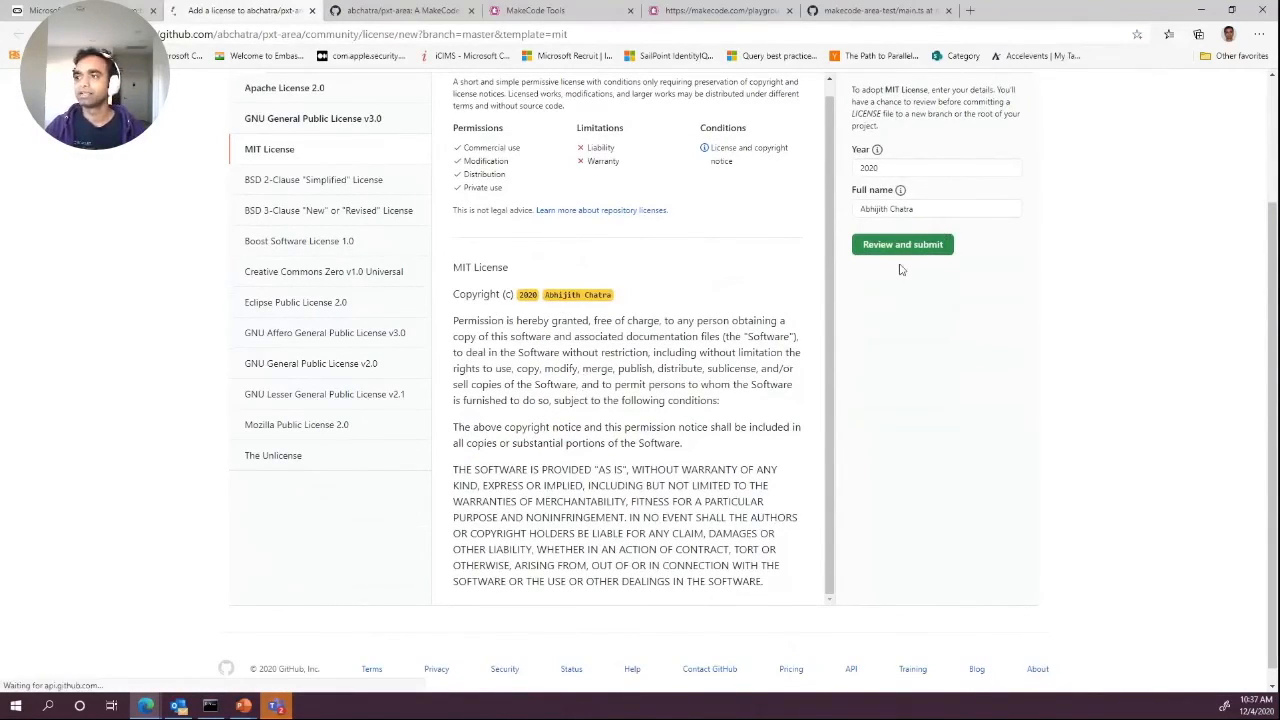
left_click(901, 244)
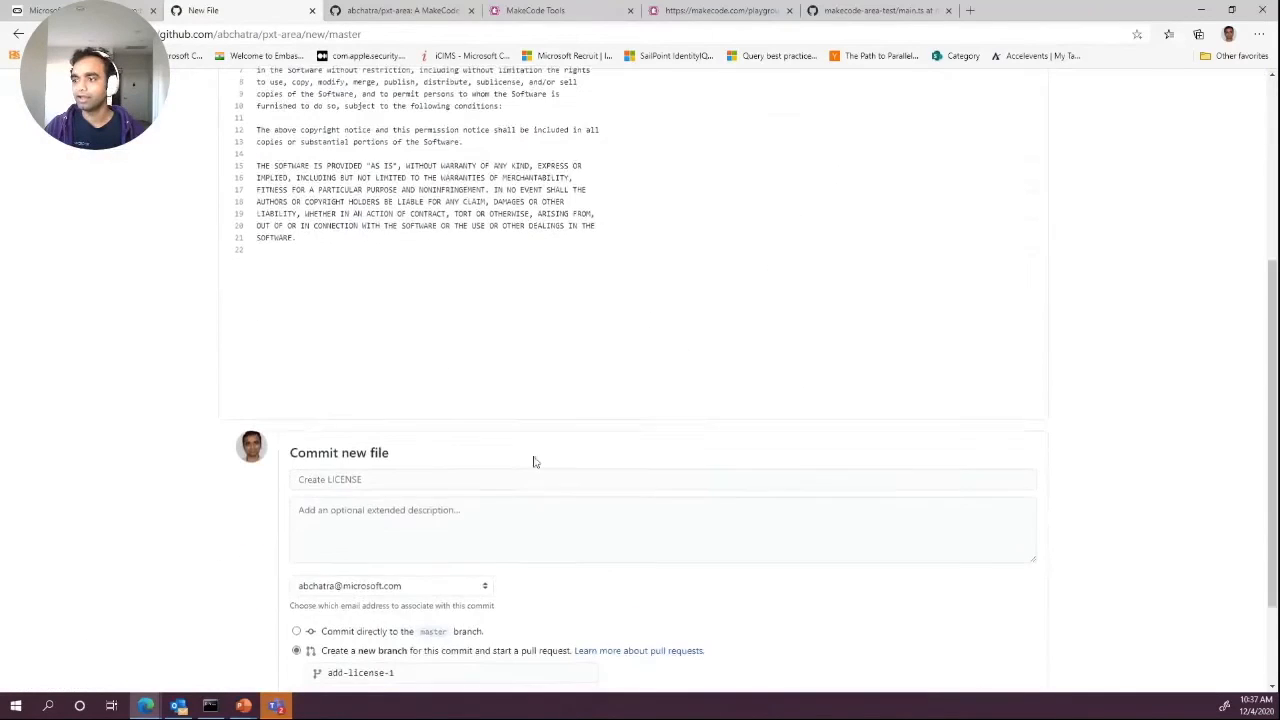
Commit the LICENSE file to master with the message 'First checkin'
left_click(663, 478)
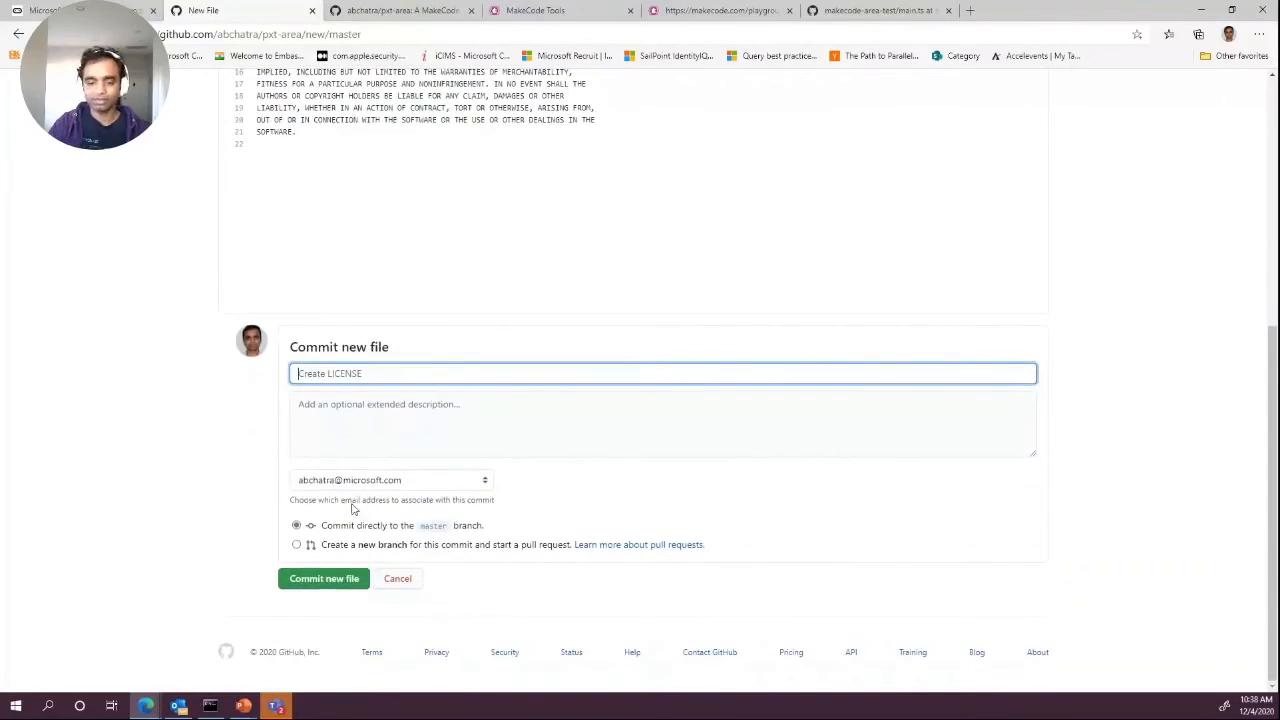
type("First")
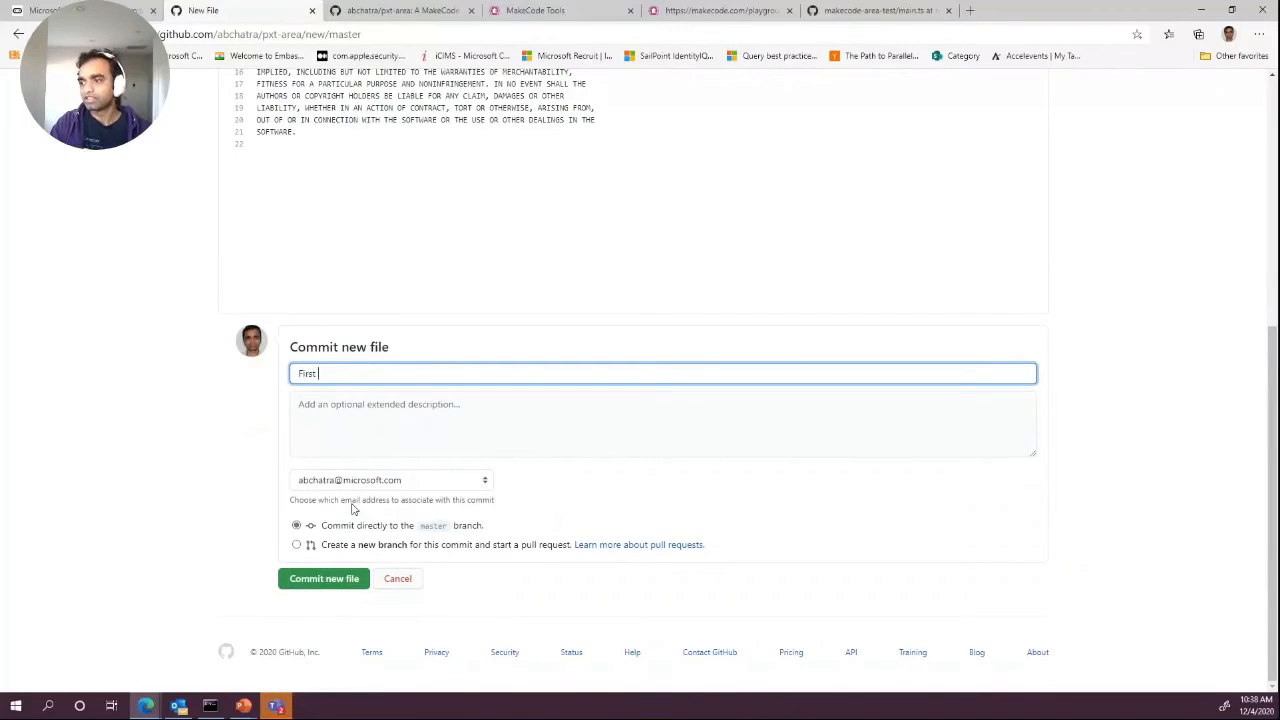
type("checkin")
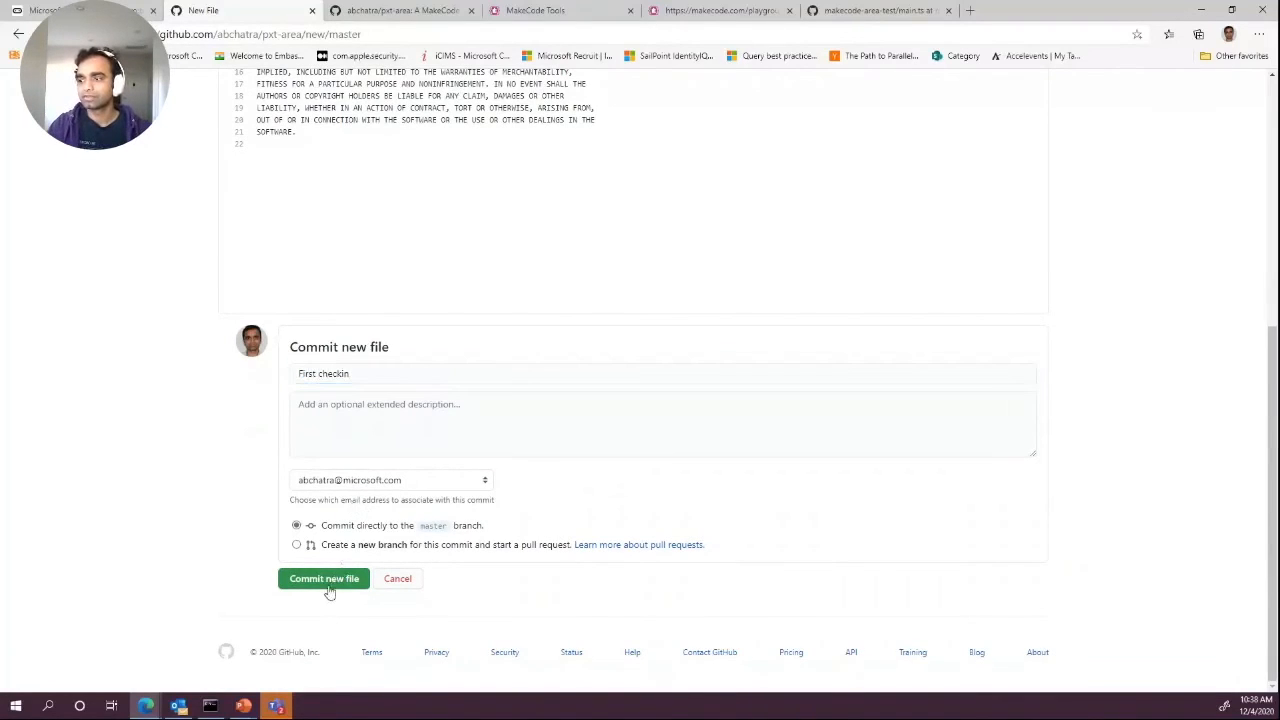
left_click(323, 578)
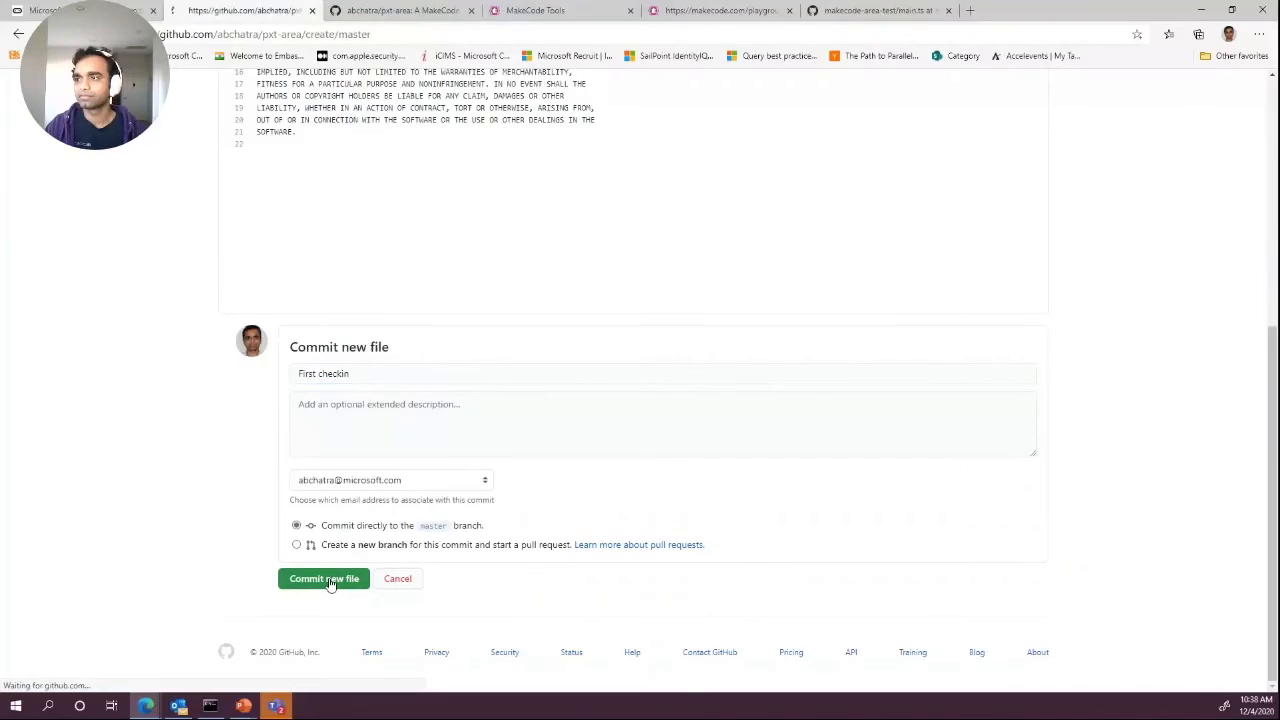
left_click(323, 578)
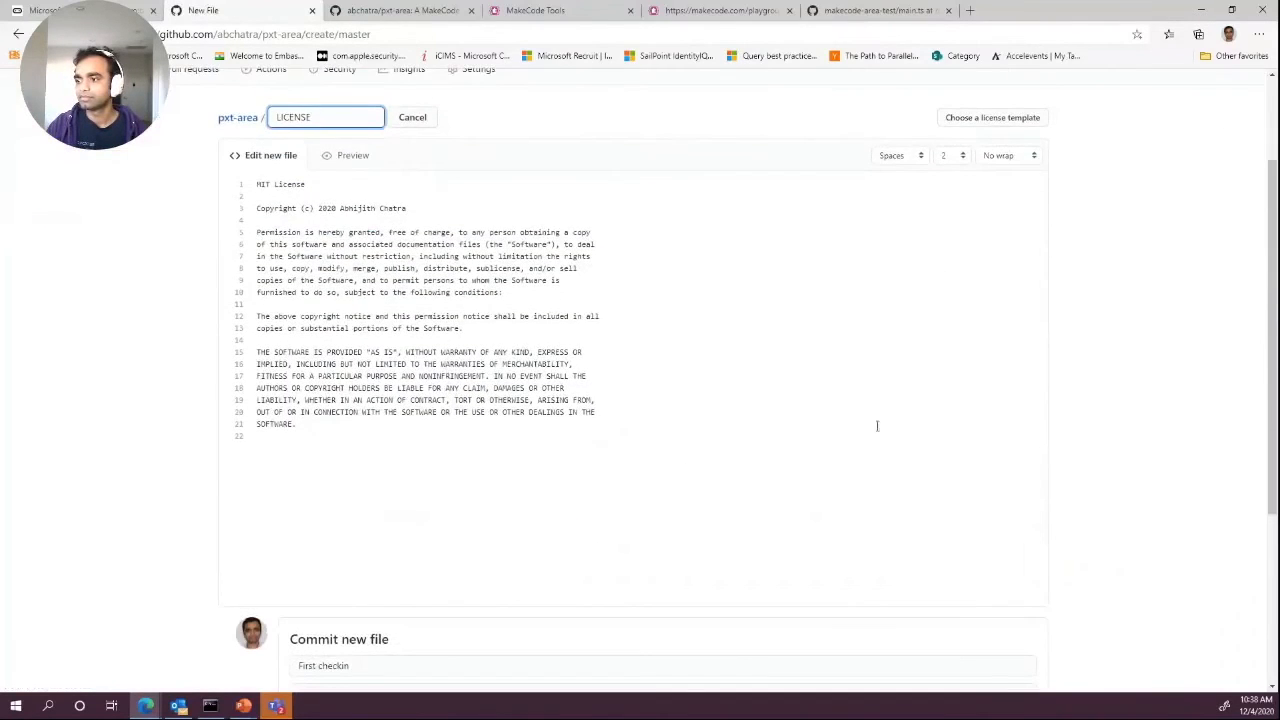
Open the committed LICENSE file from the repository file list
scroll("down", 3)
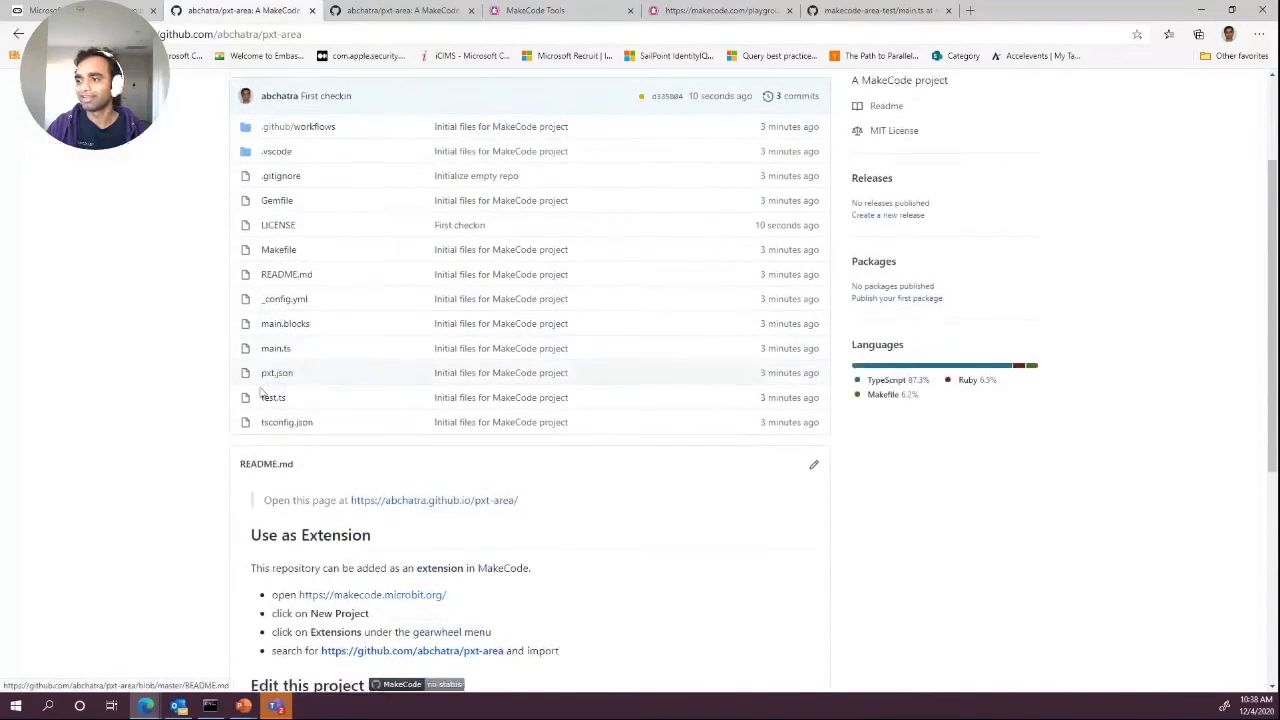
left_click(278, 224)
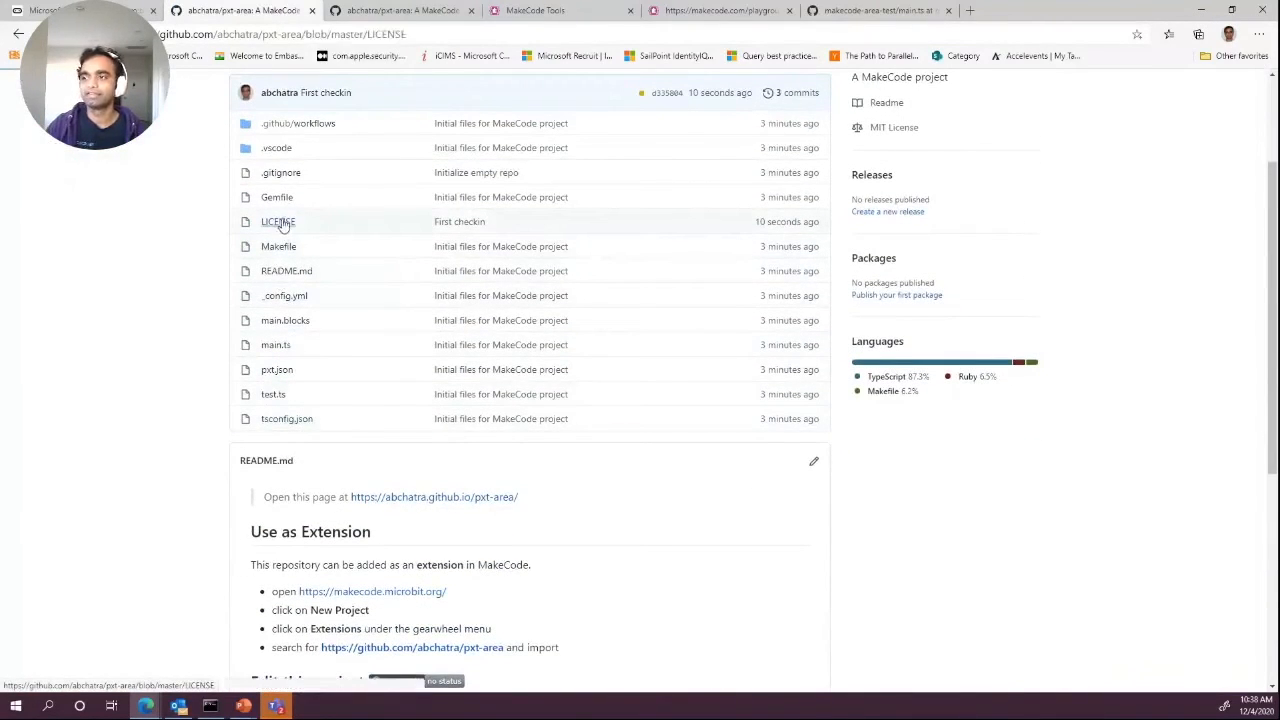
left_click(278, 221)
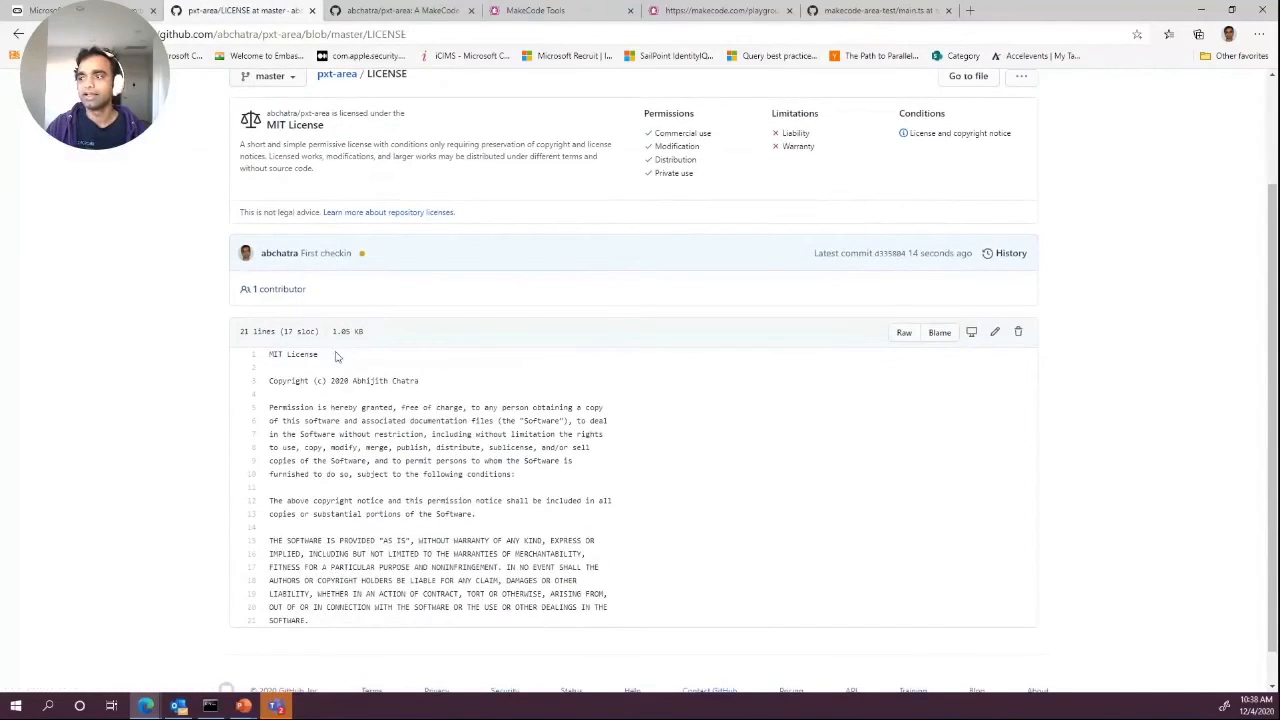
left_click(253, 354)
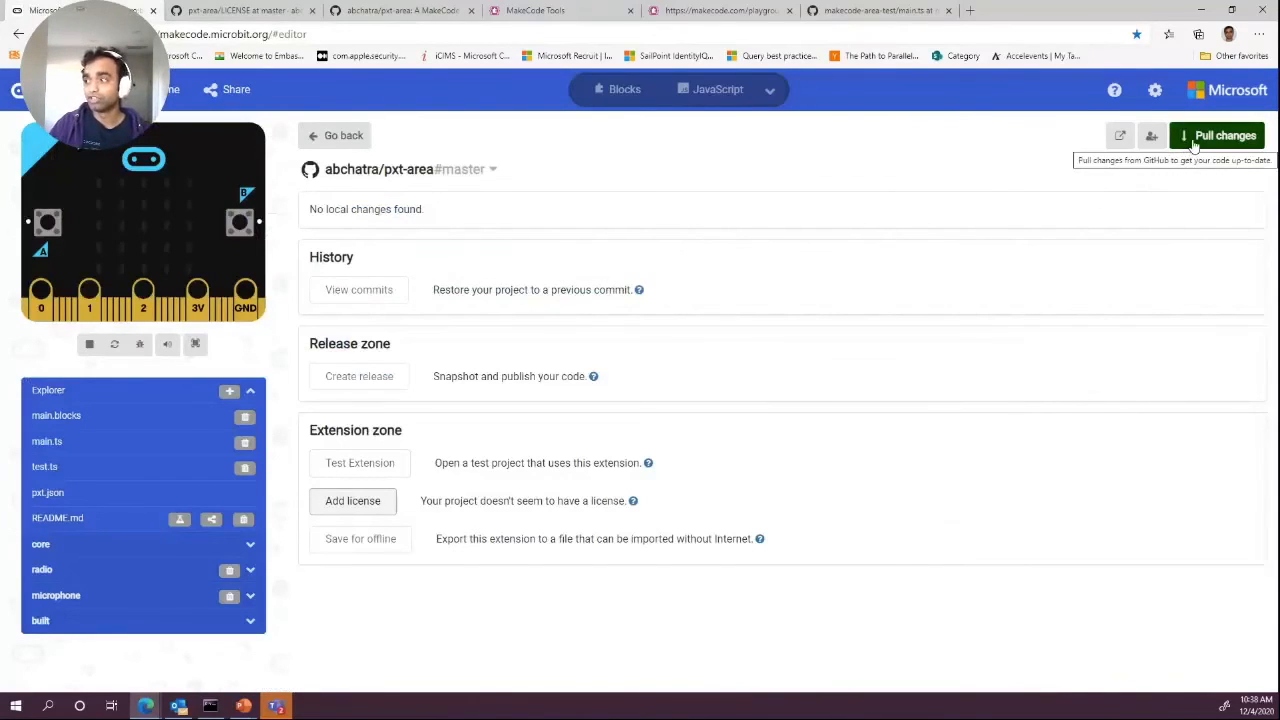
Pull the license commit into MakeCode and publish a 1.0.0 major release
left_click(352, 500)
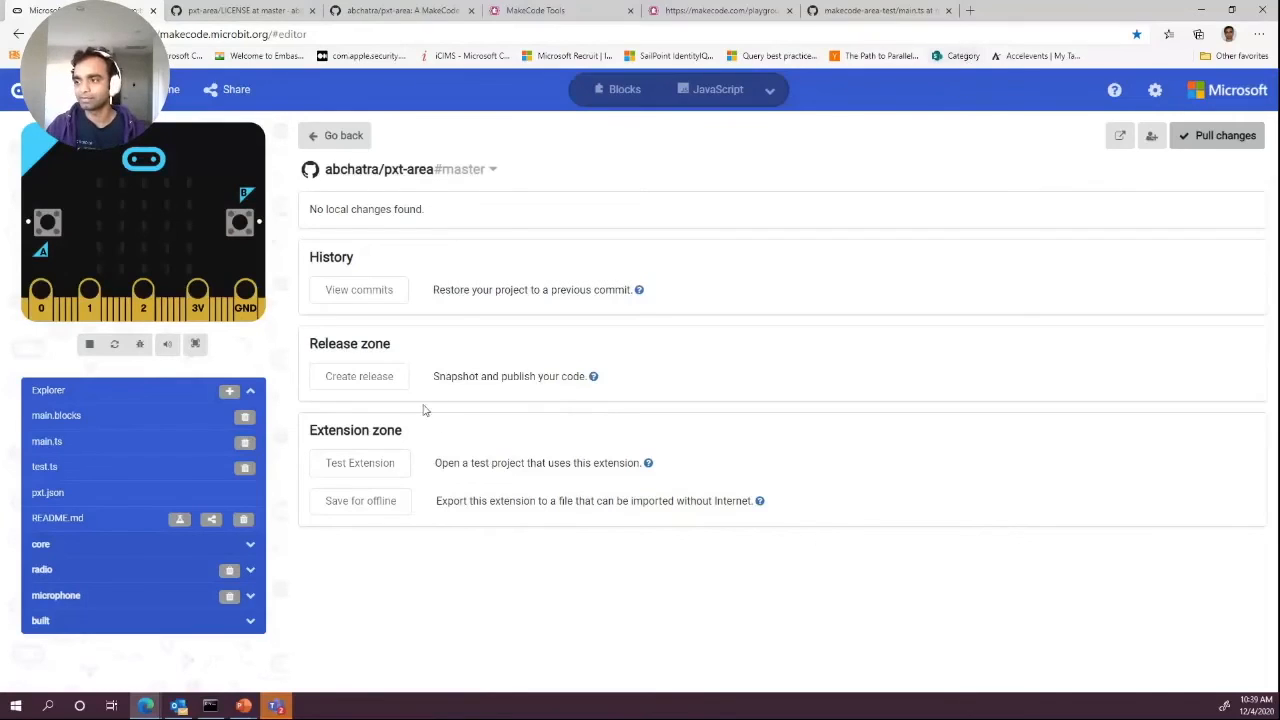
left_click(359, 376)
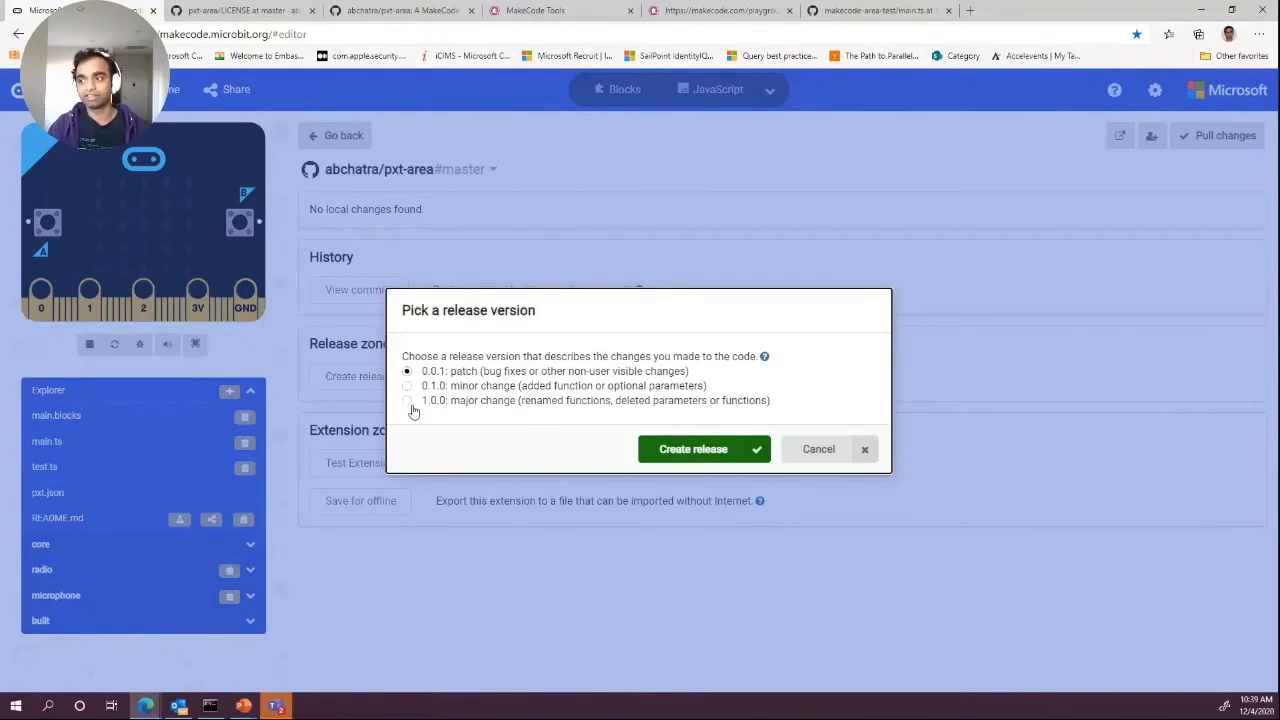
left_click(407, 400)
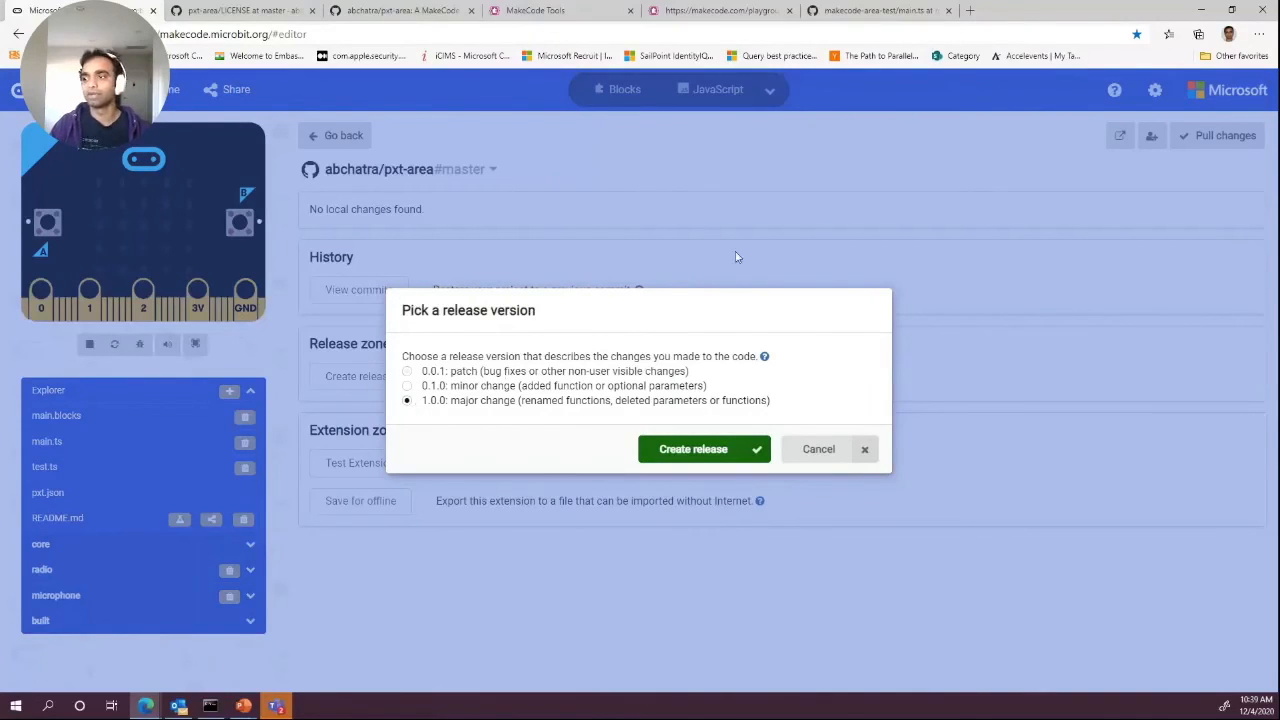
left_click(693, 448)
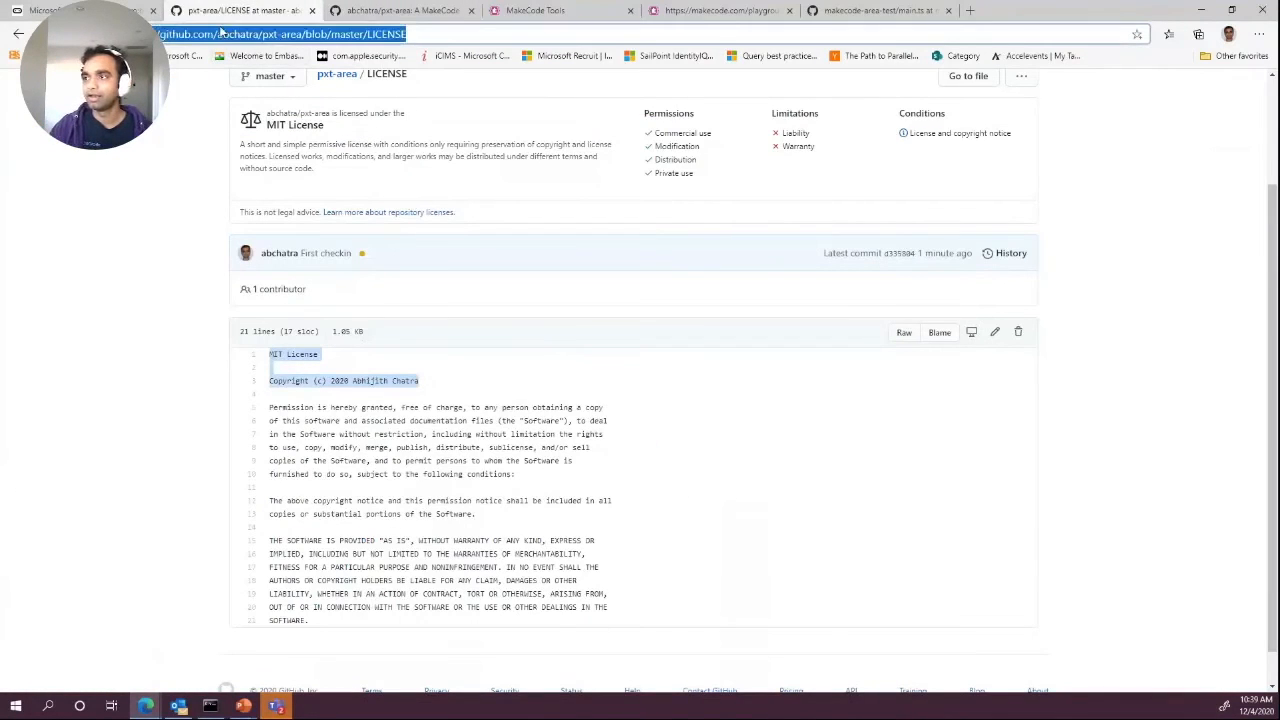
Change the browser address to the pxt-area tags page to find v1.0.0
left_click(280, 33)
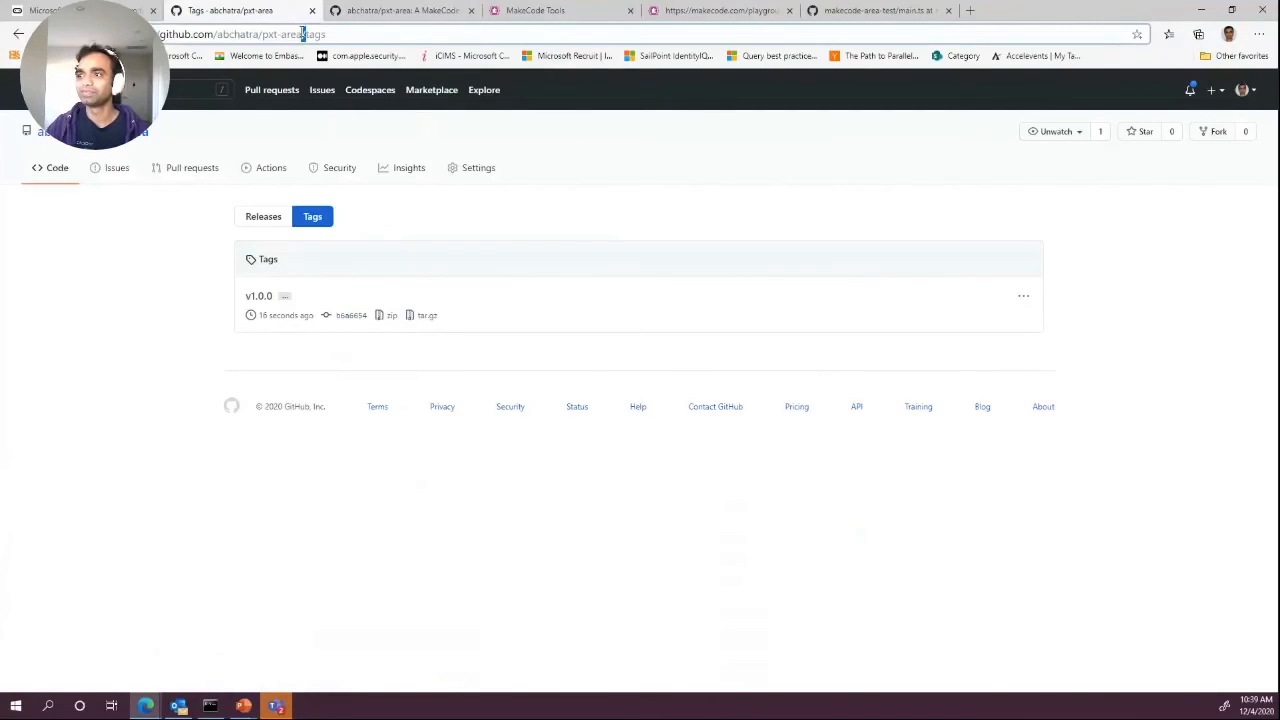
left_click(250, 34)
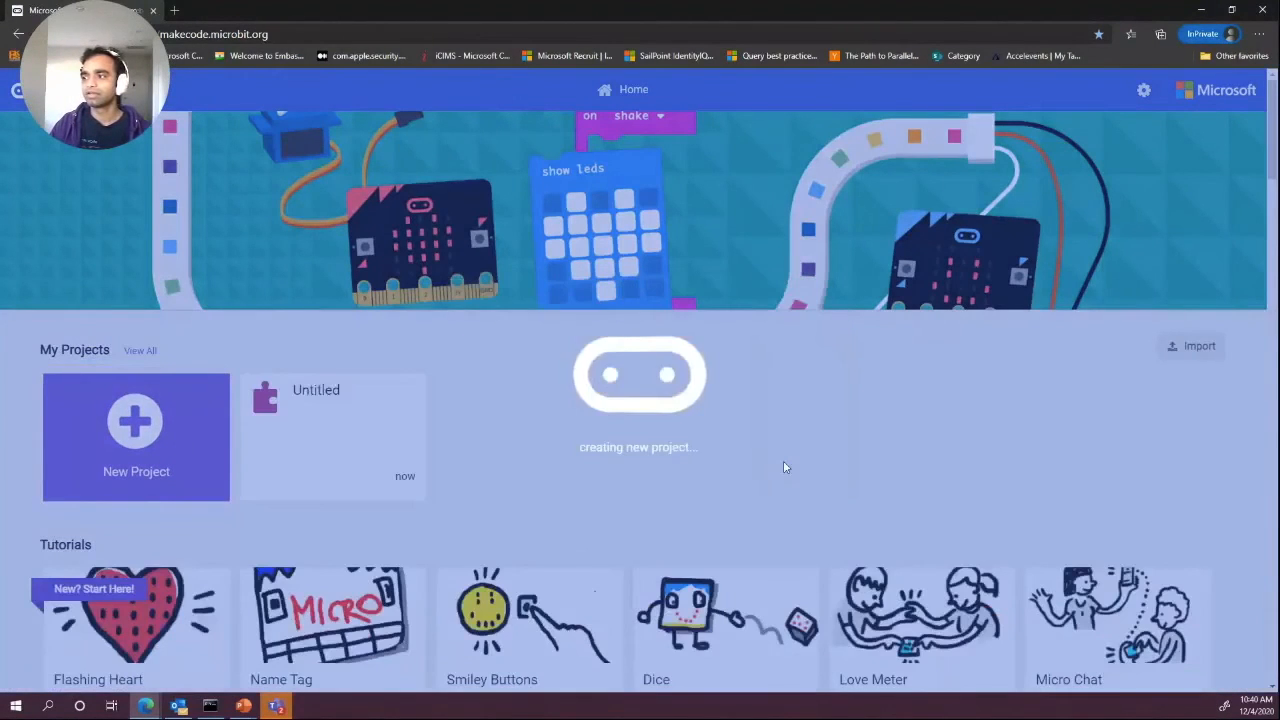
left_click(136, 437)
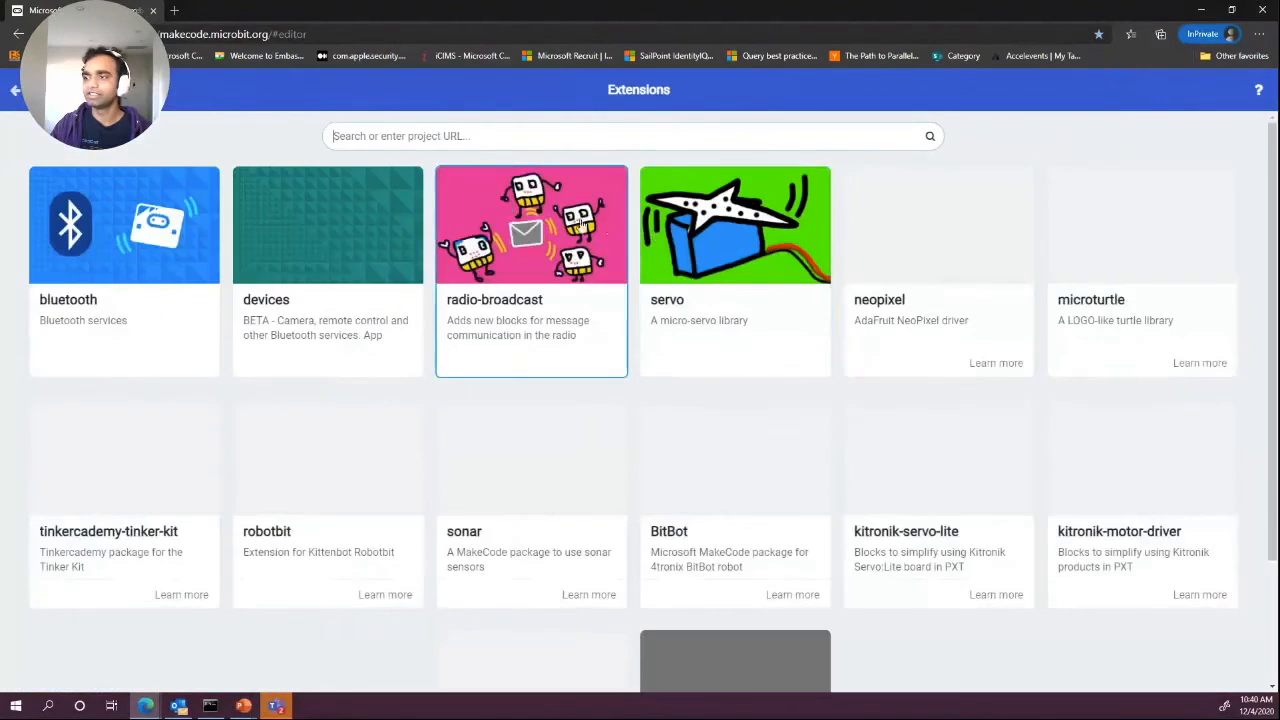
type("https://github.com/abchatra/pxt-area")
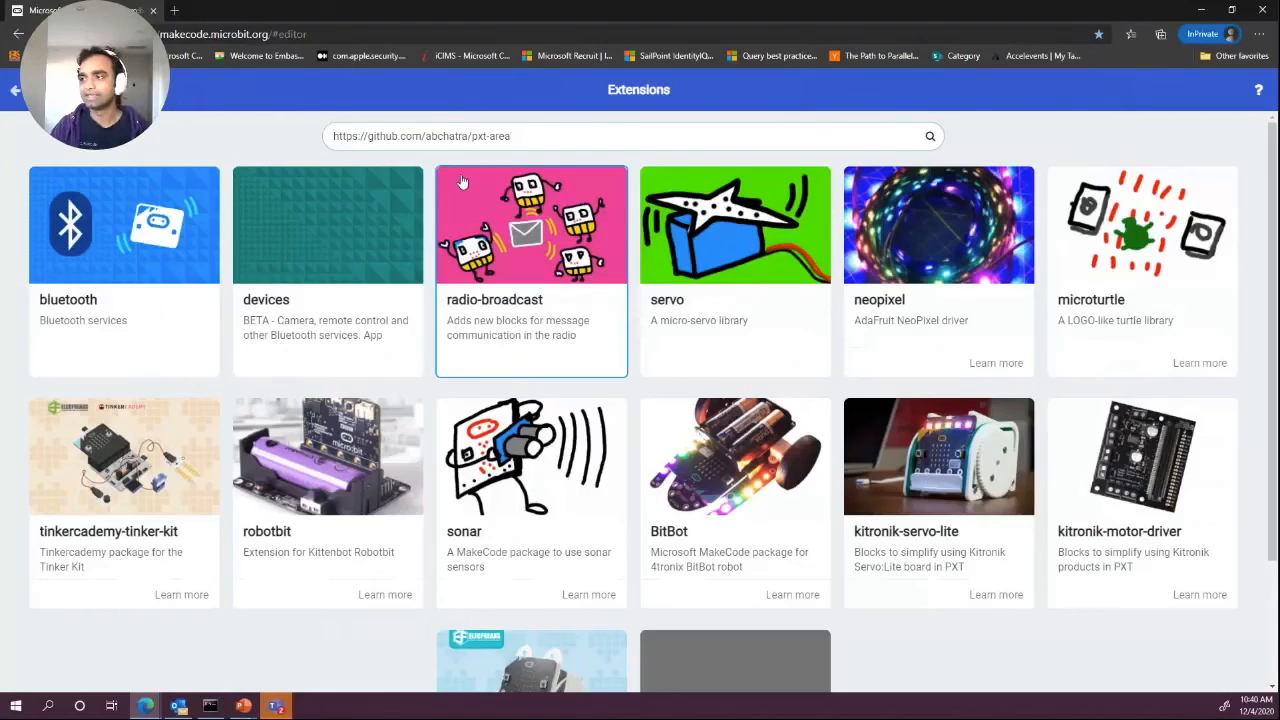
left_click(929, 136)
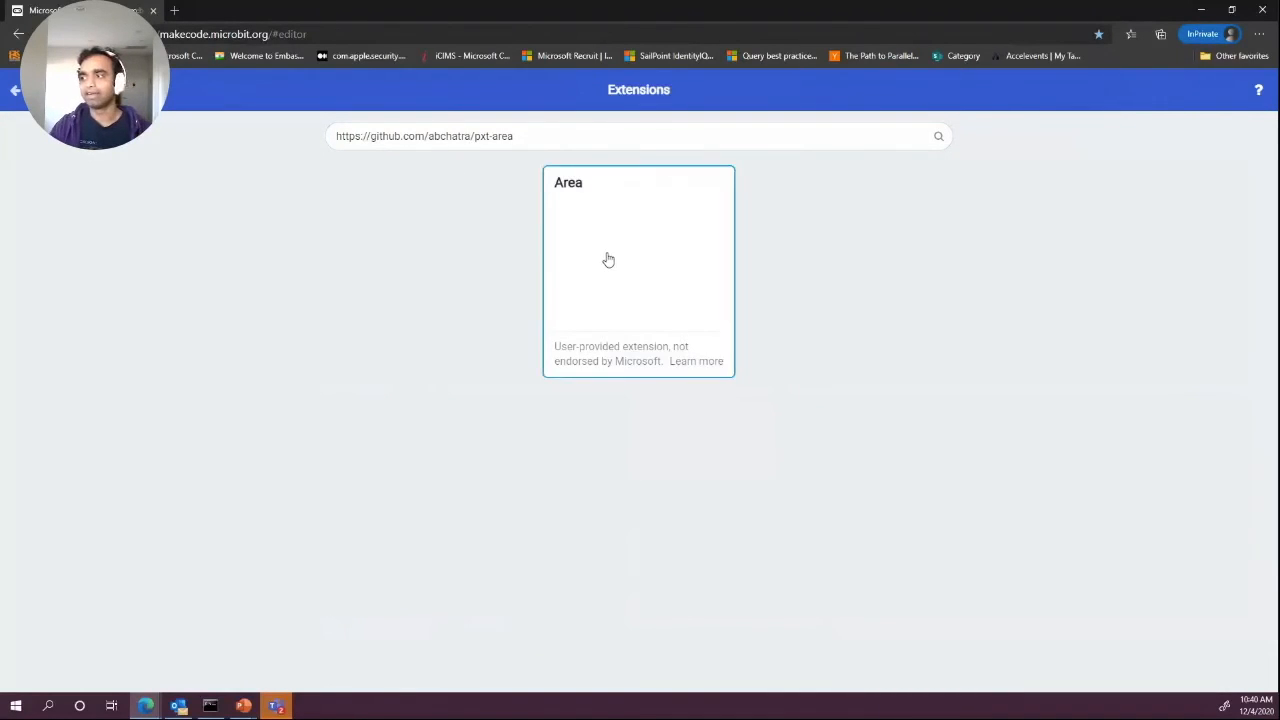
left_click(638, 250)
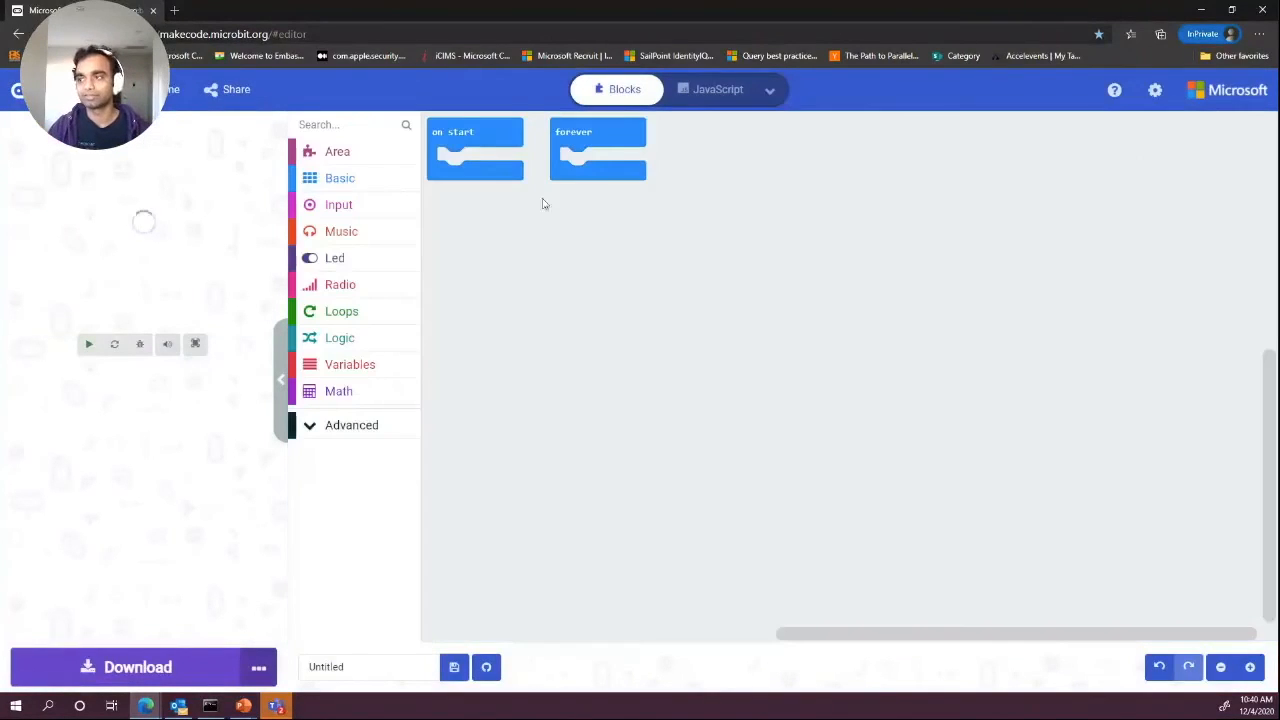
left_click(337, 151)
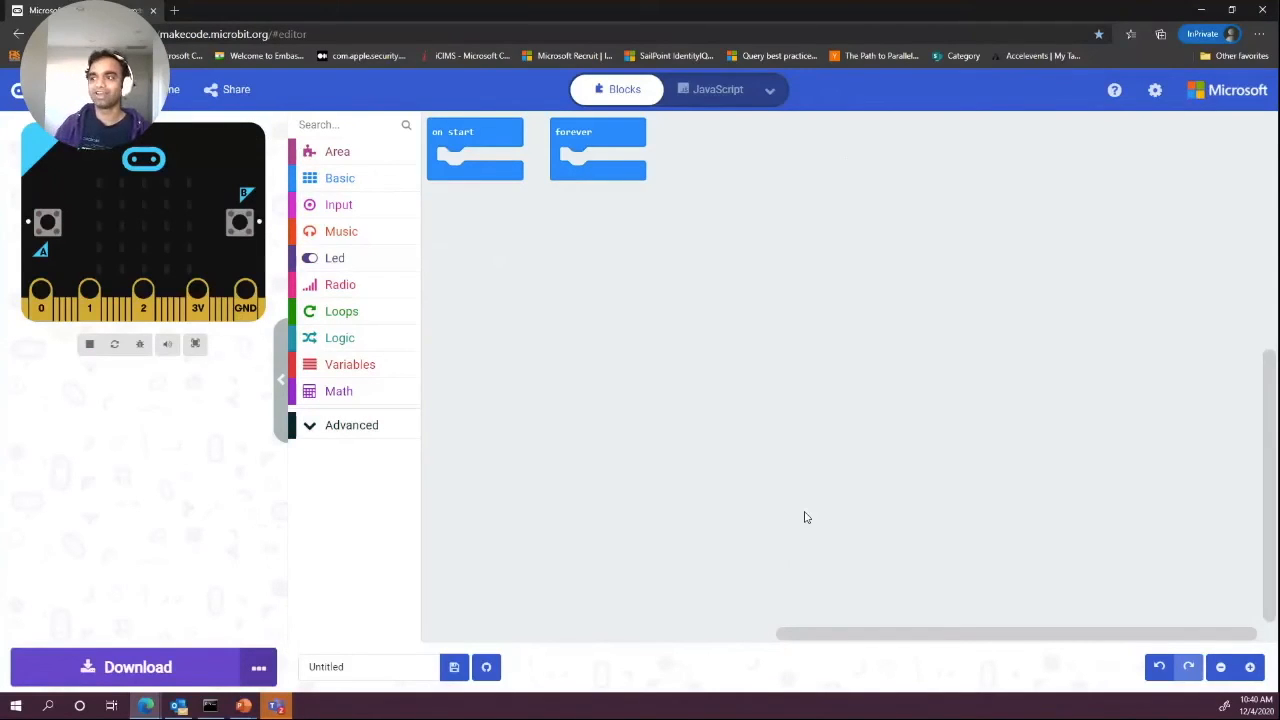
mouse_move(1118, 198)
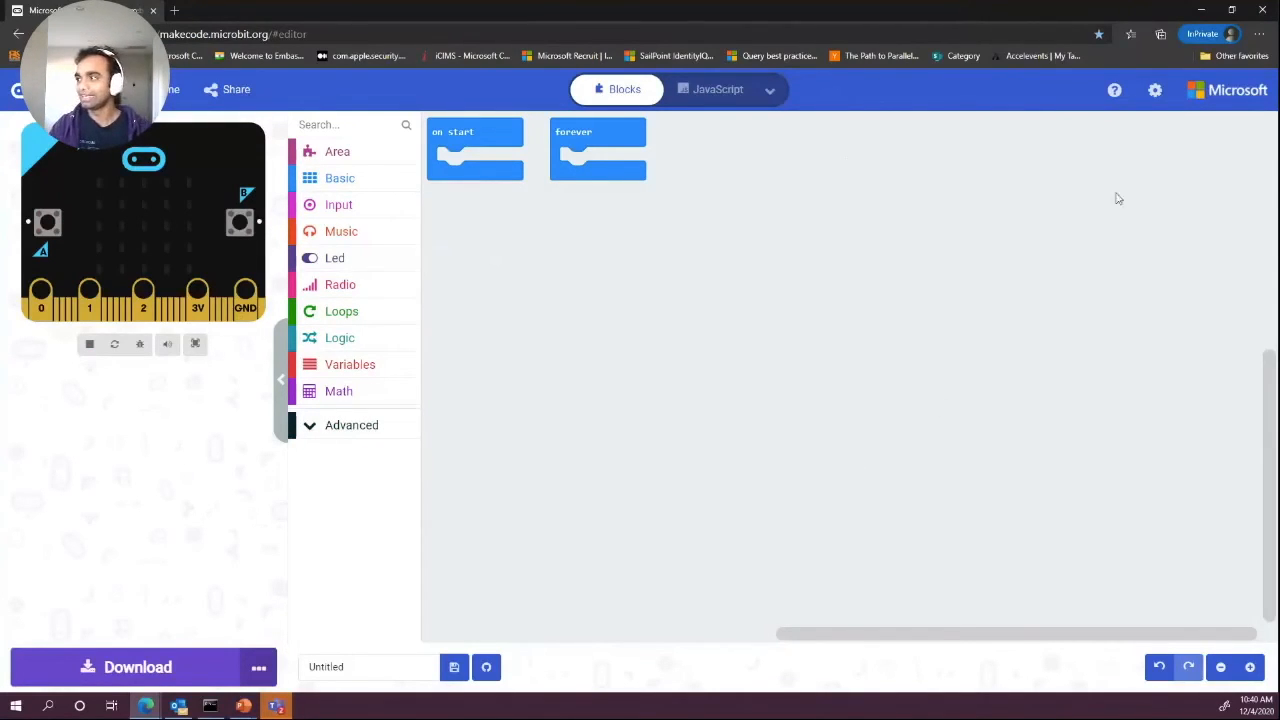
Use the gear menu to get back to the pxt-area project's GitHub pane
left_click(1155, 89)
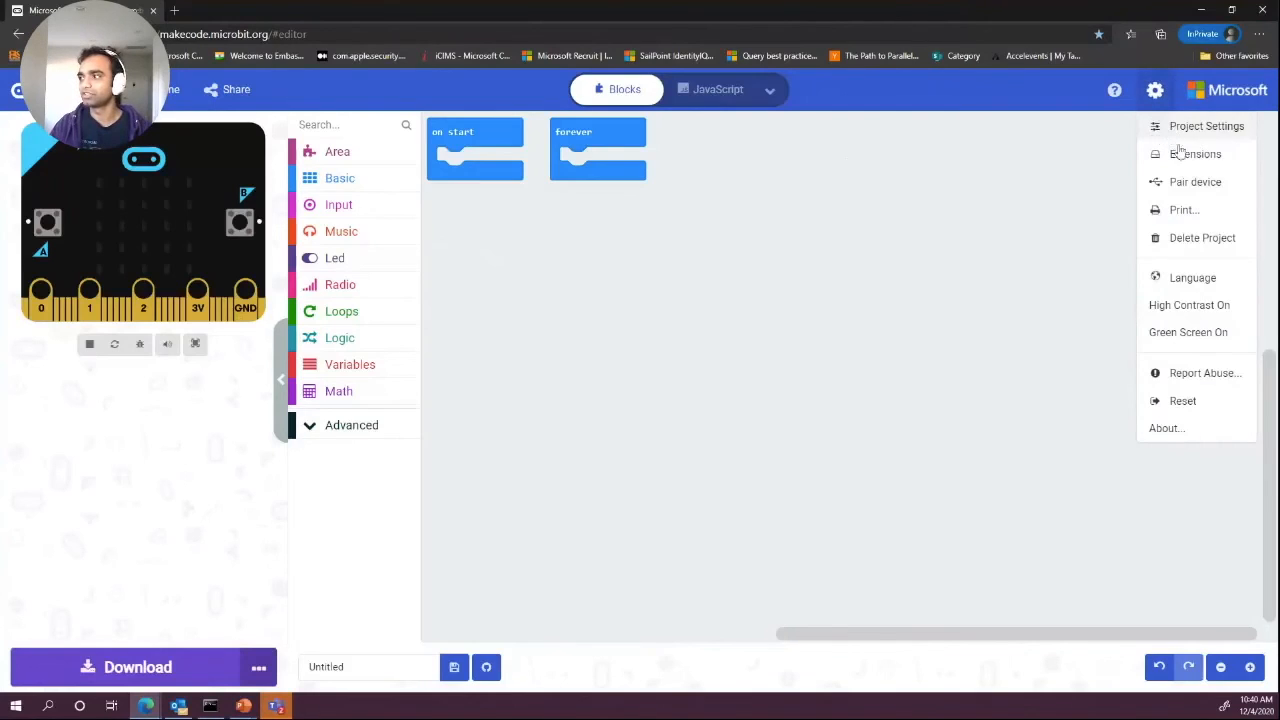
left_click(1195, 153)
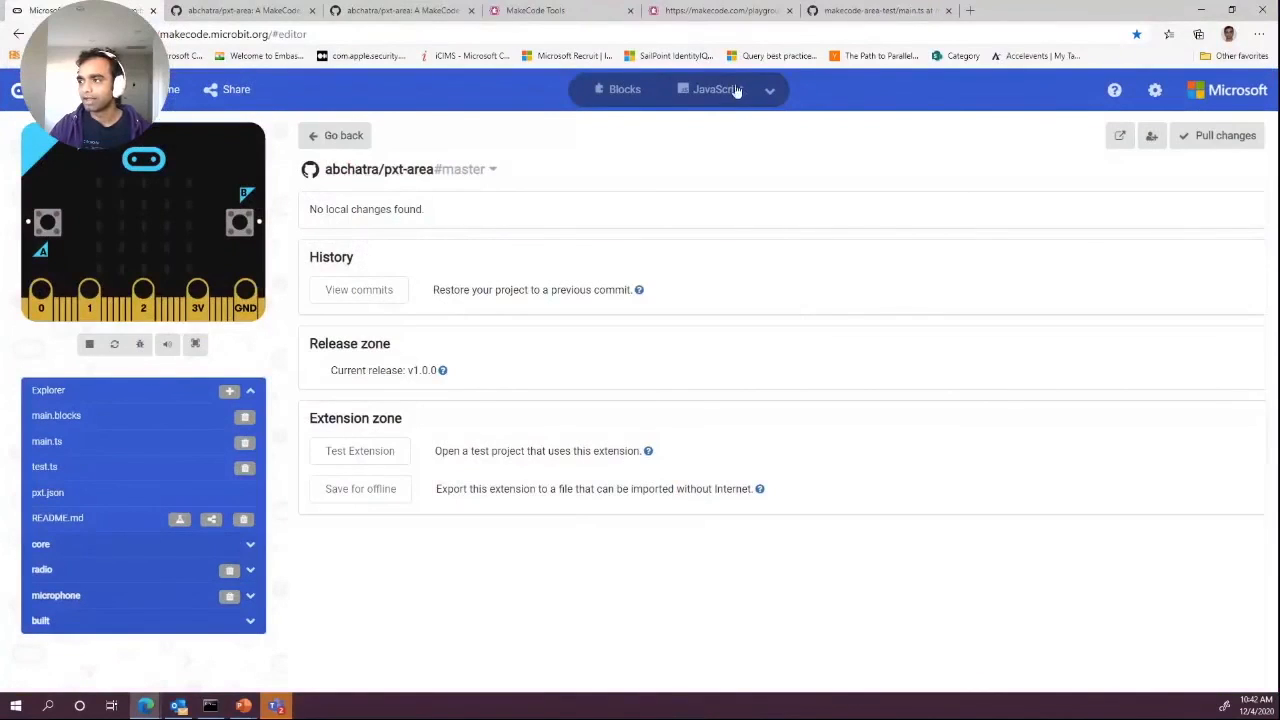
Switch pxt-area to JavaScript view and list the Area category's blocks
left_click(718, 89)
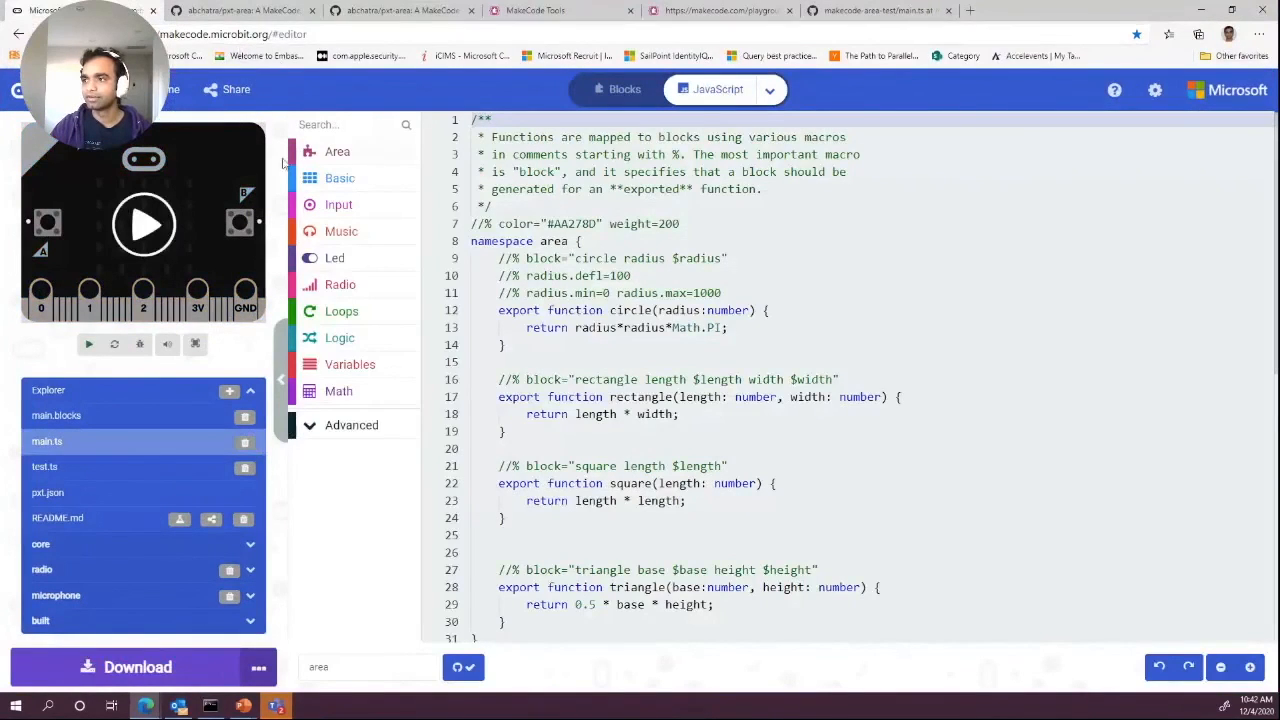
left_click(337, 151)
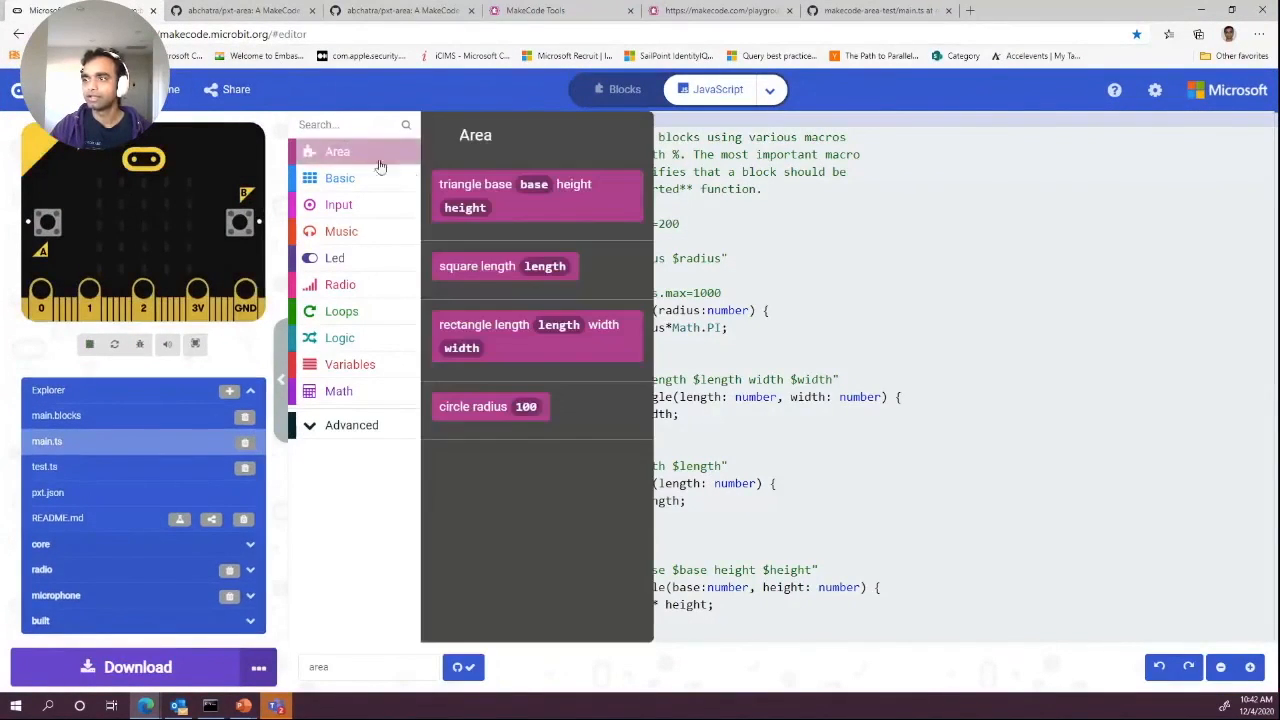